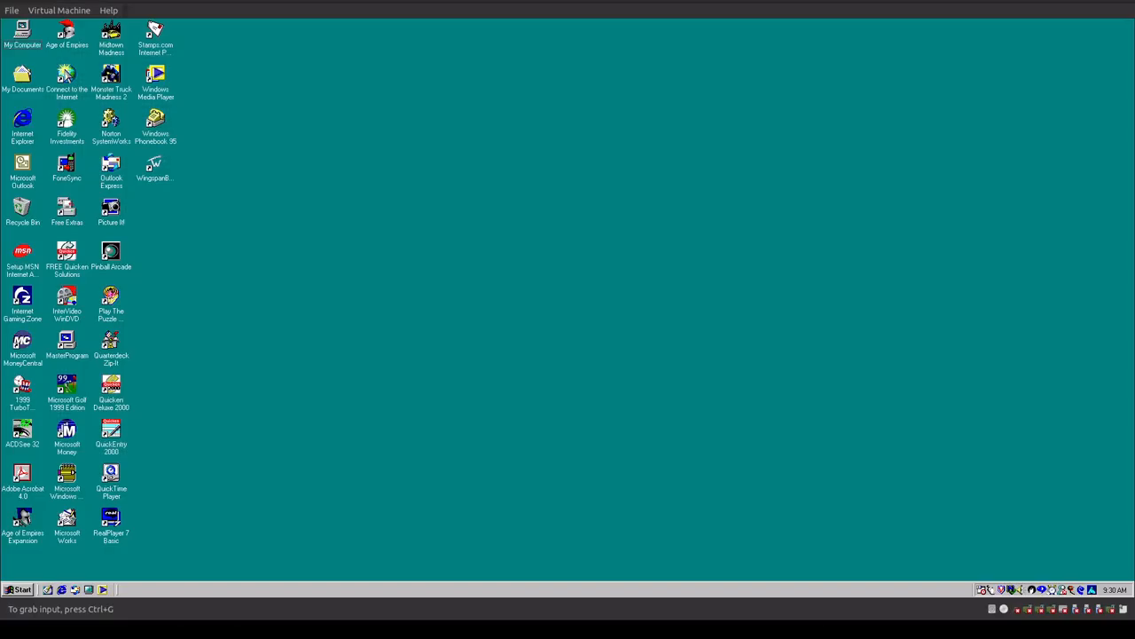
mouse_move(677, 390)
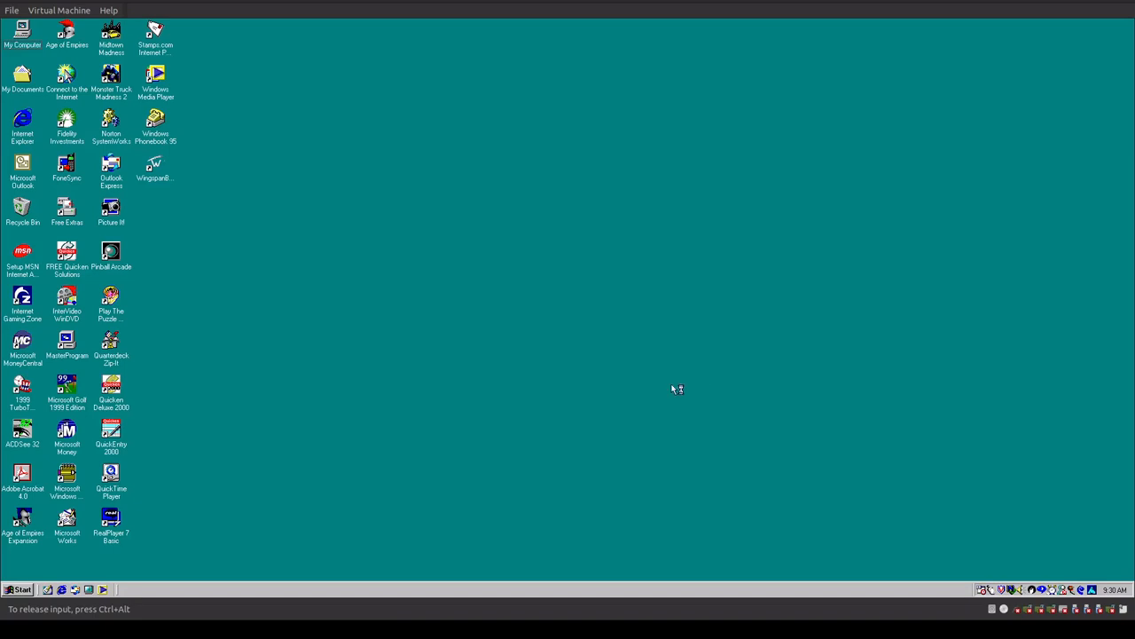
mouse_move(610, 387)
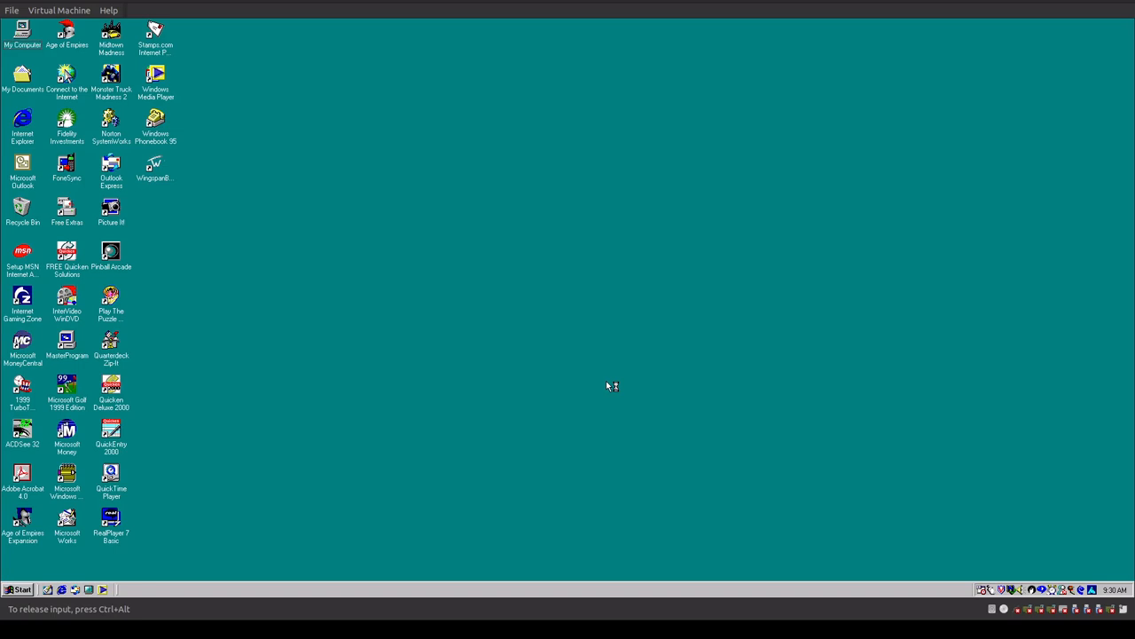
mouse_move(606, 385)
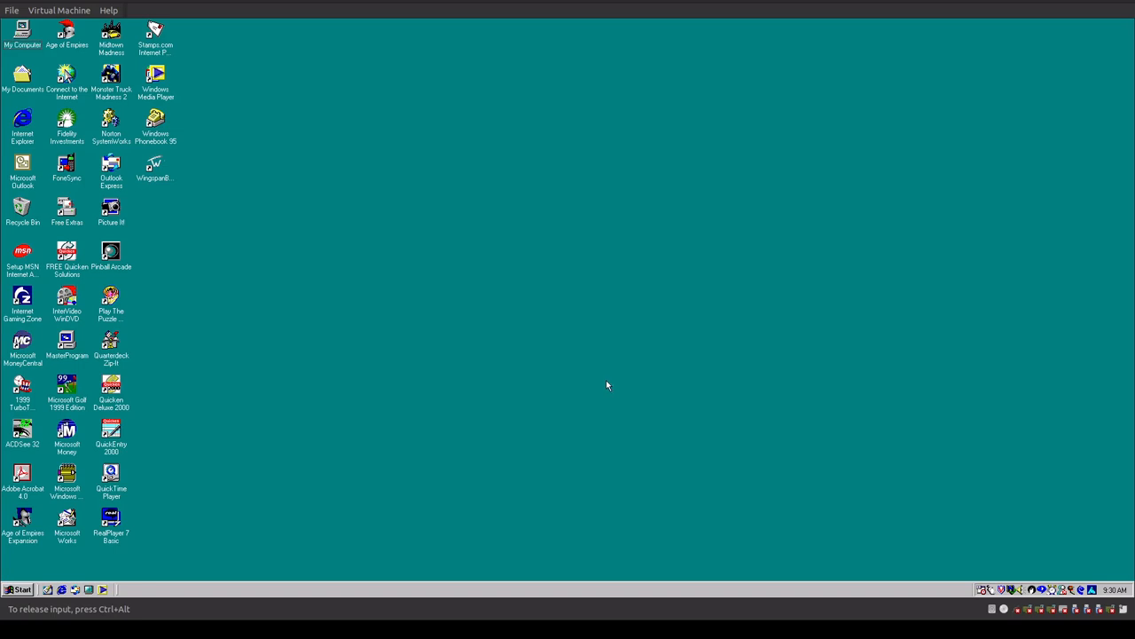
mouse_move(530, 332)
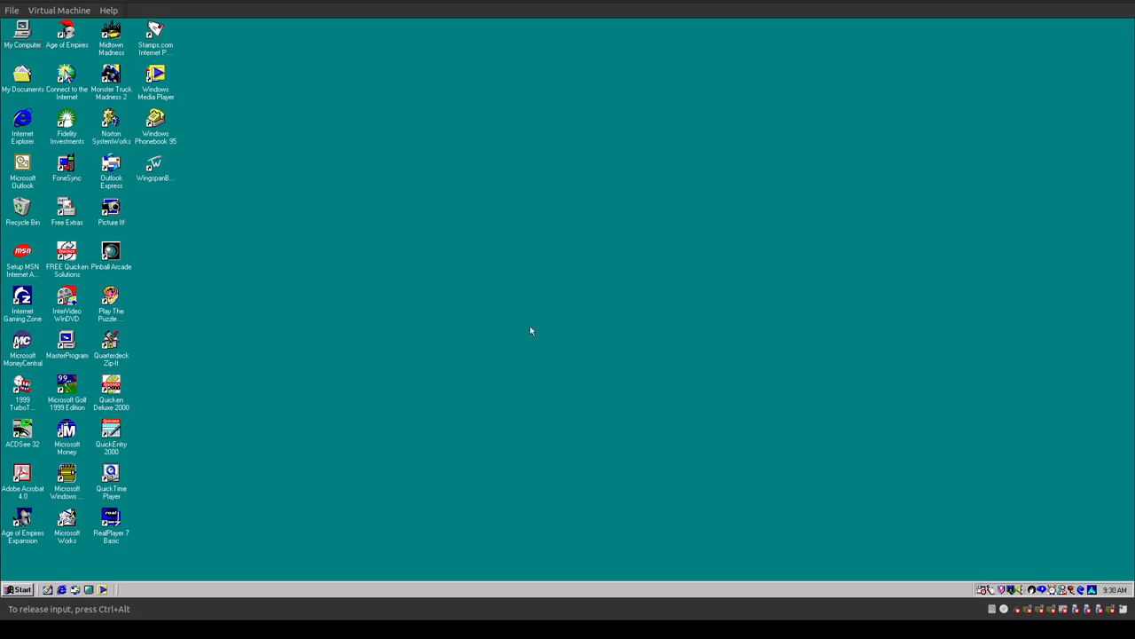
mouse_move(522, 327)
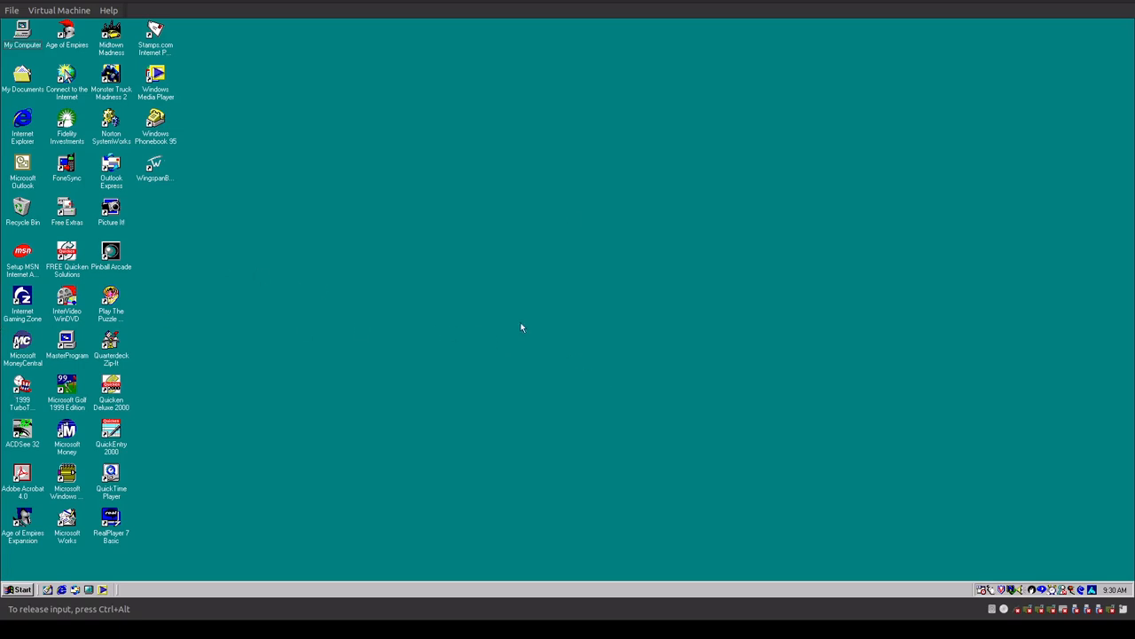
mouse_move(87, 321)
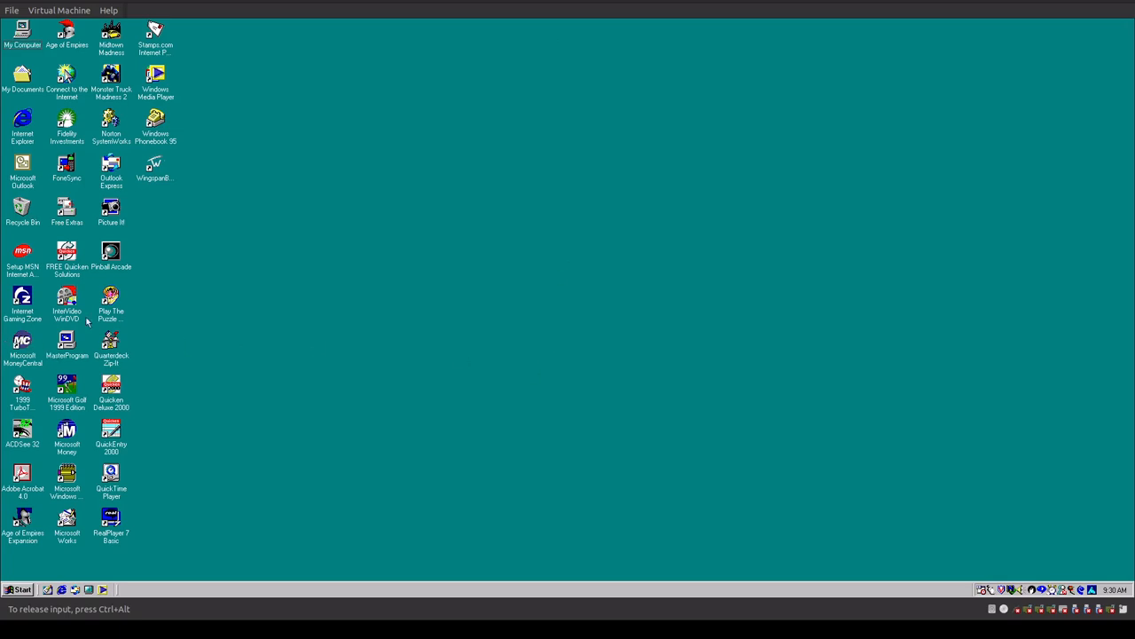
mouse_move(543, 104)
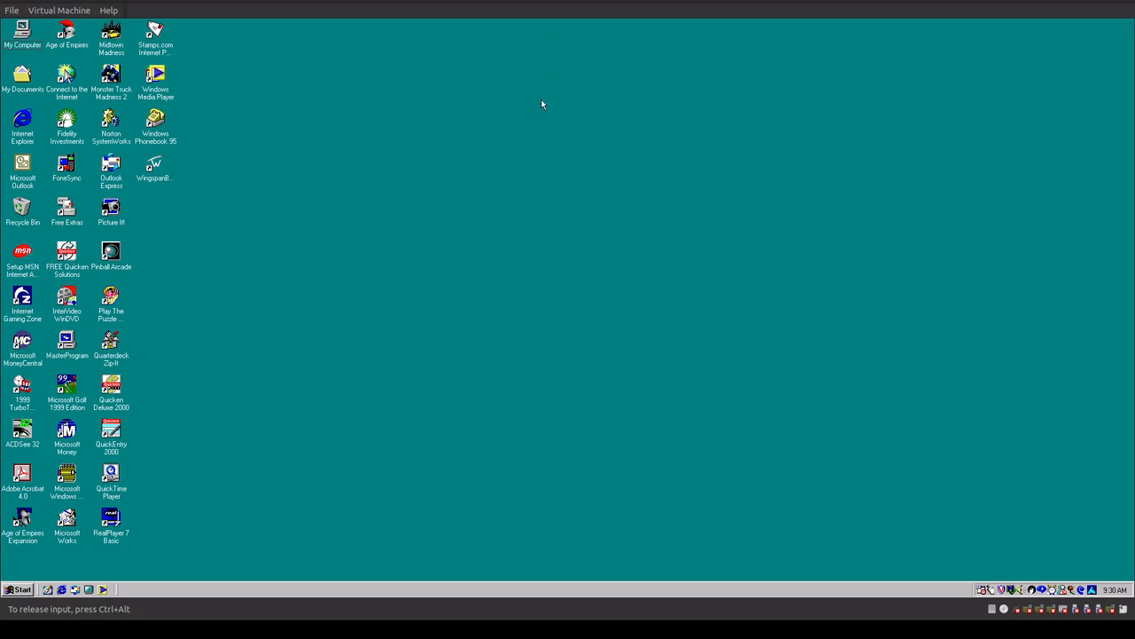
mouse_move(206, 339)
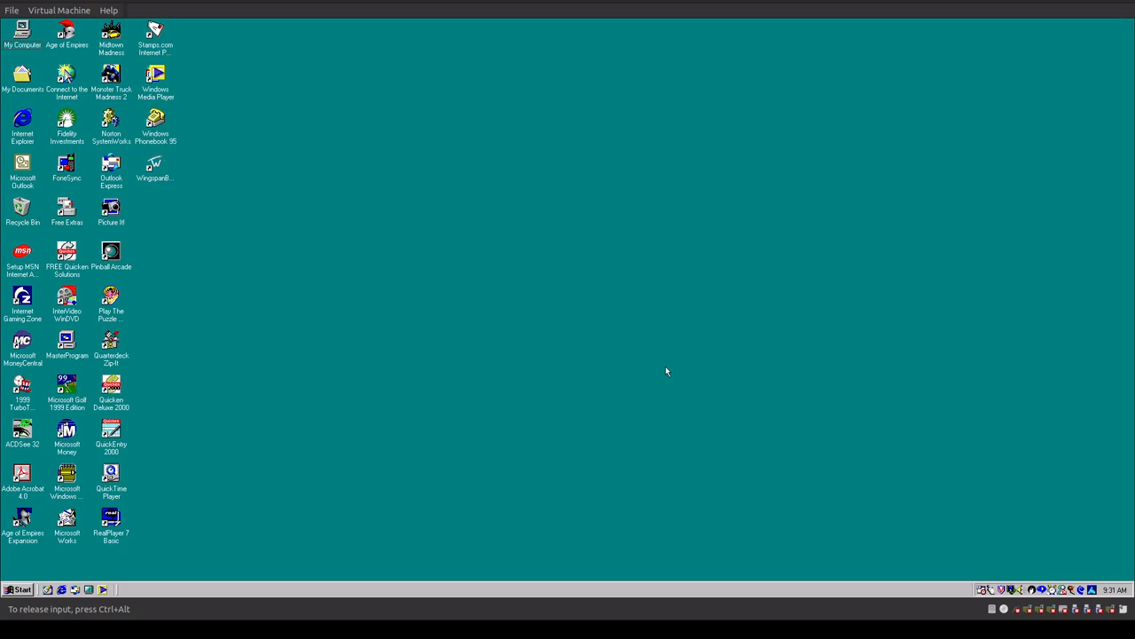
mouse_move(52, 96)
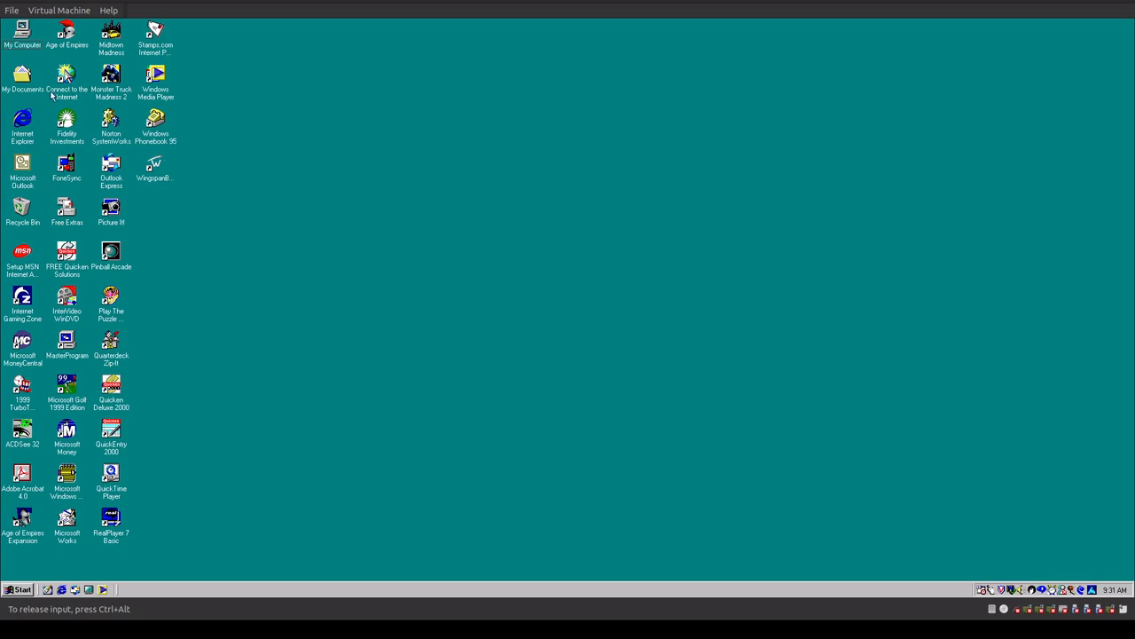
mouse_move(275, 454)
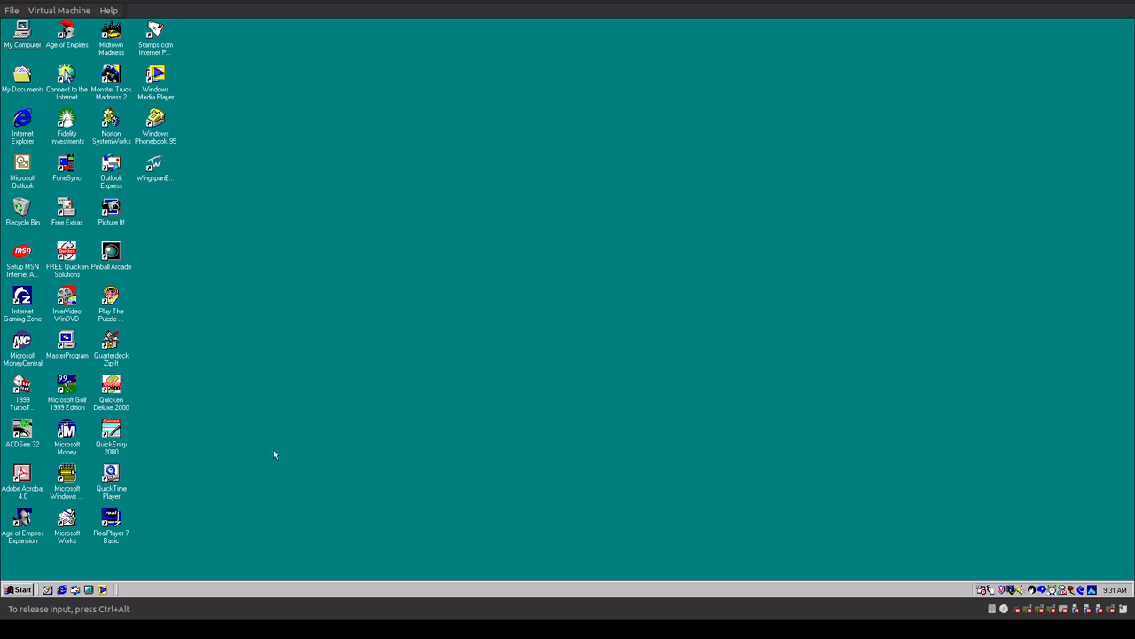
mouse_move(307, 463)
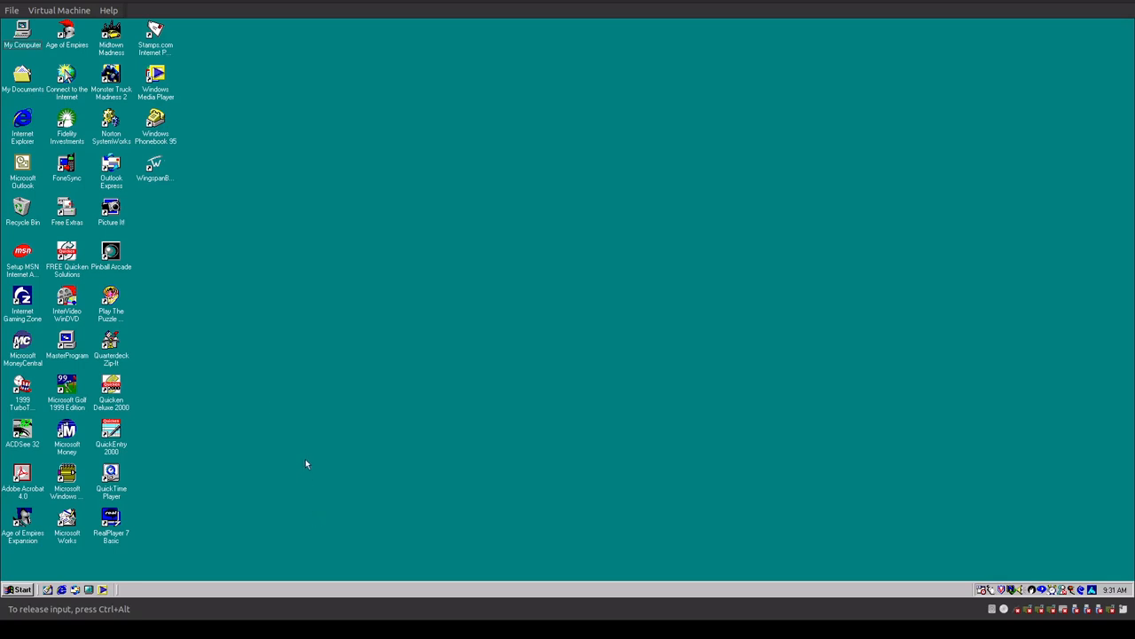
mouse_move(531, 286)
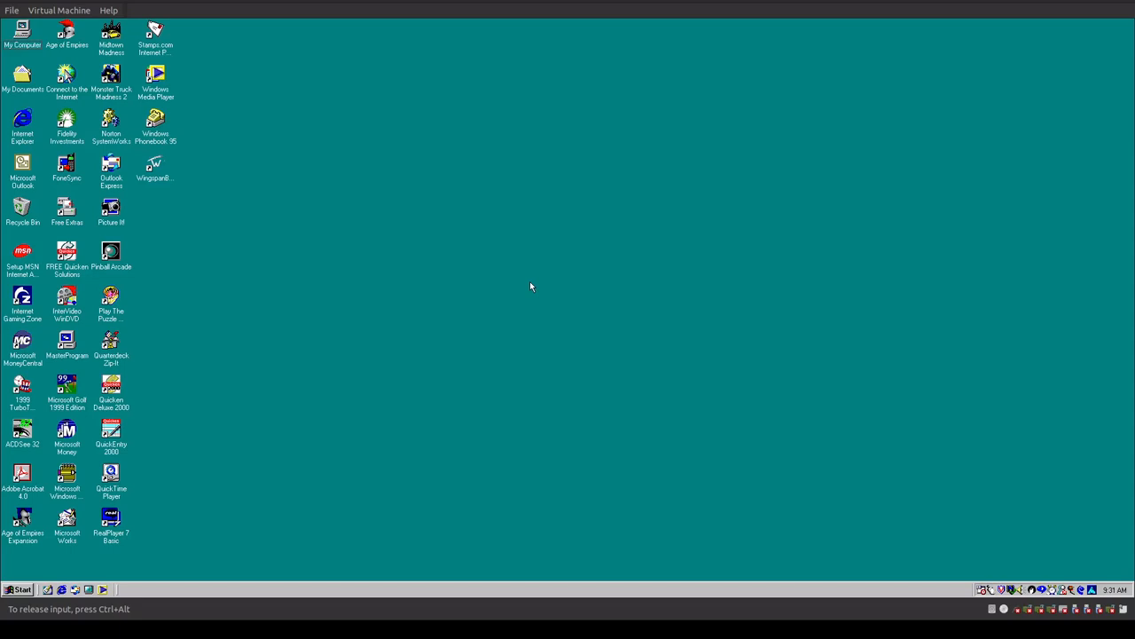
- Launch Age of Empires from its desktop shortcut and reach the main menu
left_click(68, 32)
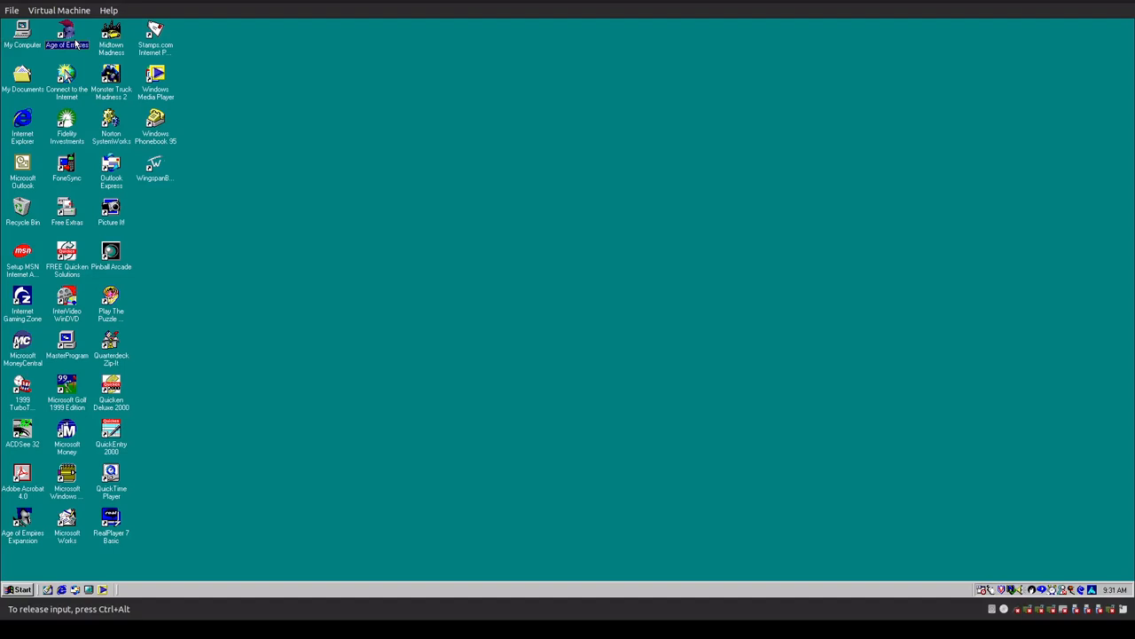
double_click(68, 32)
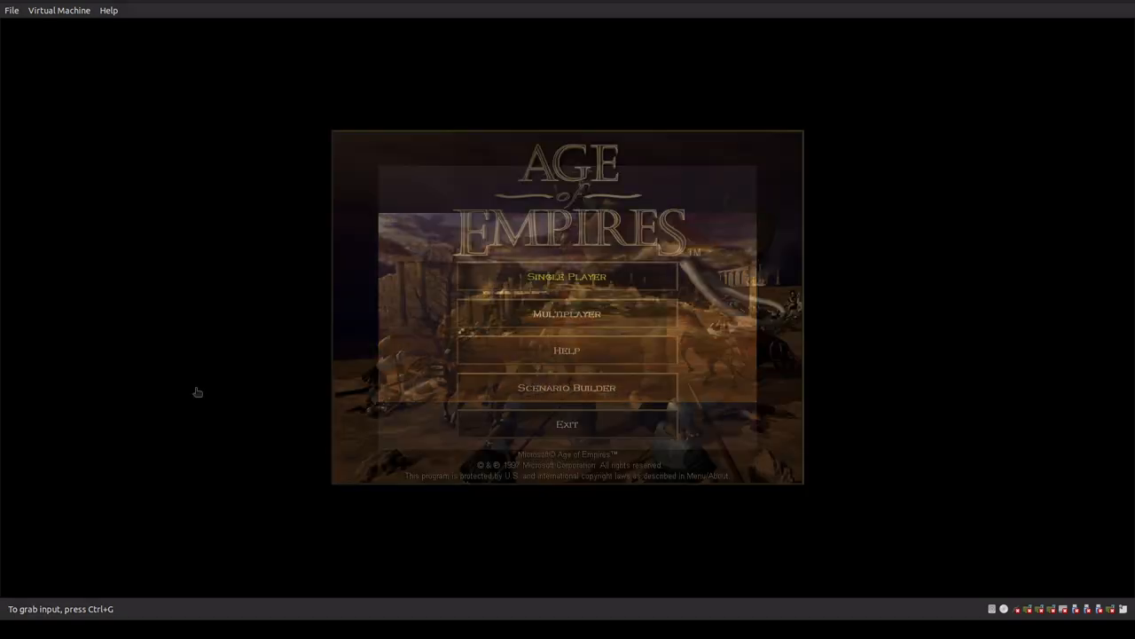
- Try Single Player (CD required), look at Multiplayer connection options, and return to the main menu
left_click(566, 277)
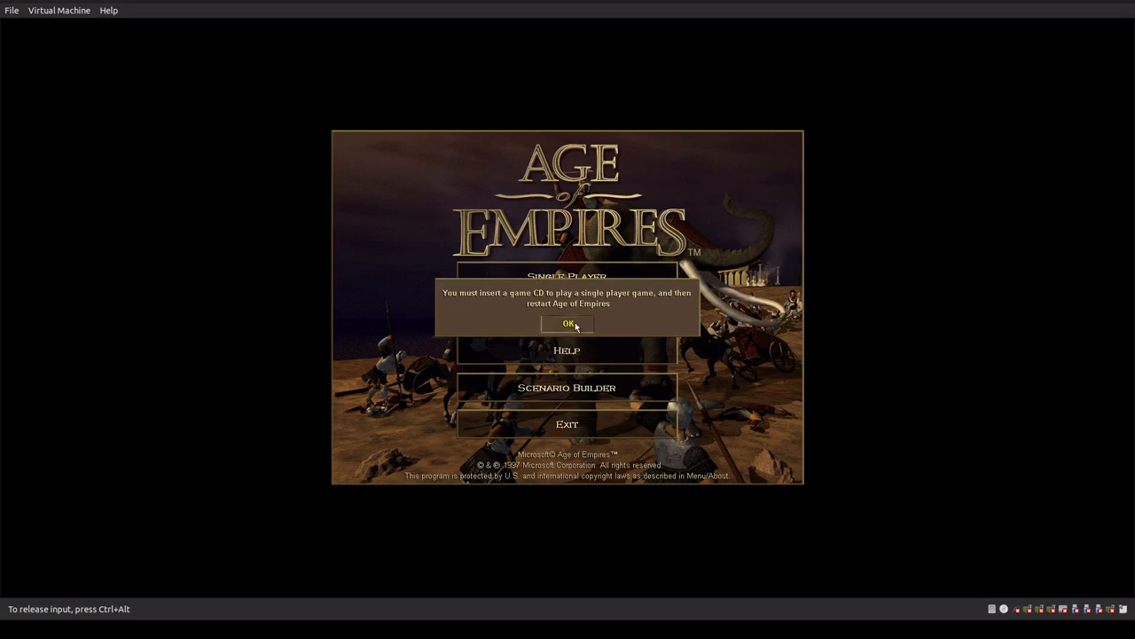
left_click(568, 323)
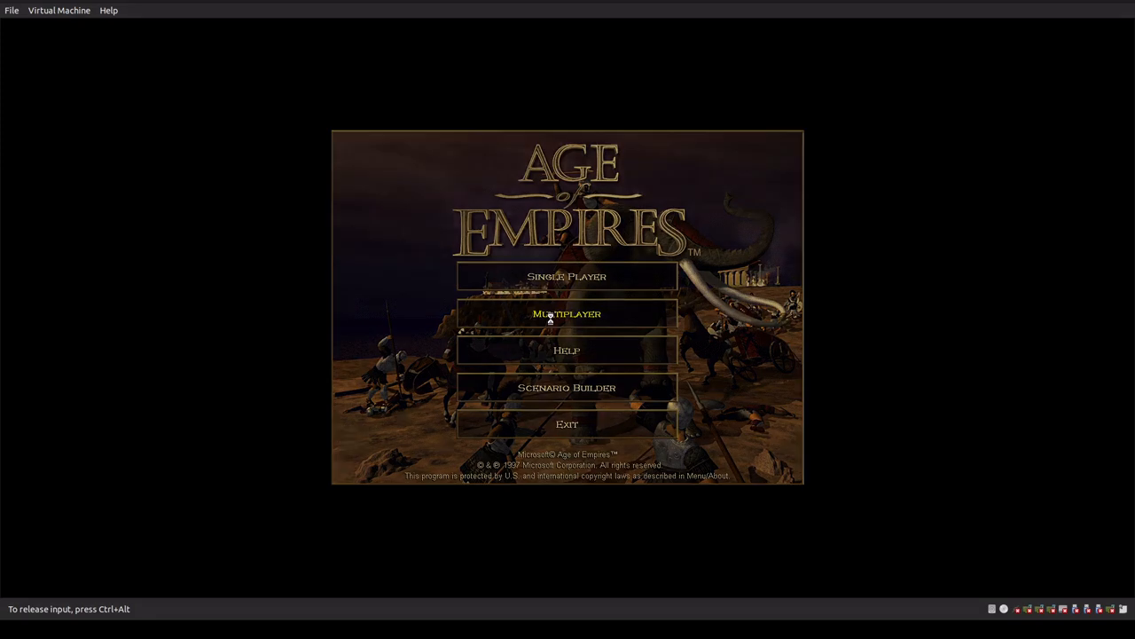
left_click(568, 312)
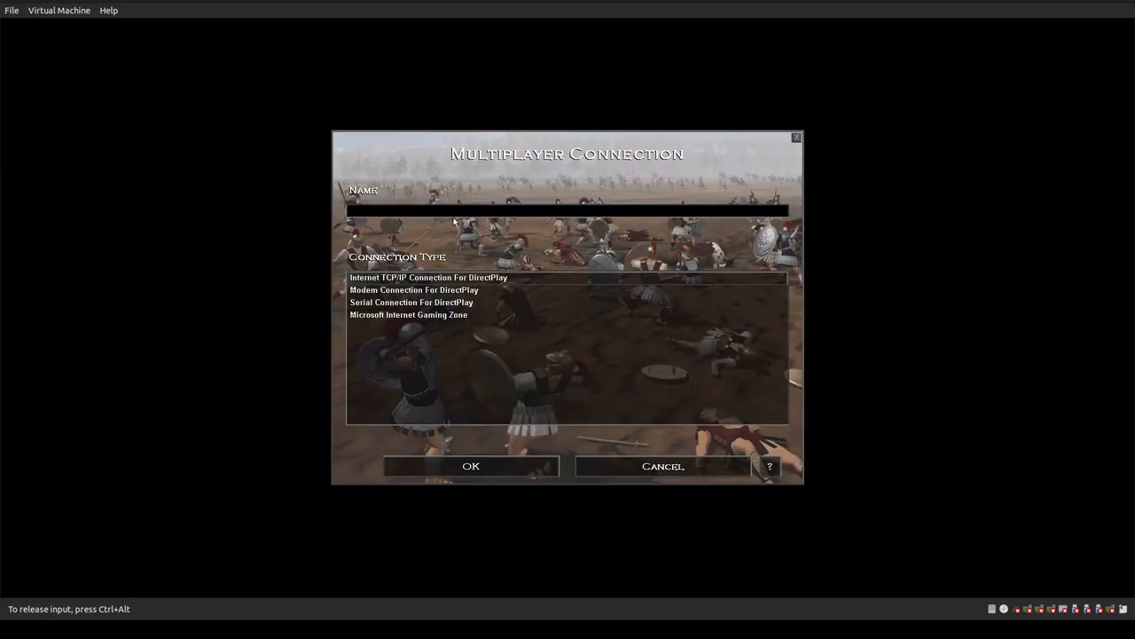
mouse_move(468, 277)
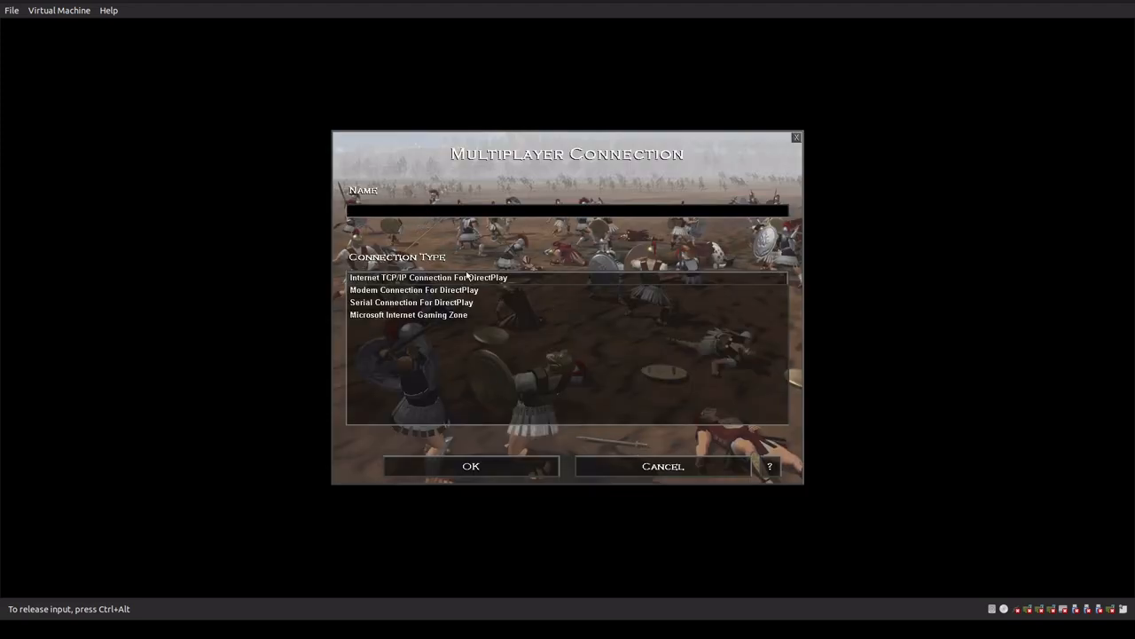
left_click(663, 464)
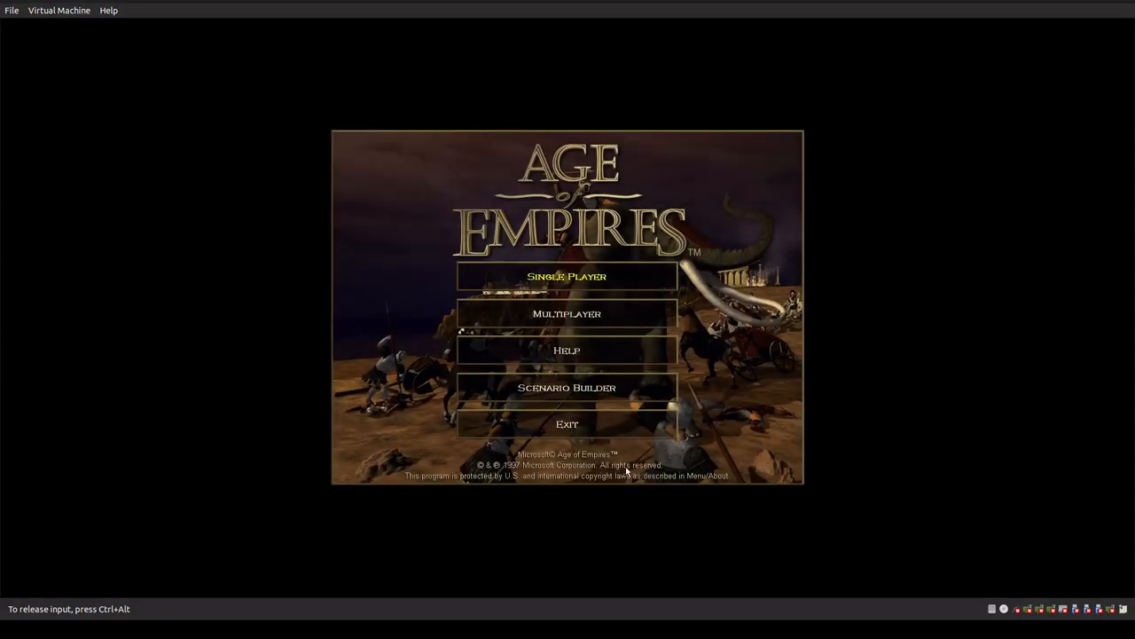
mouse_move(606, 288)
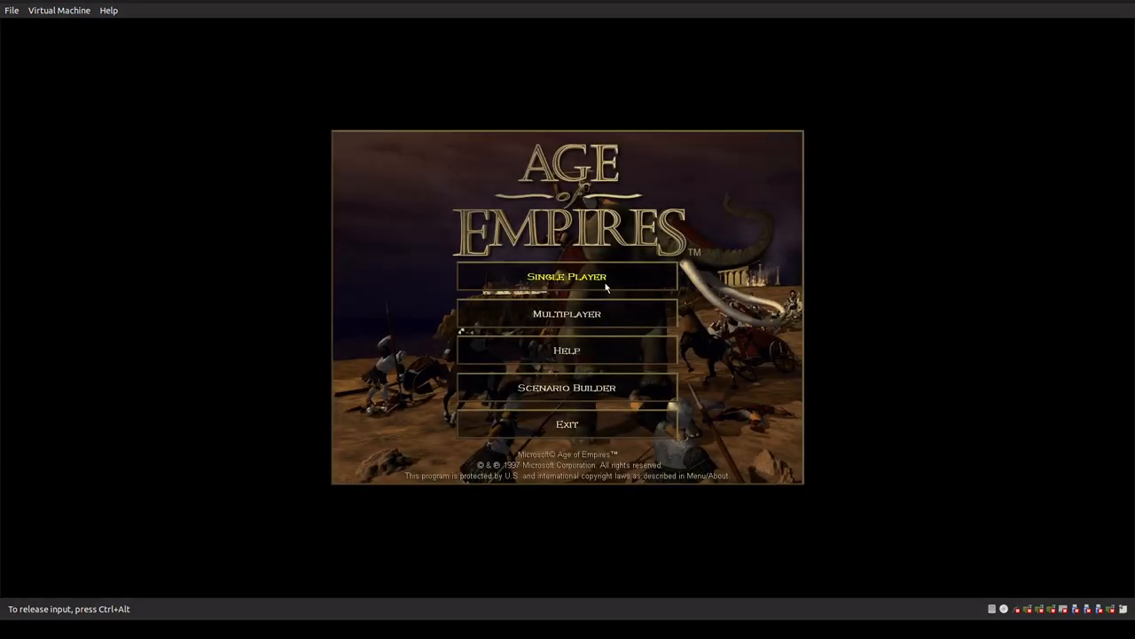
mouse_move(452, 199)
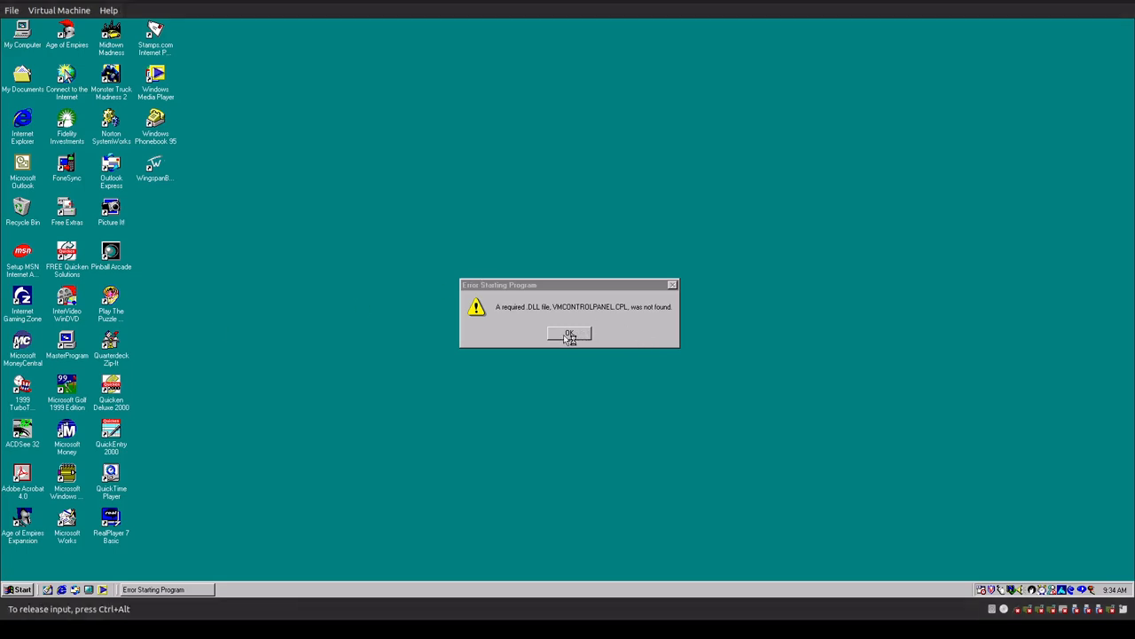
- Dismiss the missing-DLL error, launch Microsoft Golf 1999 Edition, and dismiss its 800x600 video mode error
left_click(568, 334)
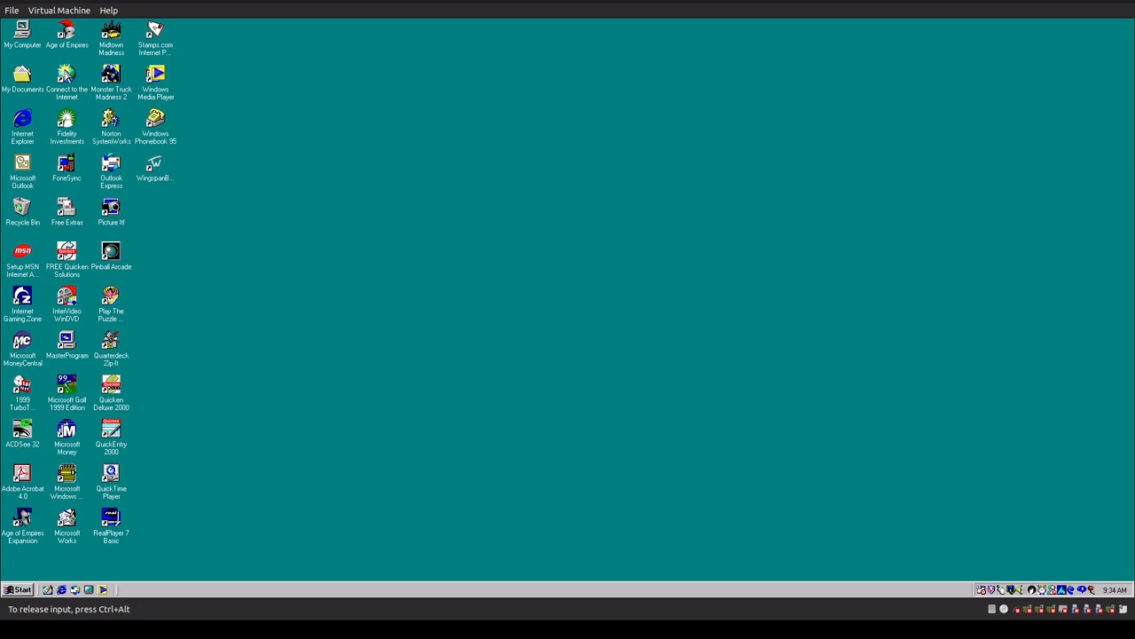
mouse_move(433, 472)
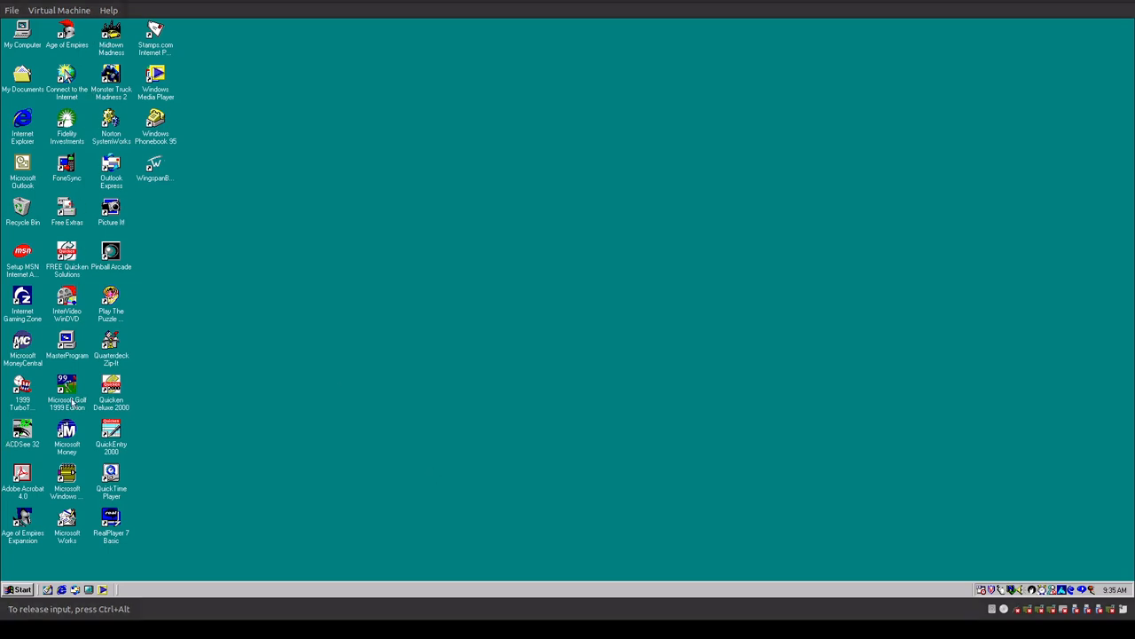
double_click(67, 383)
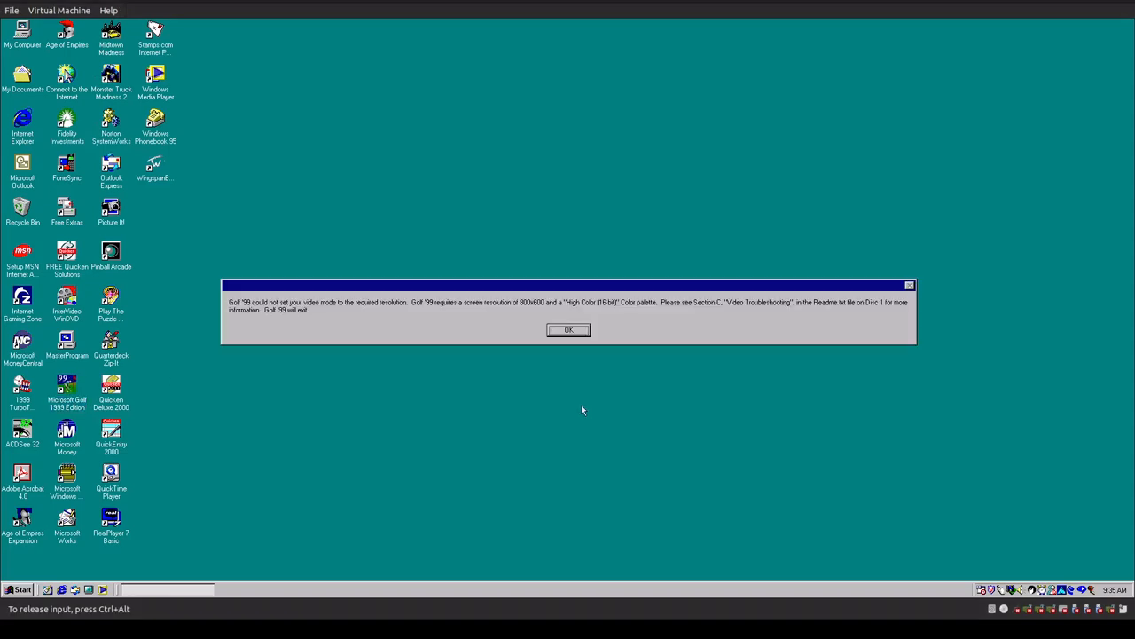
mouse_move(472, 325)
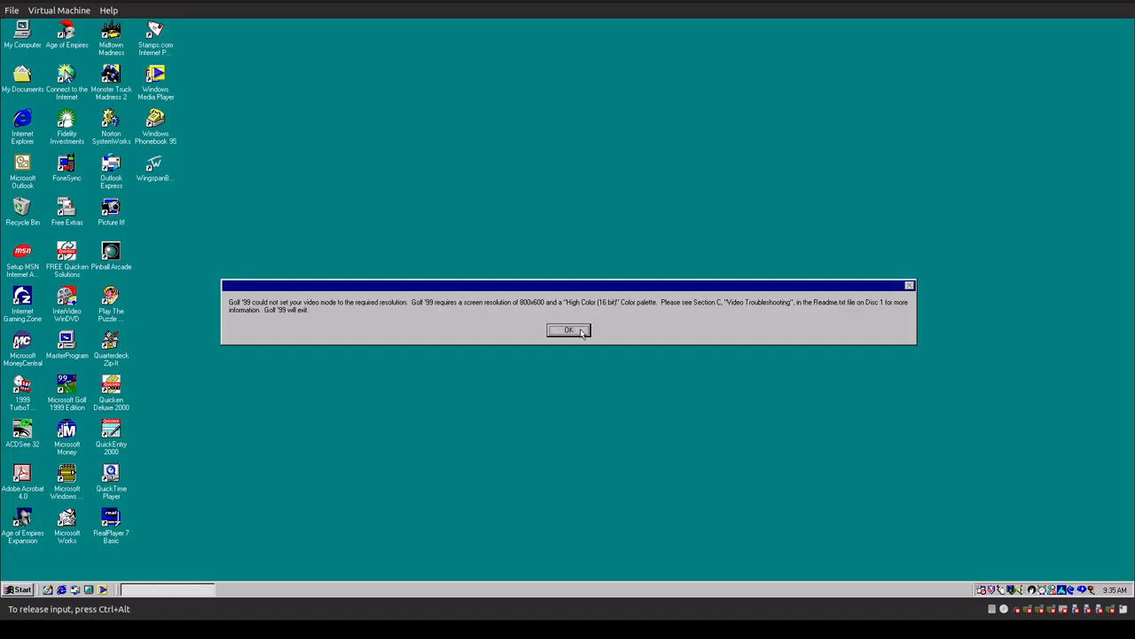
mouse_move(532, 312)
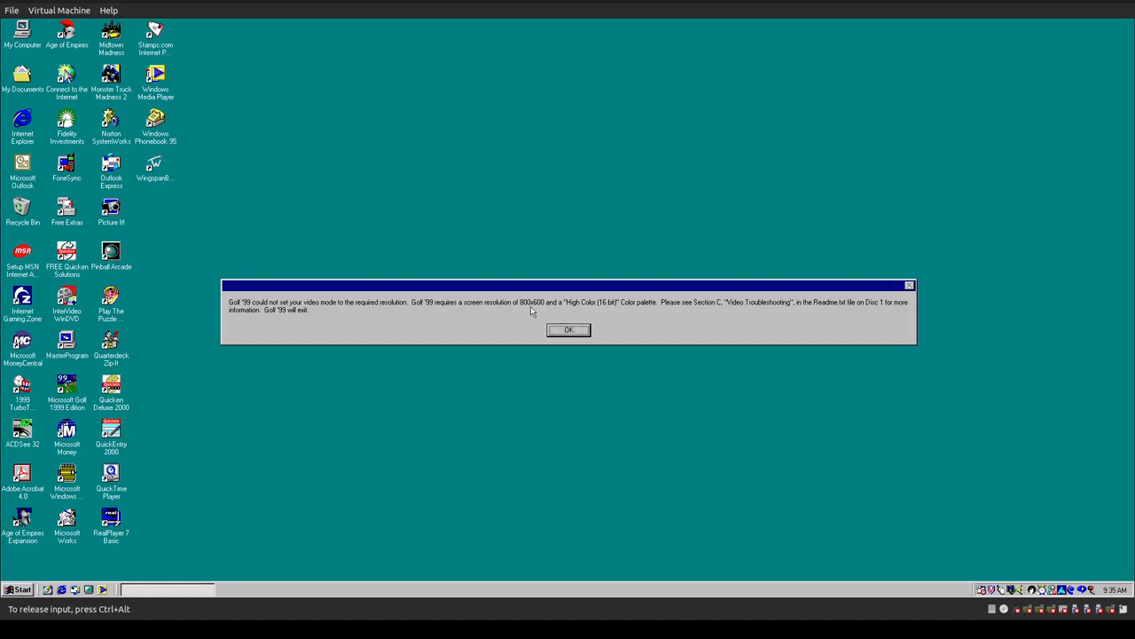
mouse_move(607, 309)
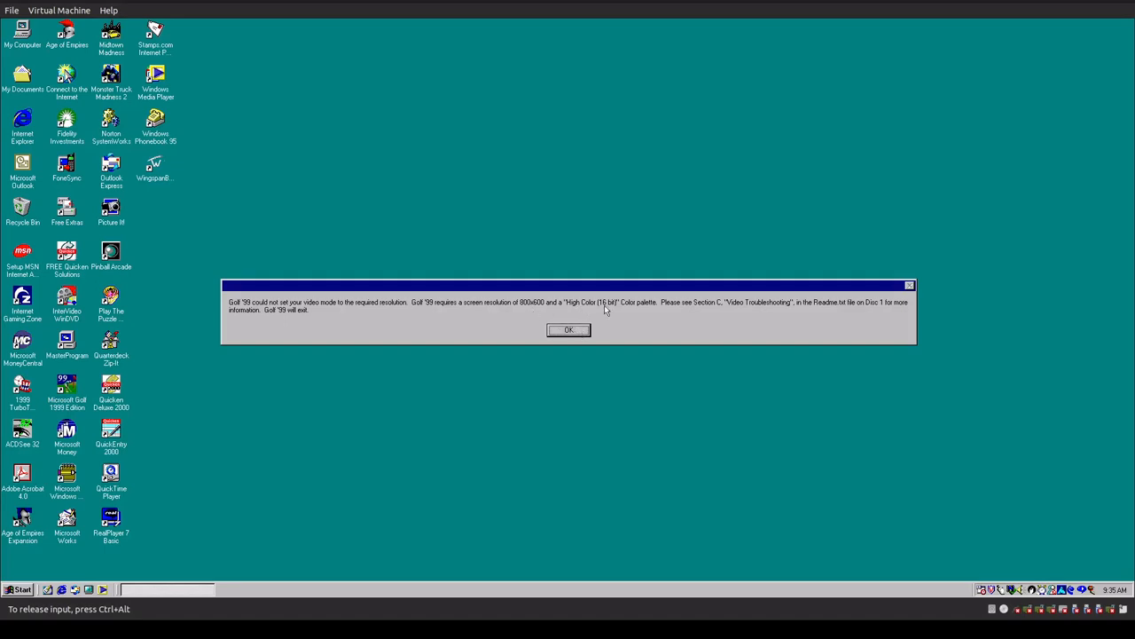
left_click(567, 328)
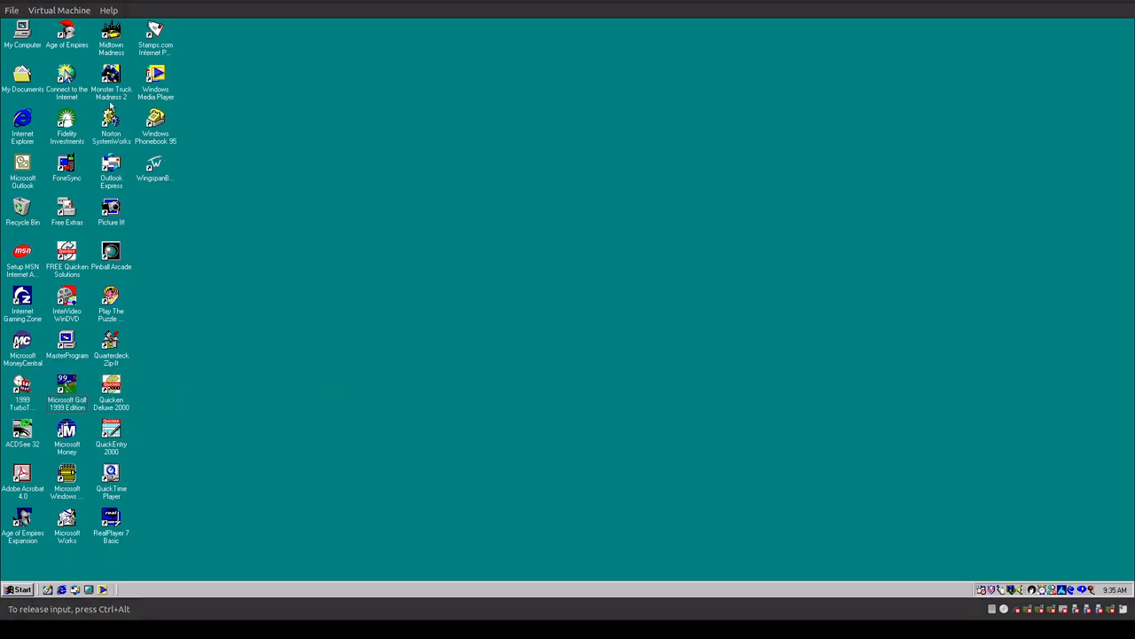
left_click(110, 80)
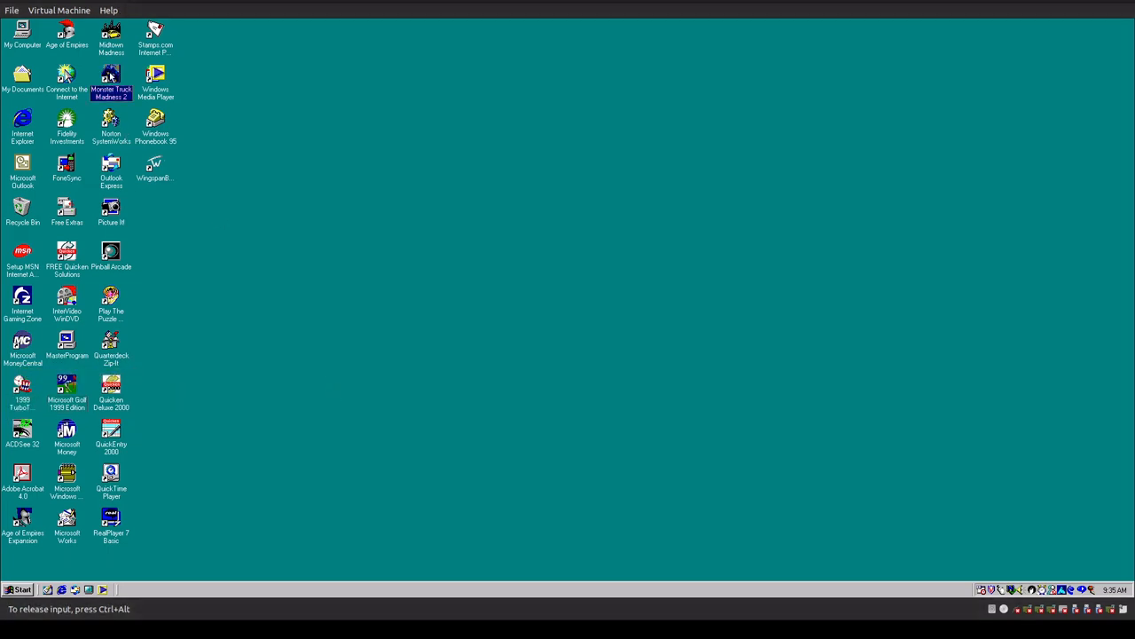
double_click(110, 80)
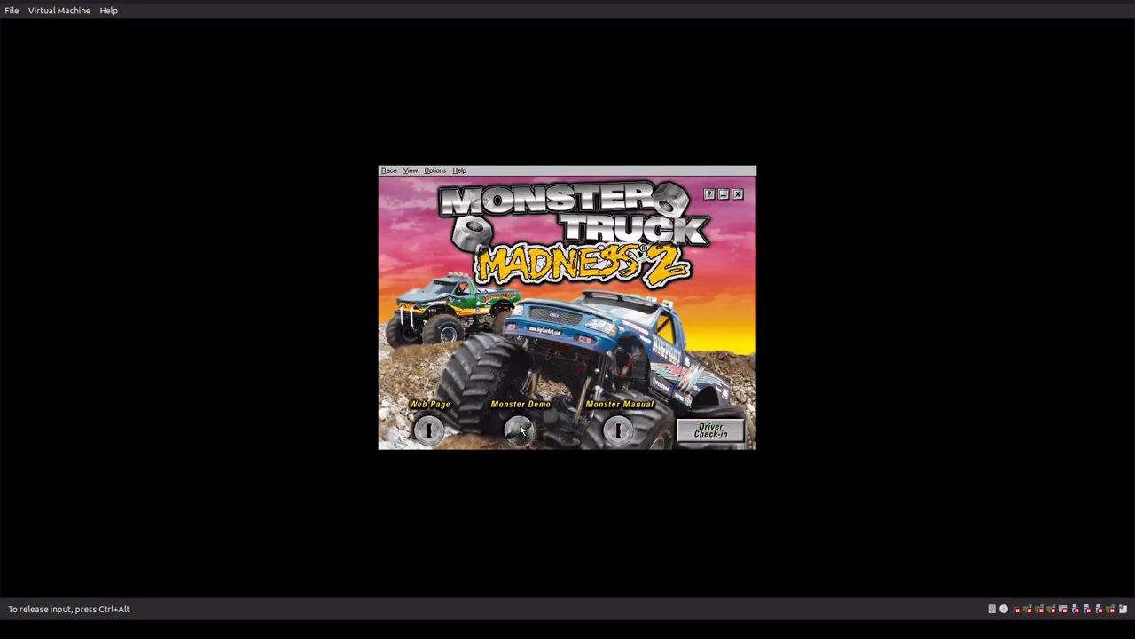
left_click(522, 430)
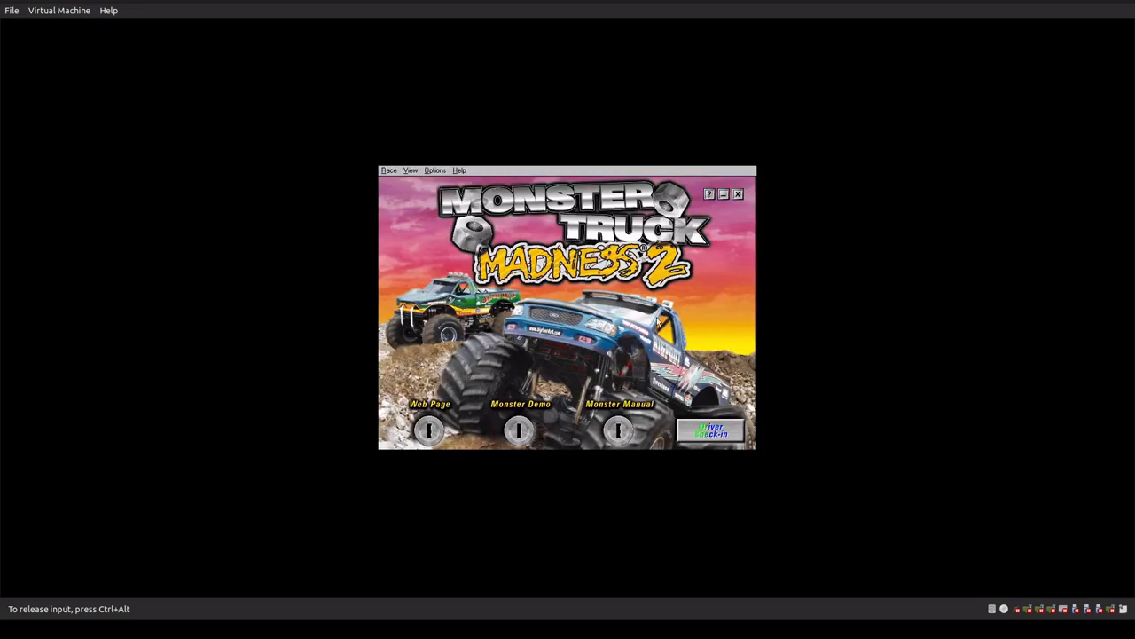
left_click(738, 193)
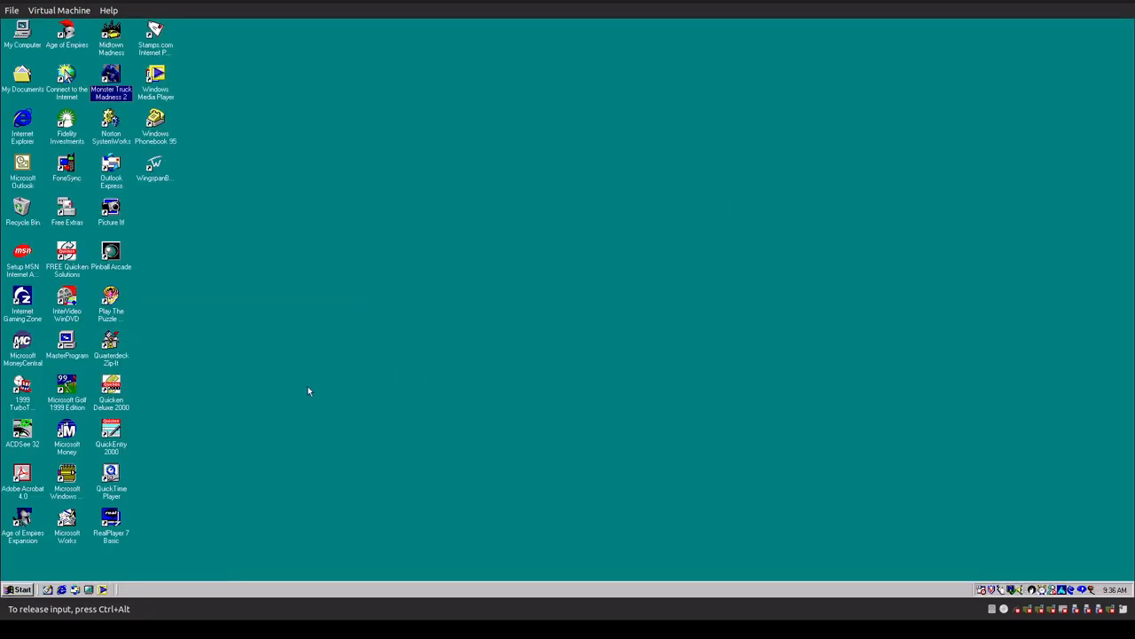
mouse_move(334, 406)
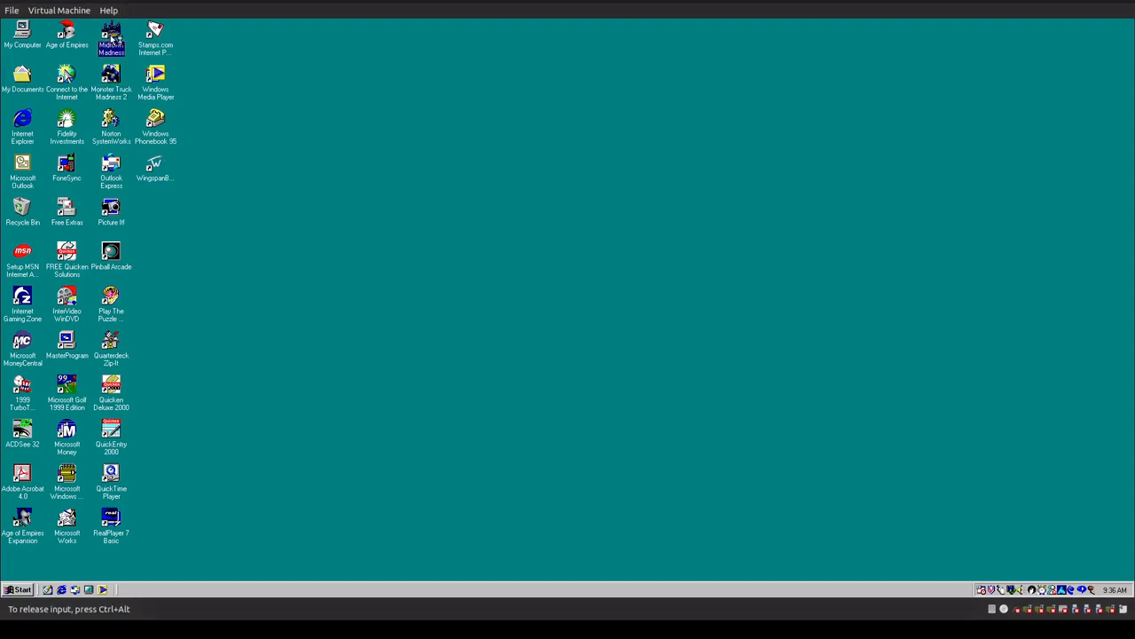
- Launch Midtown Madness and accept its hardware accelerator detection prompt
double_click(110, 35)
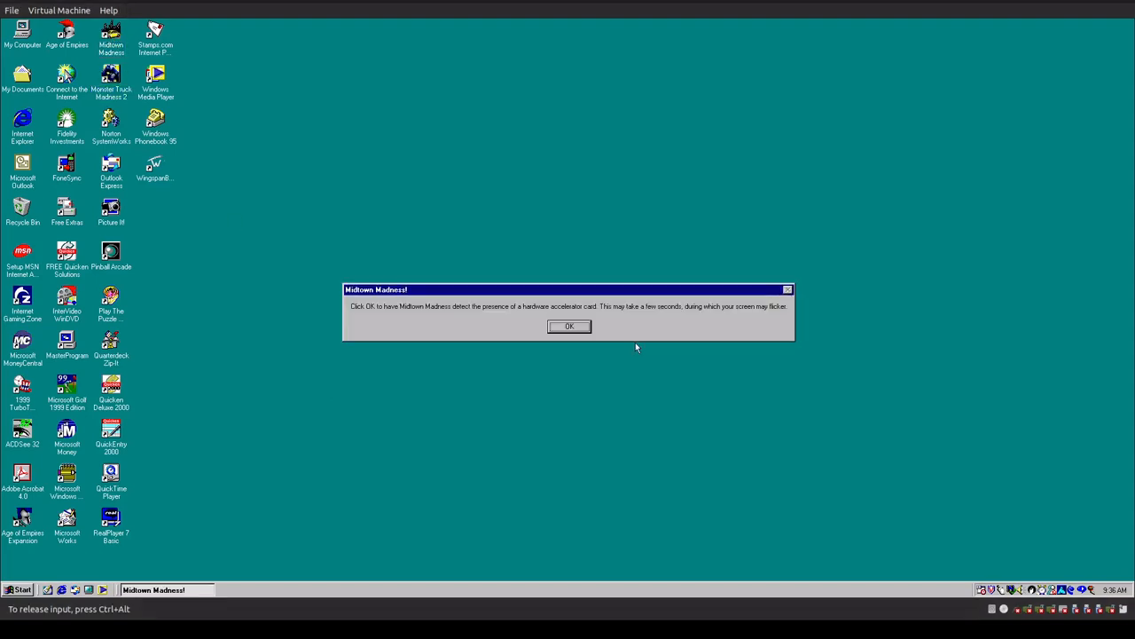
mouse_move(547, 321)
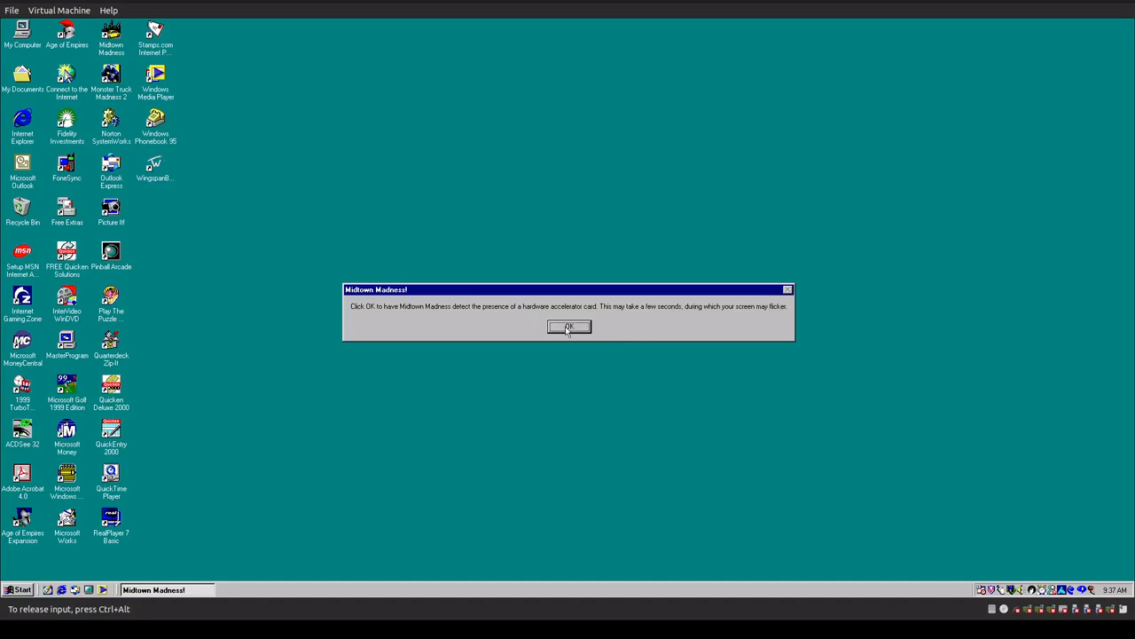
left_click(568, 327)
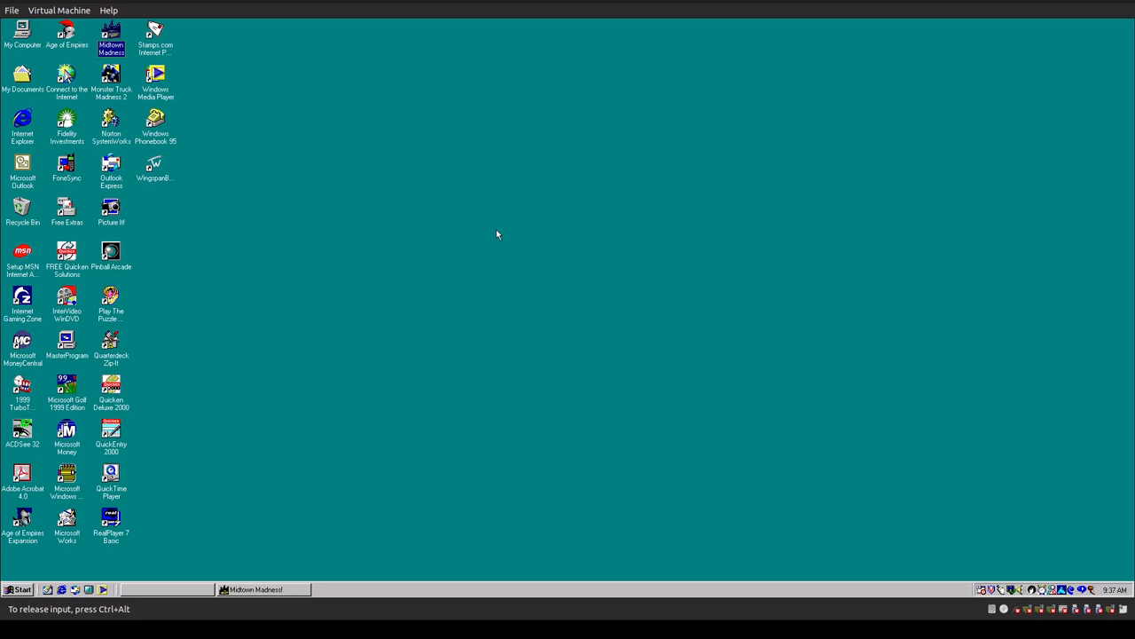
mouse_move(270, 235)
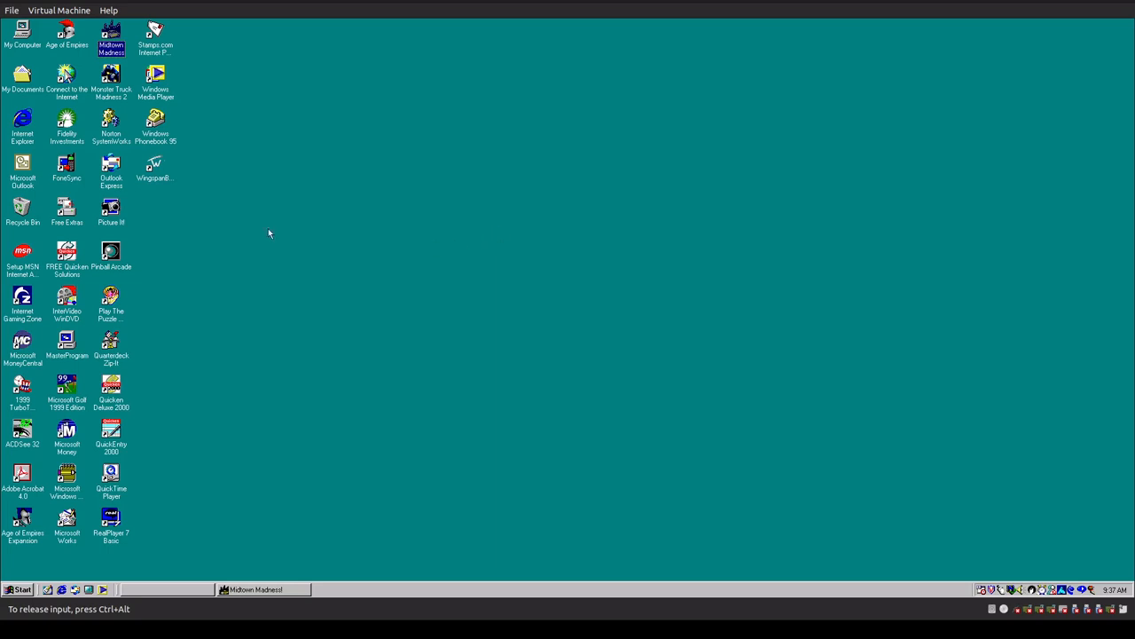
mouse_move(245, 422)
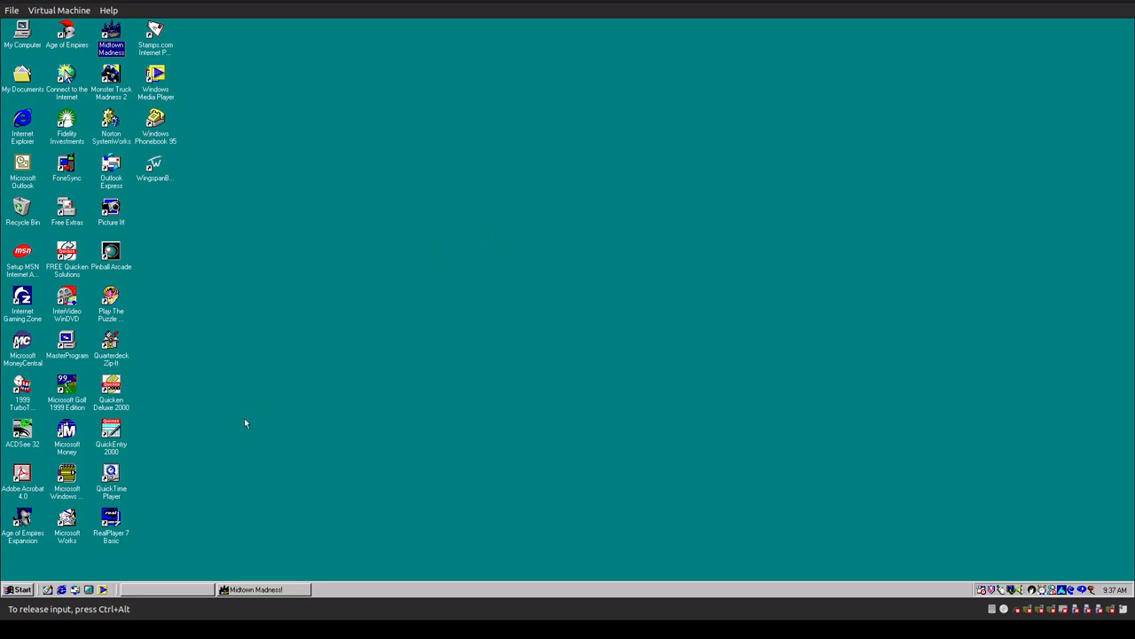
mouse_move(567, 381)
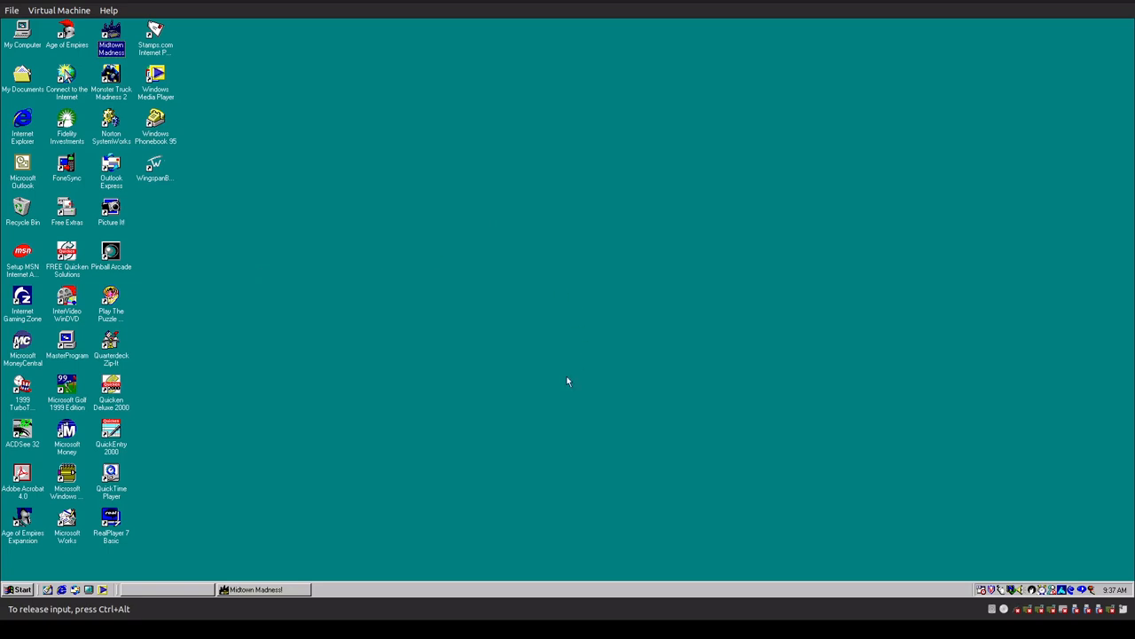
mouse_move(323, 261)
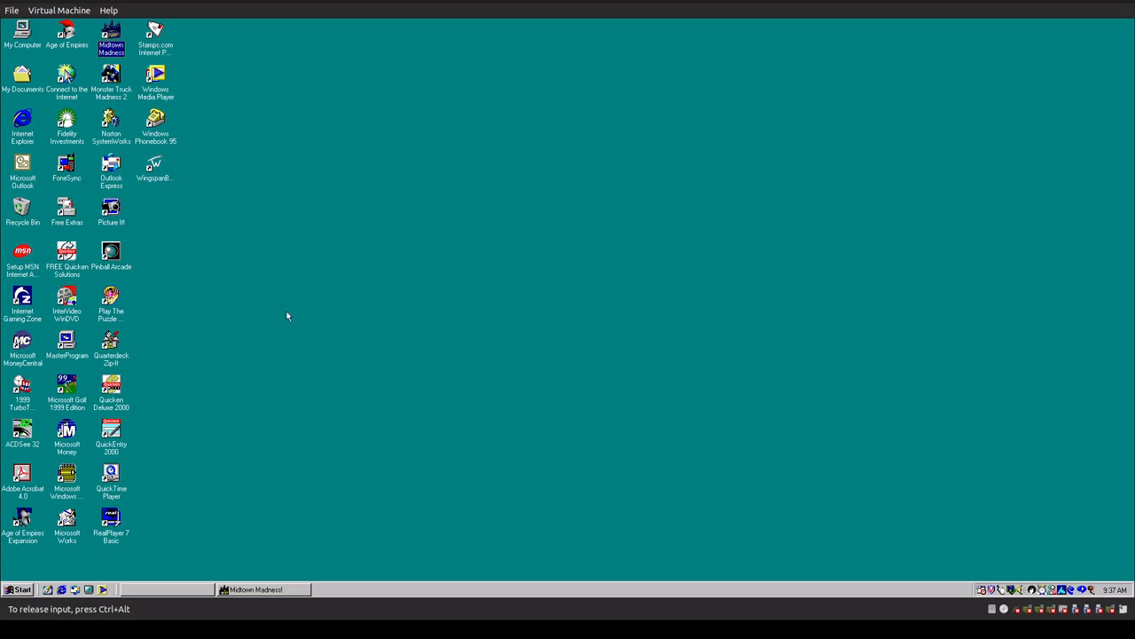
mouse_move(174, 498)
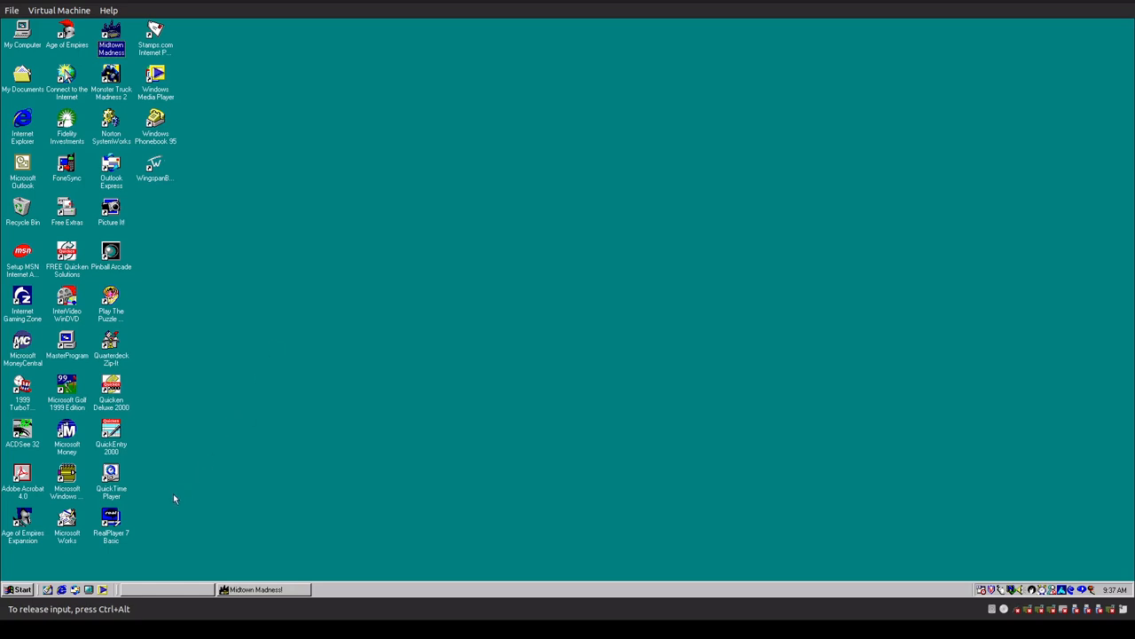
mouse_move(199, 522)
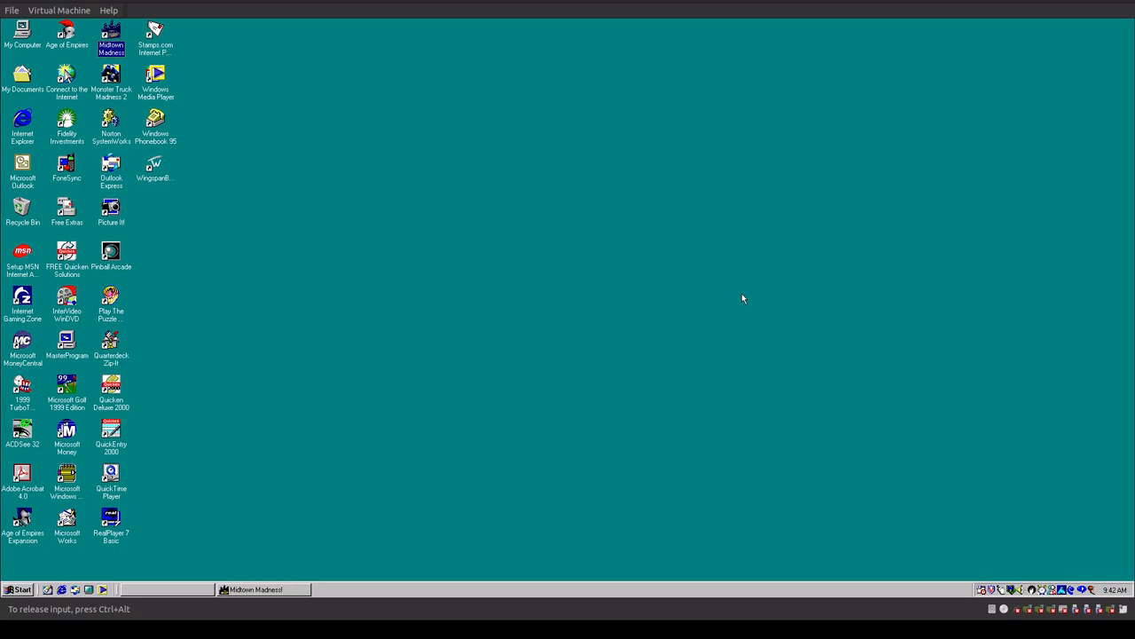
mouse_move(341, 348)
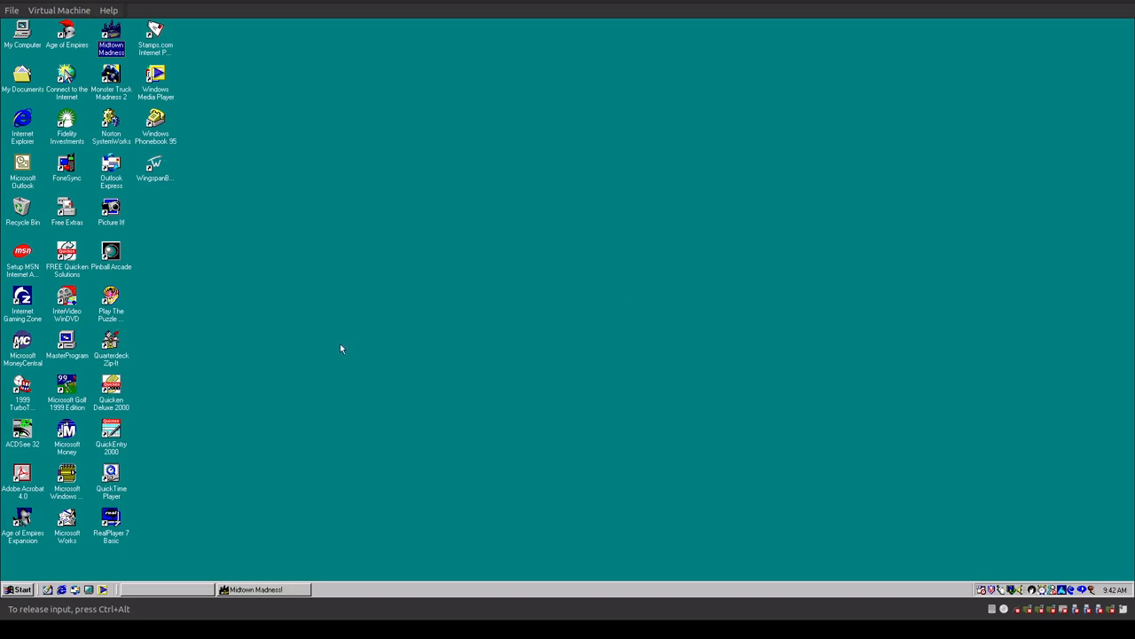
mouse_move(337, 345)
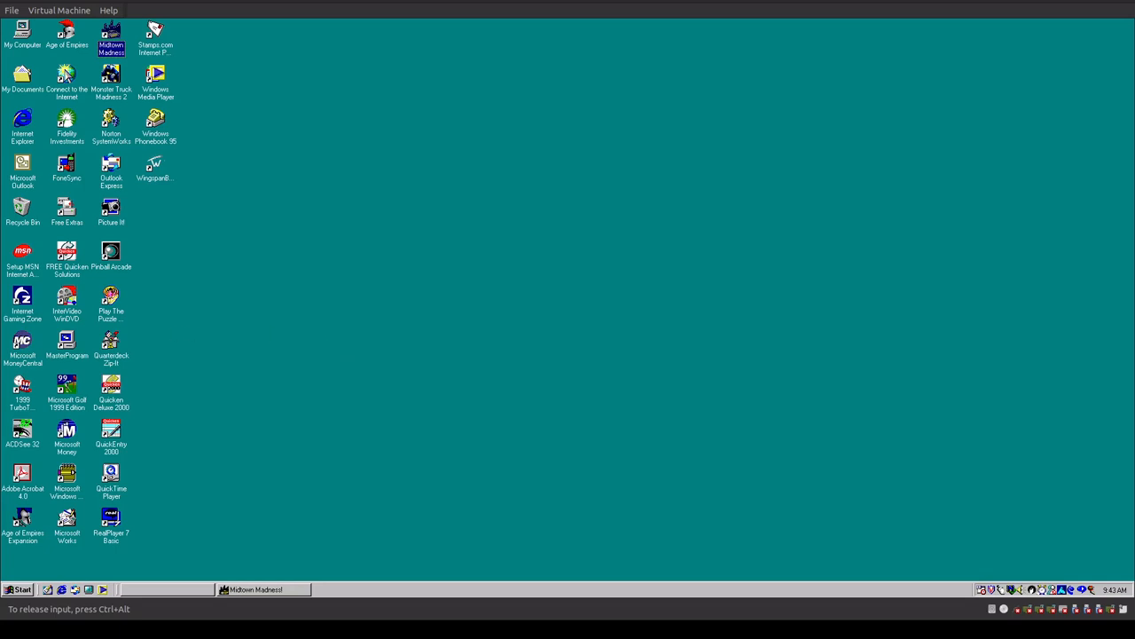
mouse_move(695, 293)
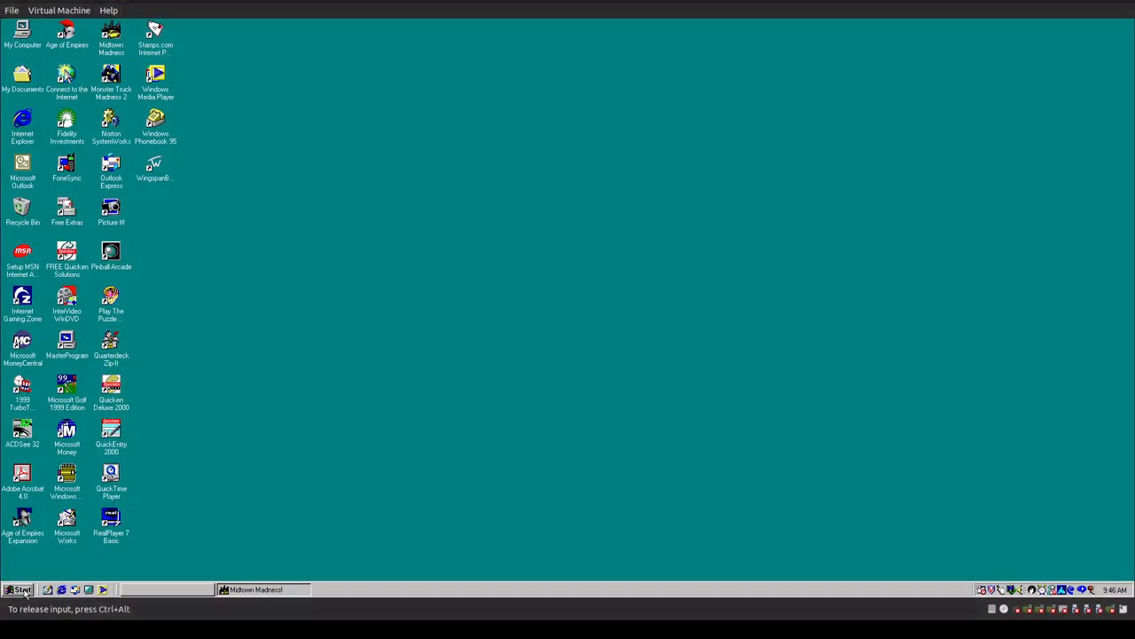
- Launch the Maxis Full Tilt! 2 pinball game from Start > Programs and cancel its table selection
left_click(19, 589)
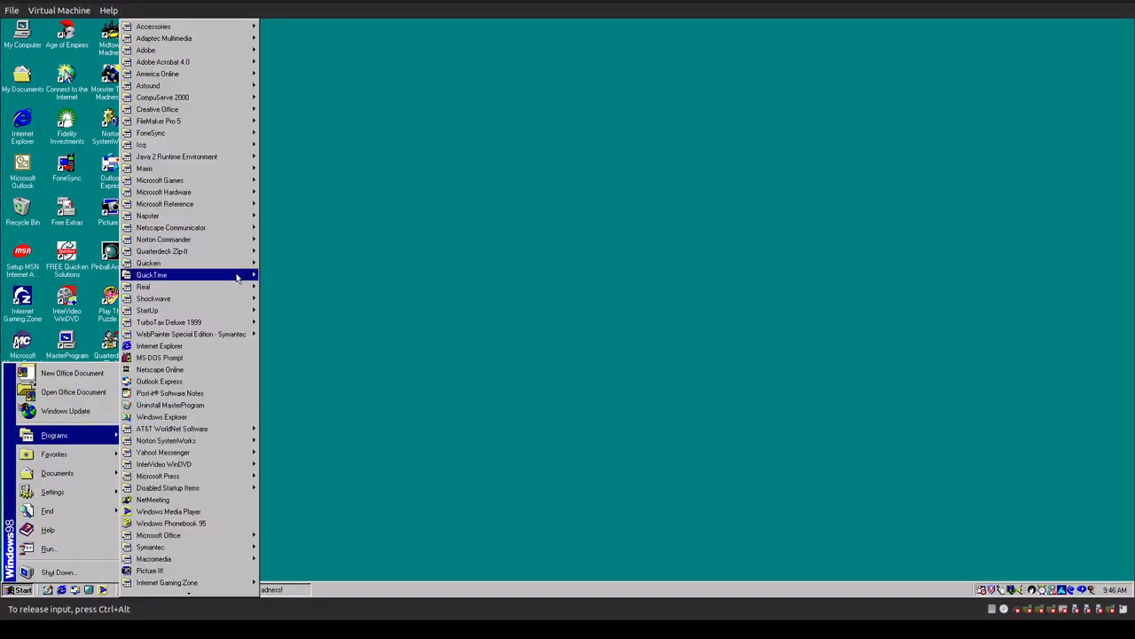
mouse_move(145, 168)
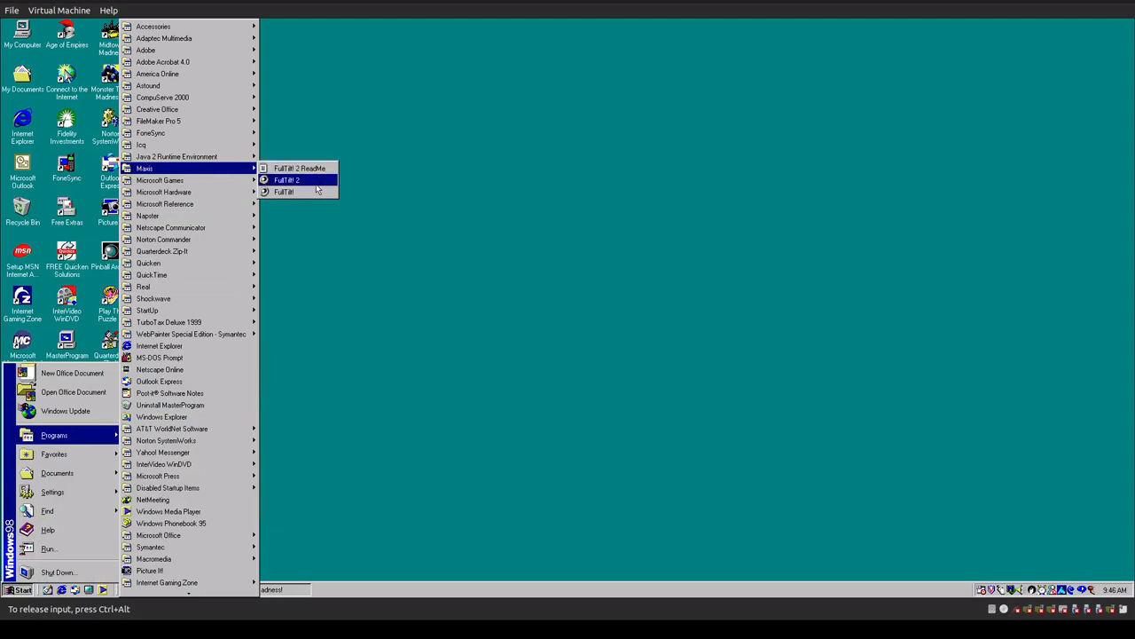
left_click(284, 179)
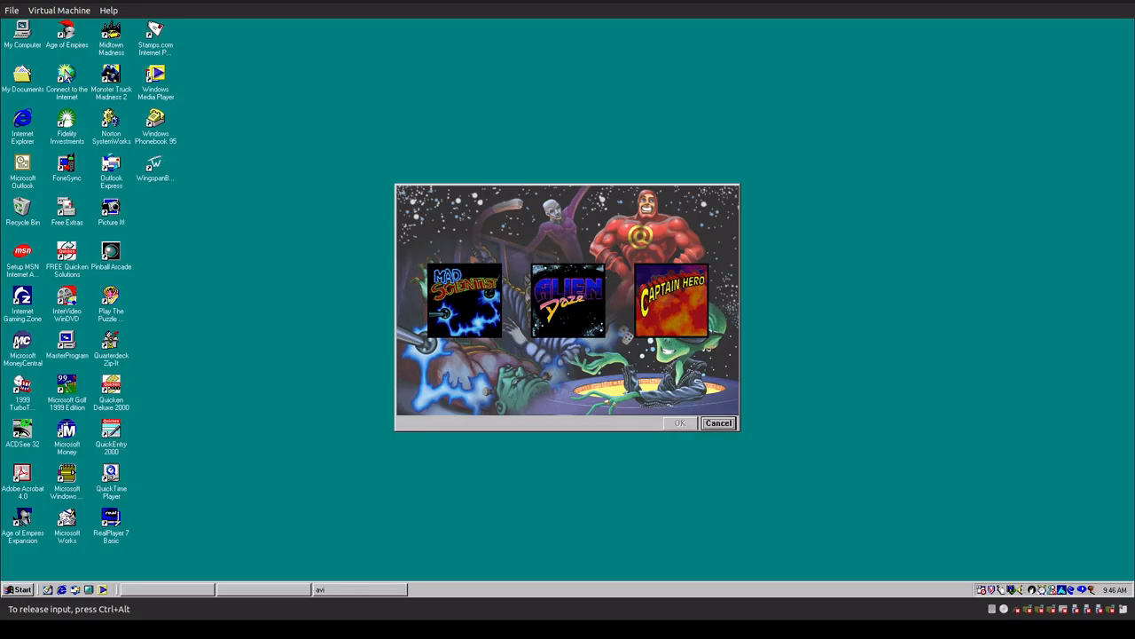
mouse_move(630, 198)
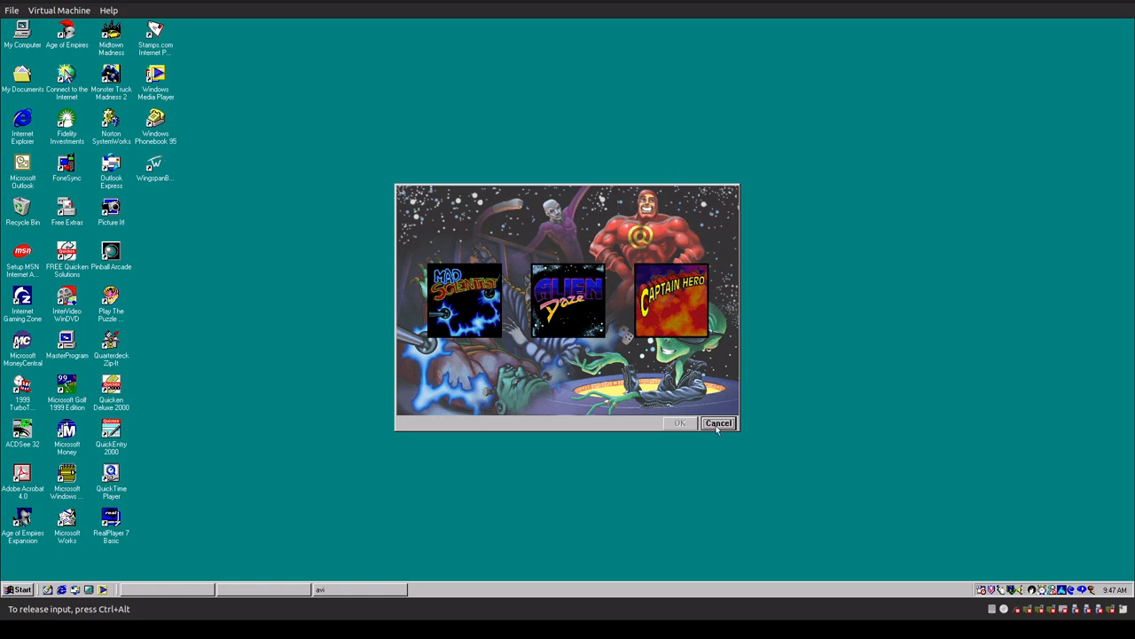
left_click(718, 423)
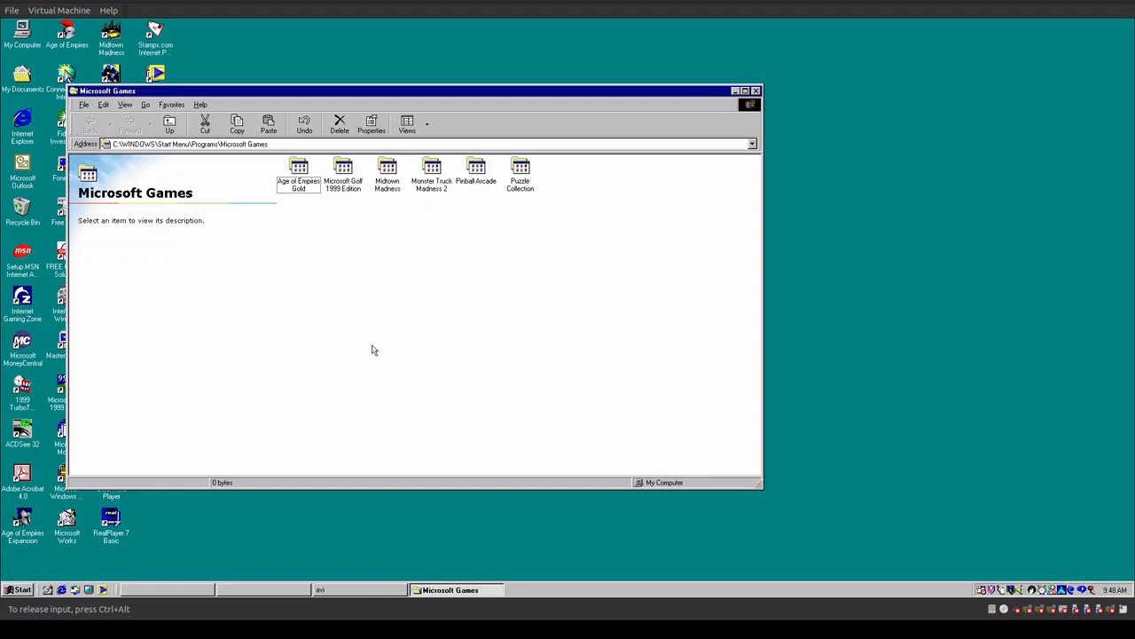
mouse_move(326, 231)
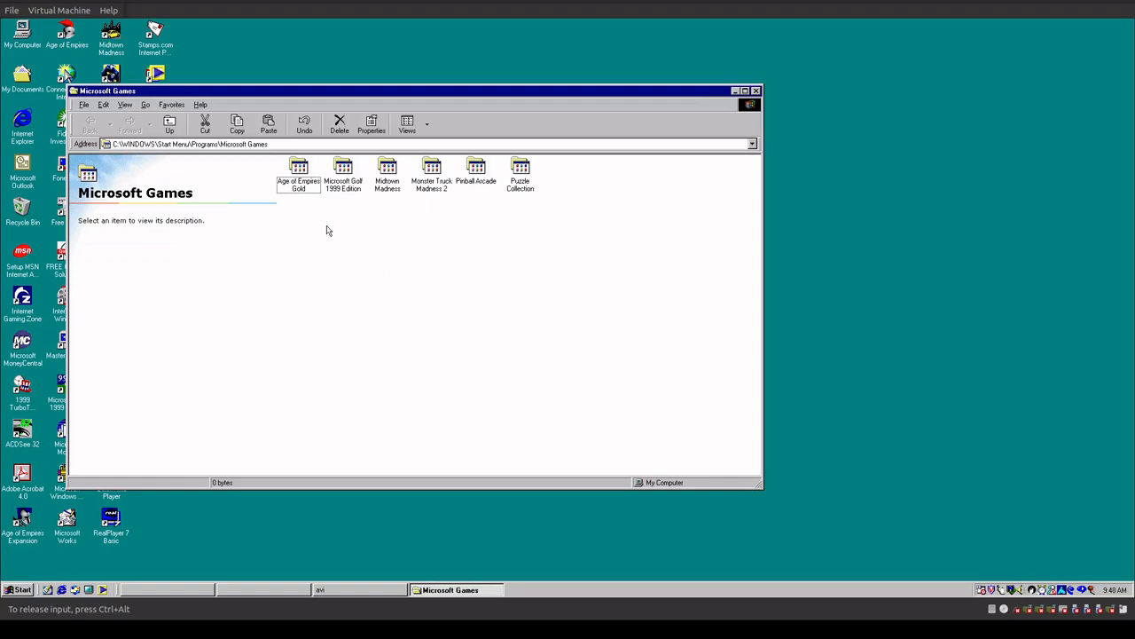
mouse_move(330, 196)
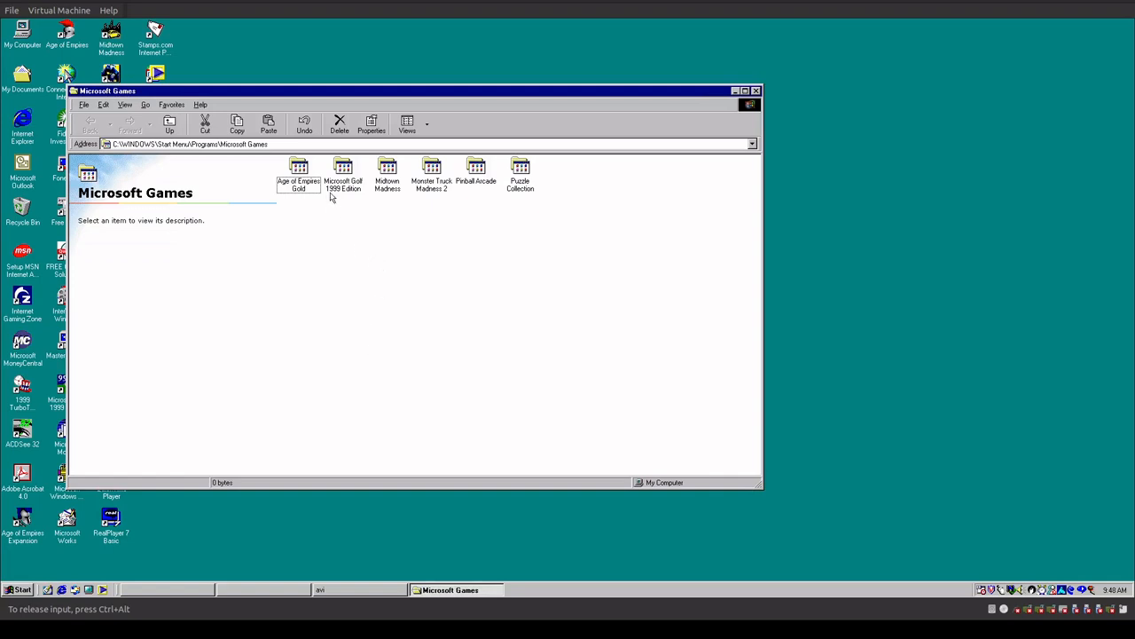
left_click(342, 173)
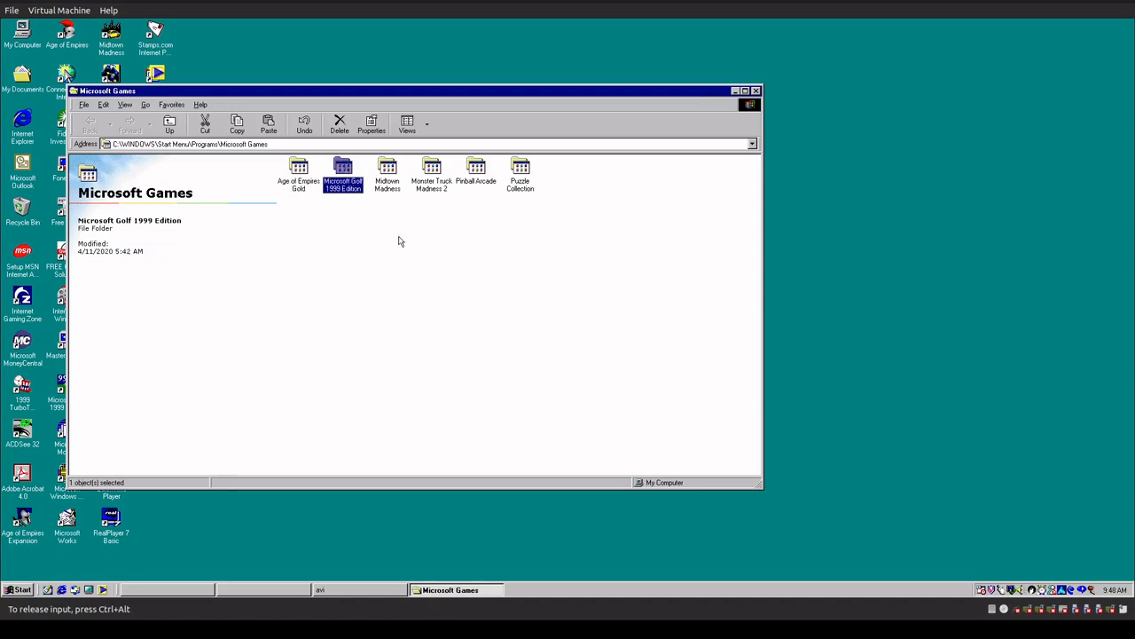
left_click(387, 174)
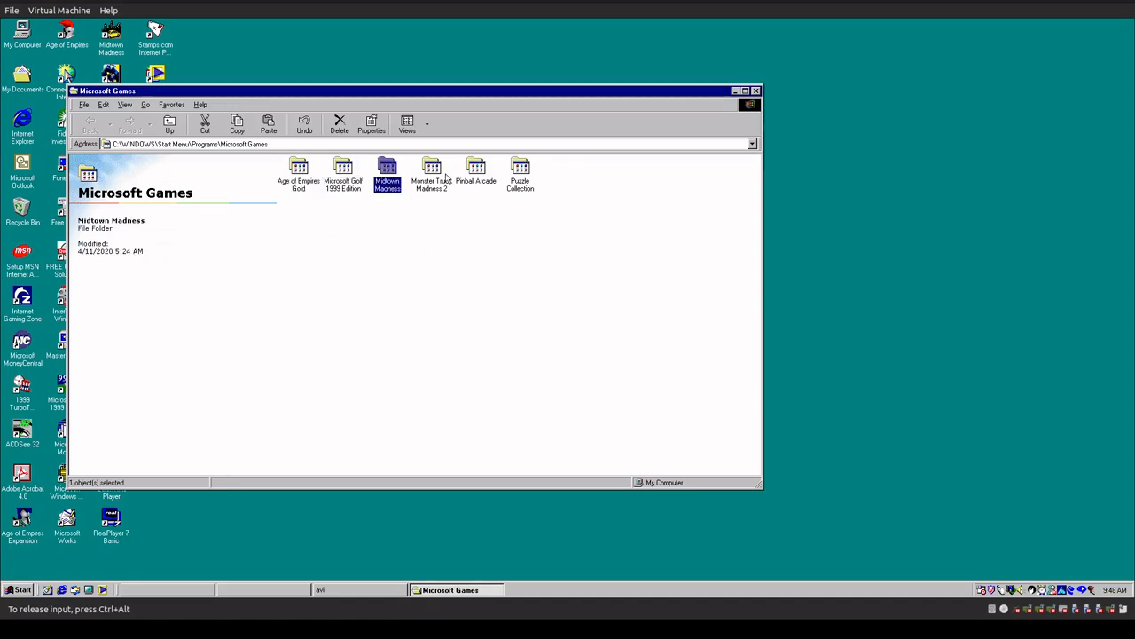
left_click(475, 175)
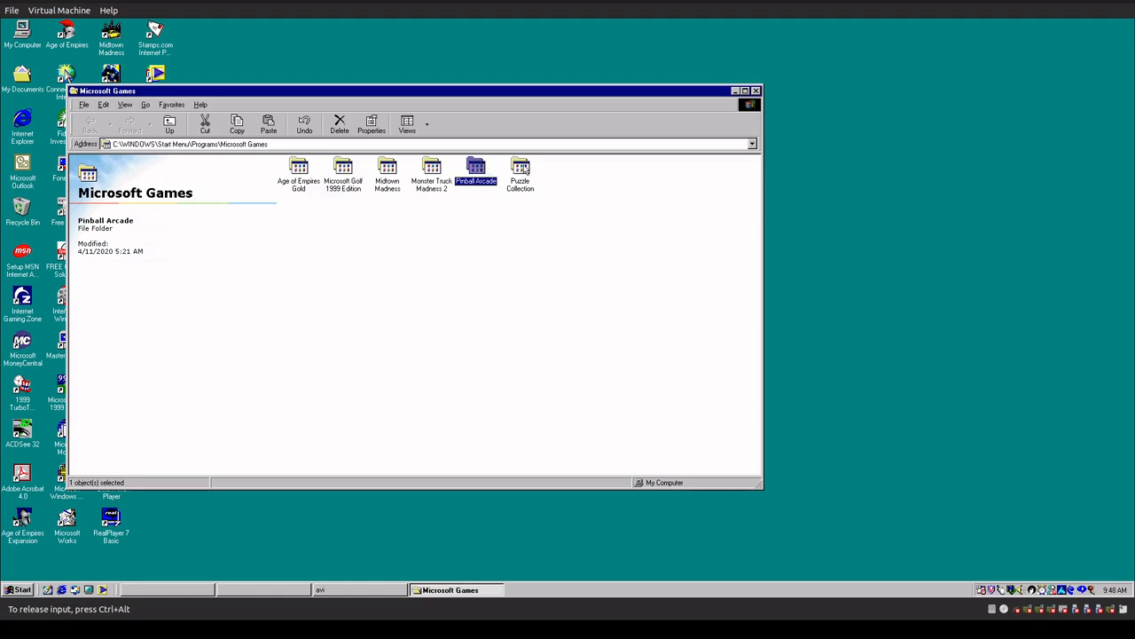
double_click(476, 169)
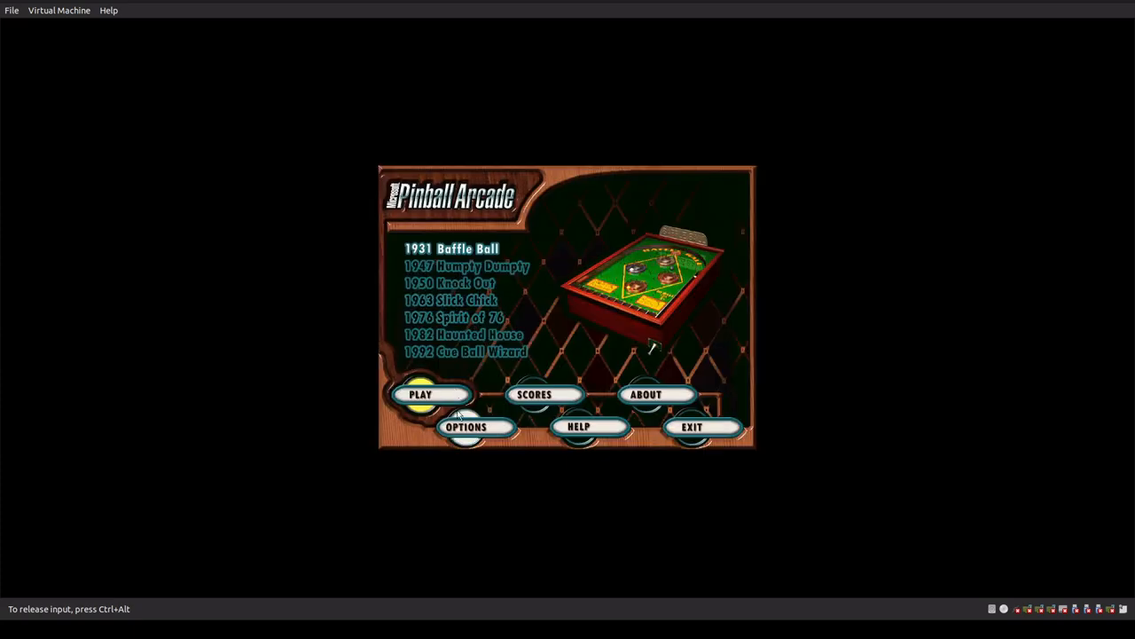
mouse_move(695, 431)
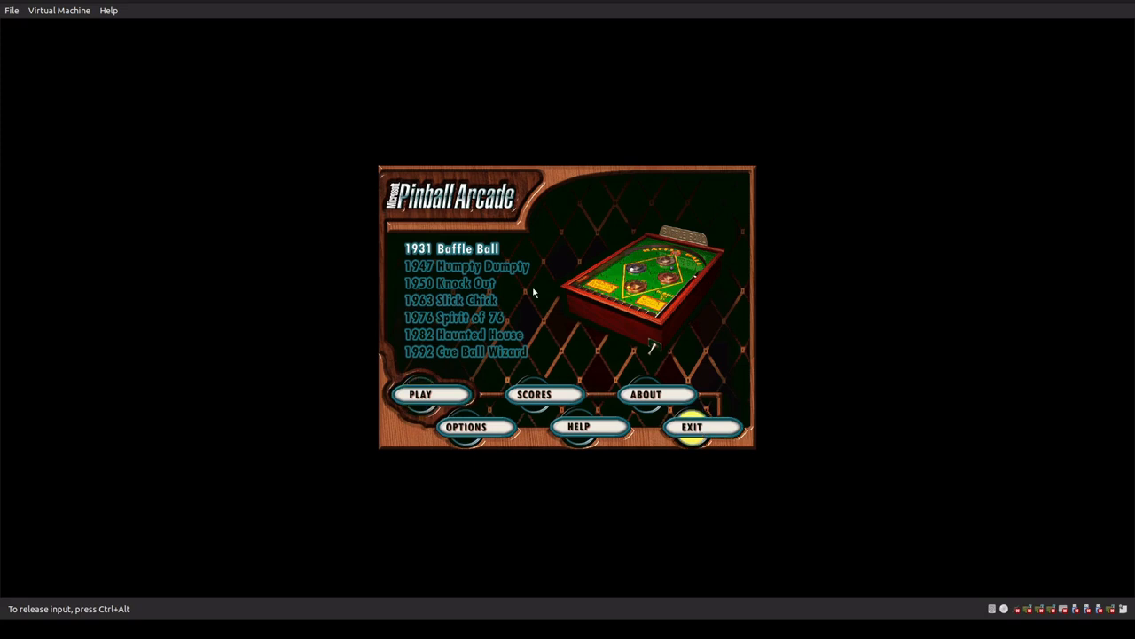
- Quit Pinball Arcade from its title menu back to the Pinball Arcade folder
left_click(692, 425)
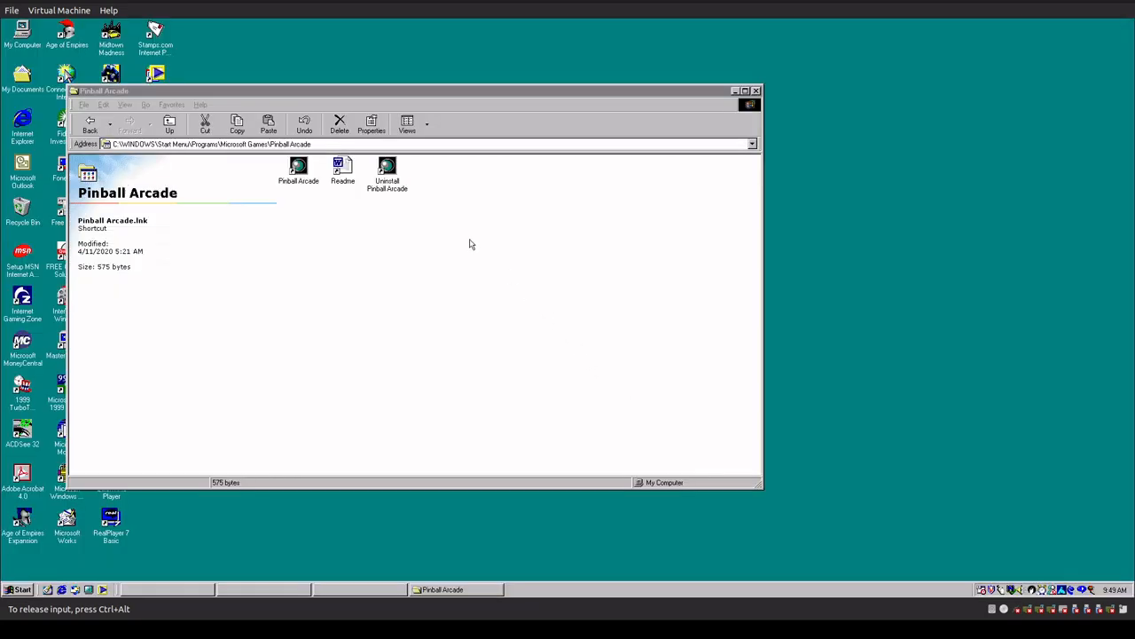
- Go back to Microsoft Games, look into the Puzzle Collection folder, and return to Microsoft Games
left_click(170, 124)
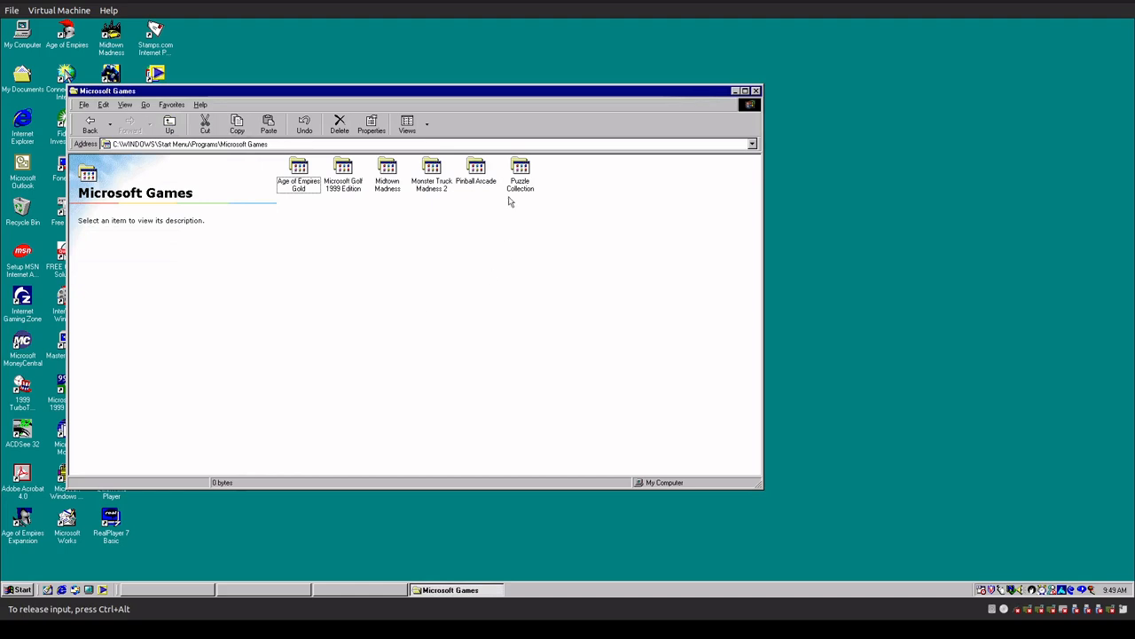
double_click(519, 169)
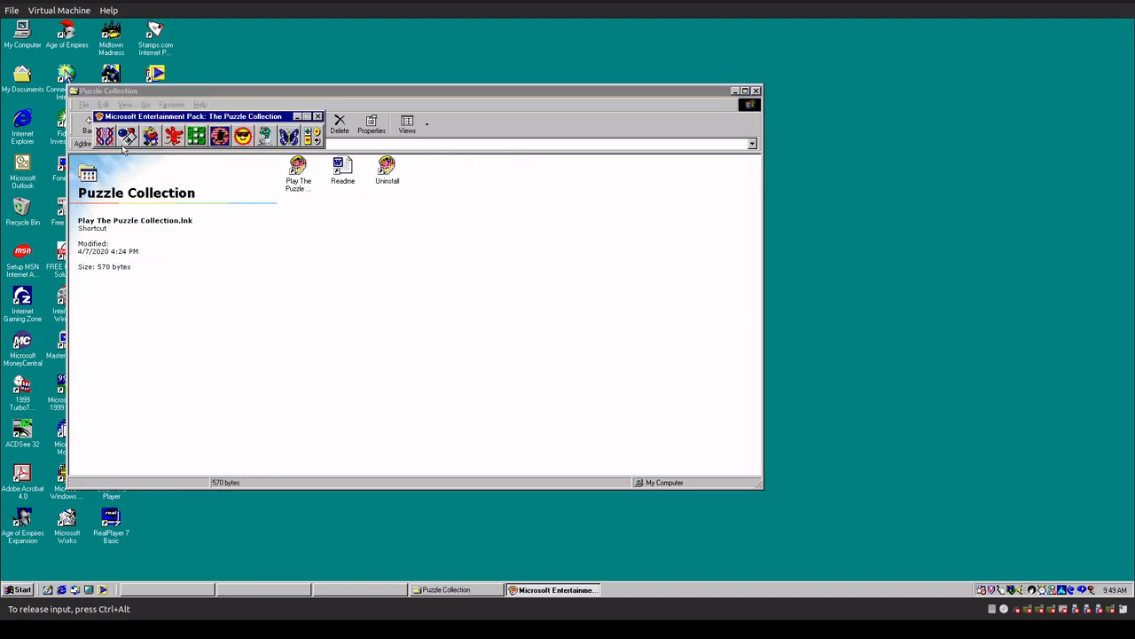
mouse_move(128, 135)
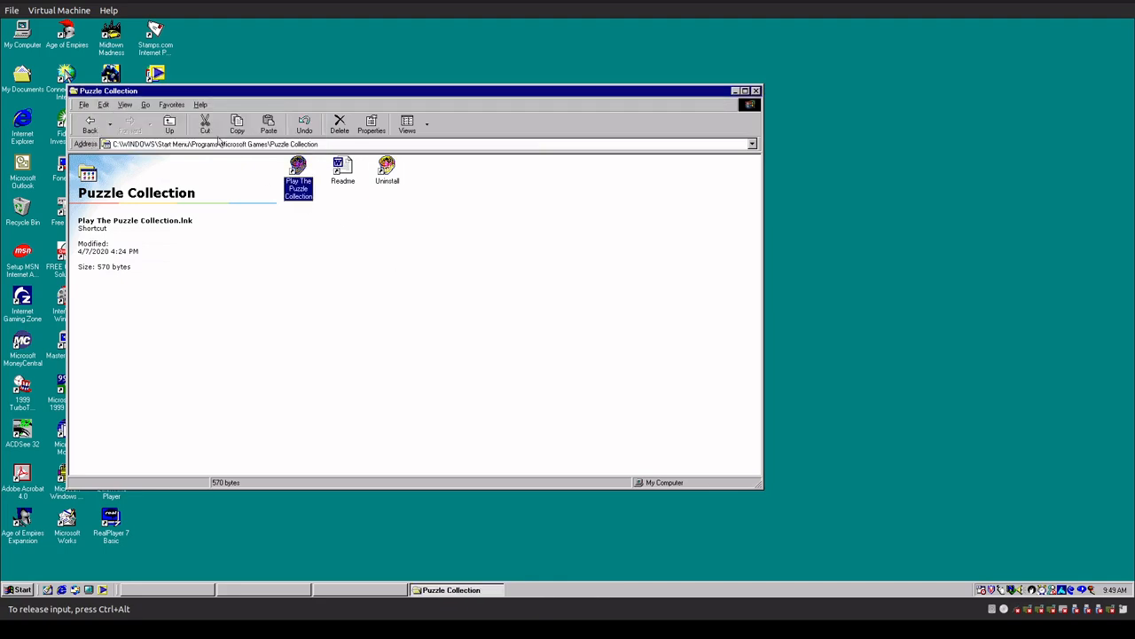
left_click(171, 124)
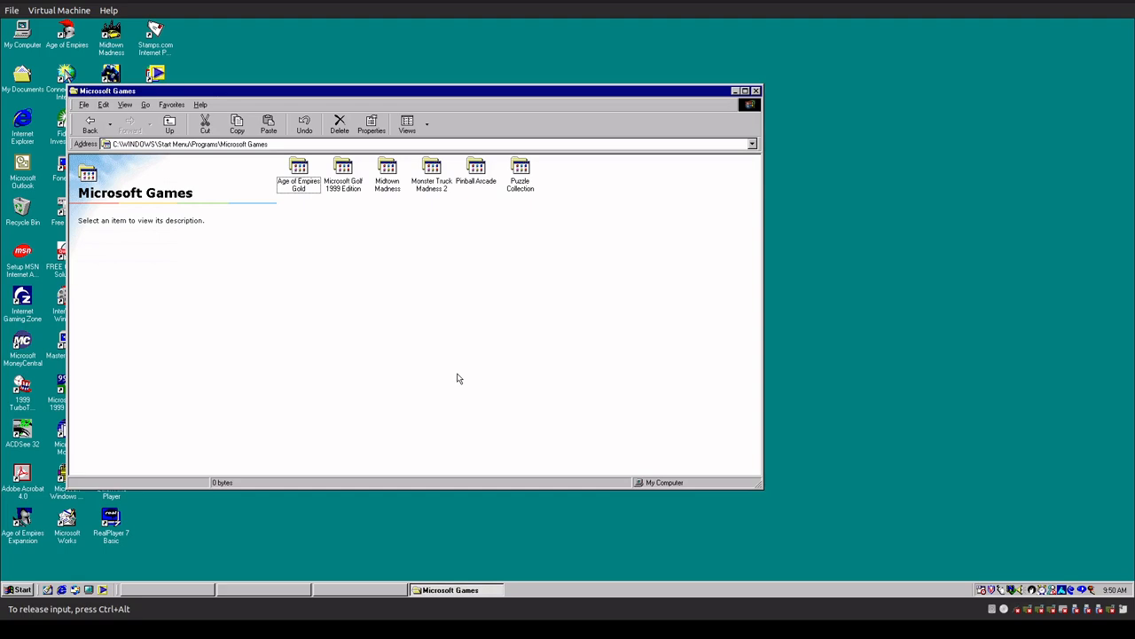
mouse_move(461, 383)
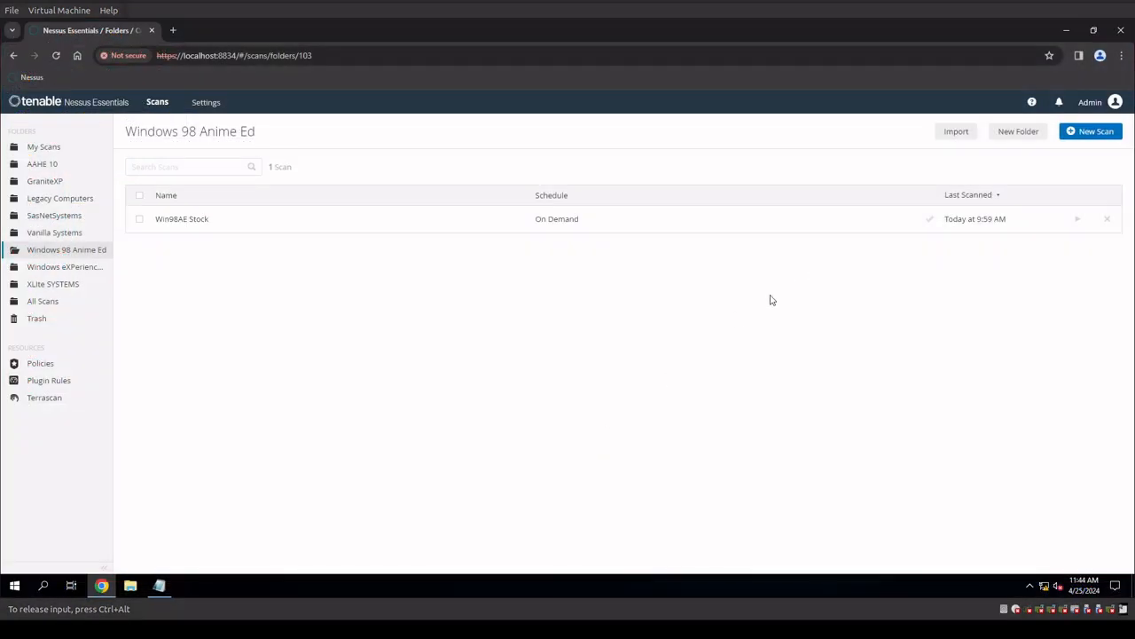
mouse_move(731, 340)
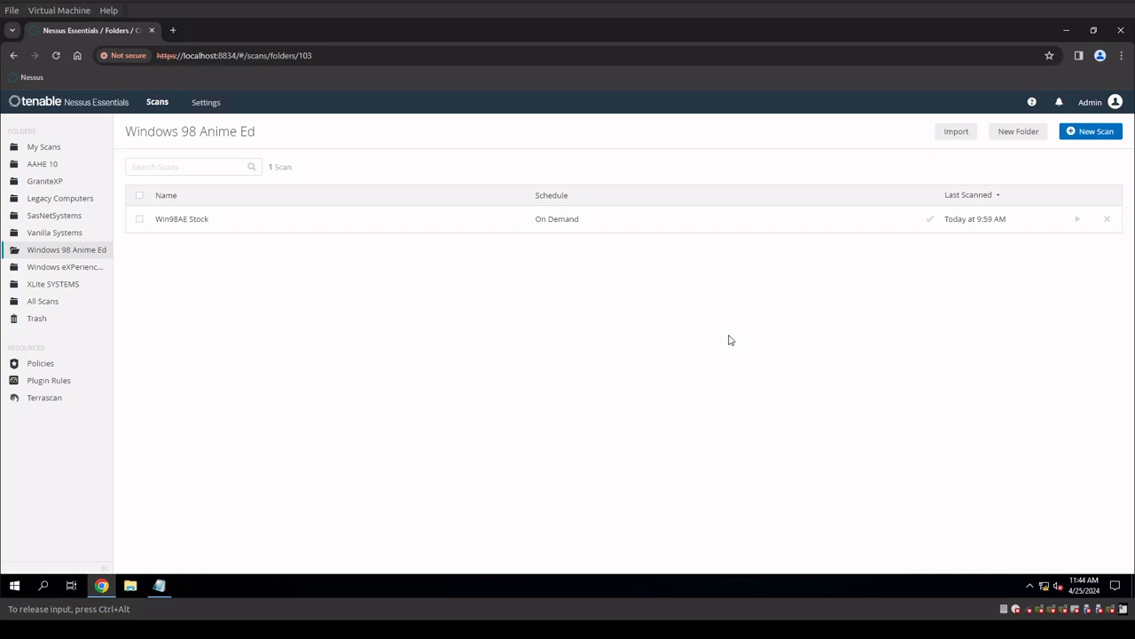
mouse_move(55, 280)
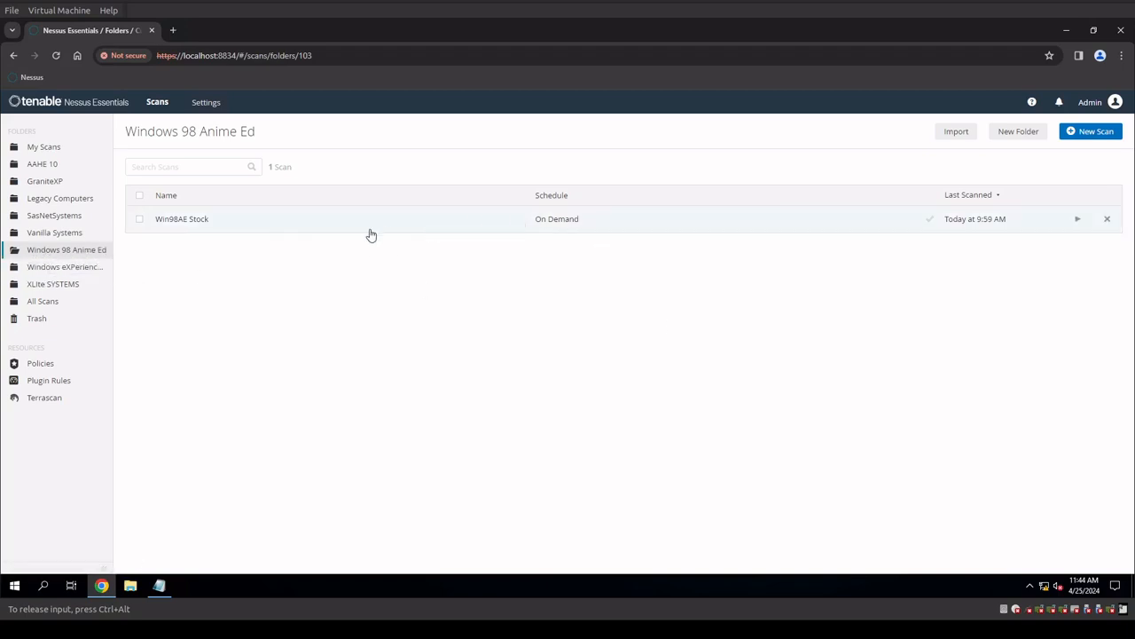
mouse_move(976, 220)
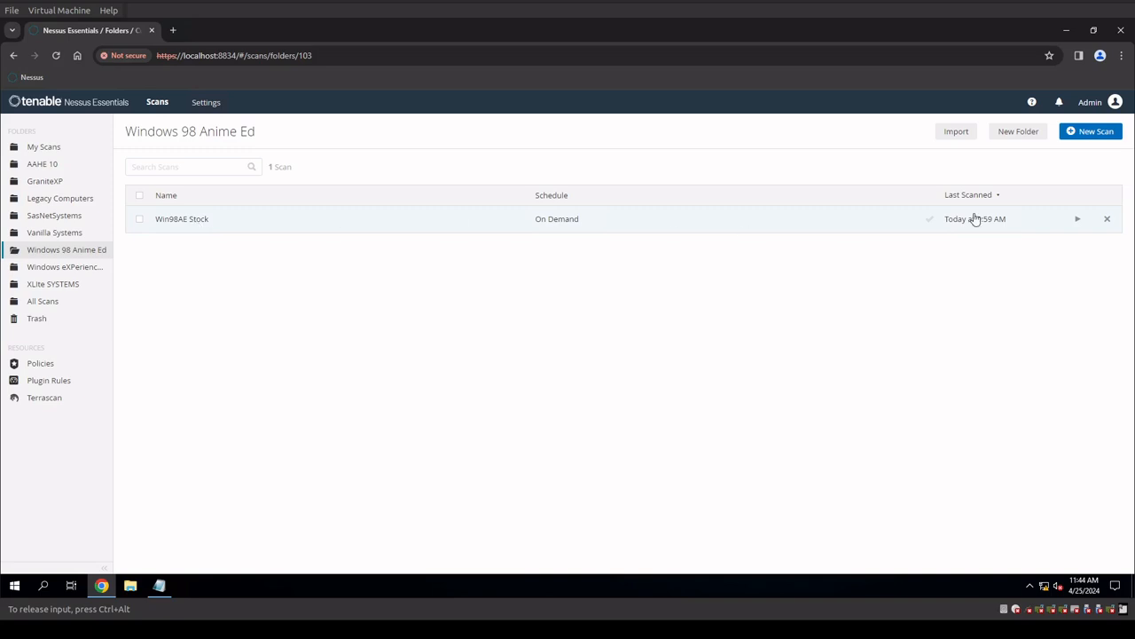
- Open the Win98AE Stock scan report in Nessus Essentials
left_click(181, 218)
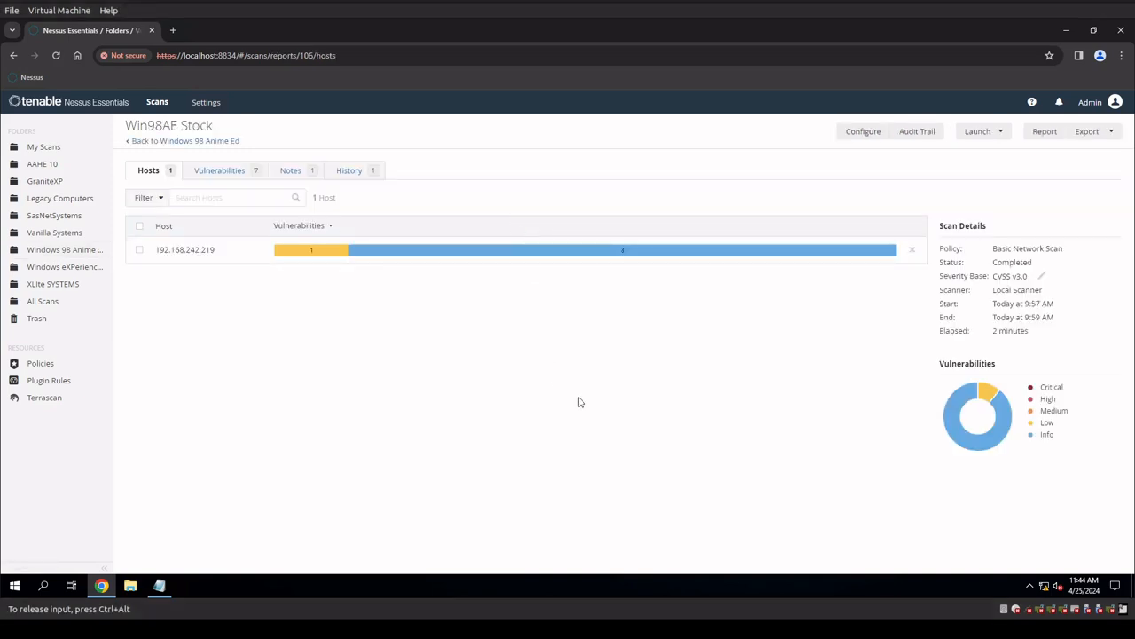
mouse_move(369, 277)
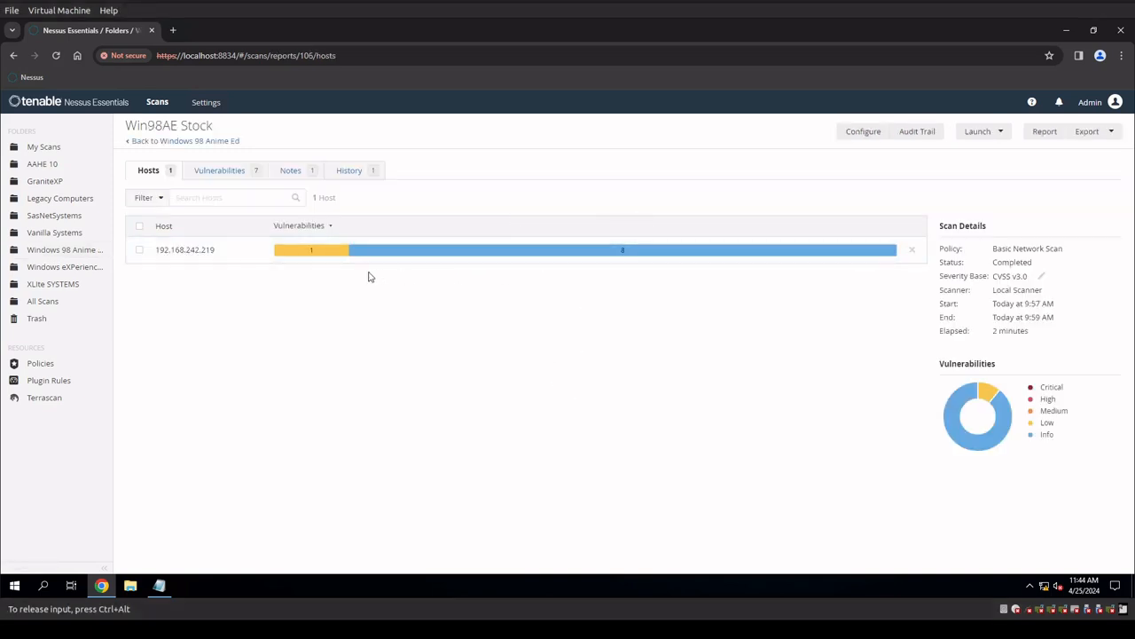
mouse_move(302, 250)
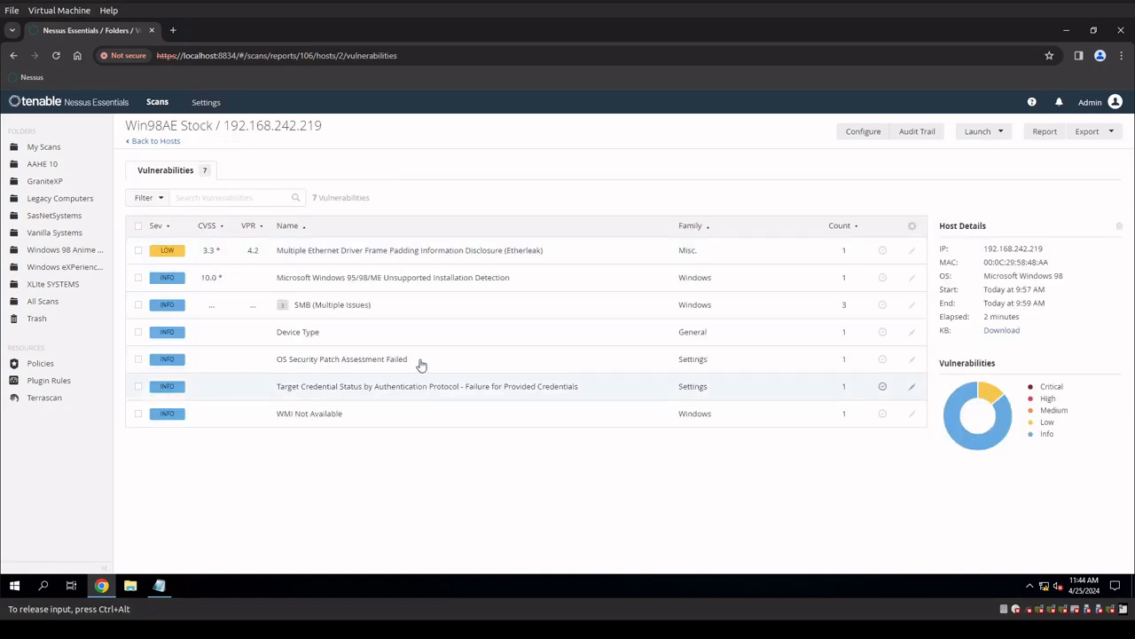
- Open the details of the low-severity Etherleak frame padding disclosure finding
left_click(408, 248)
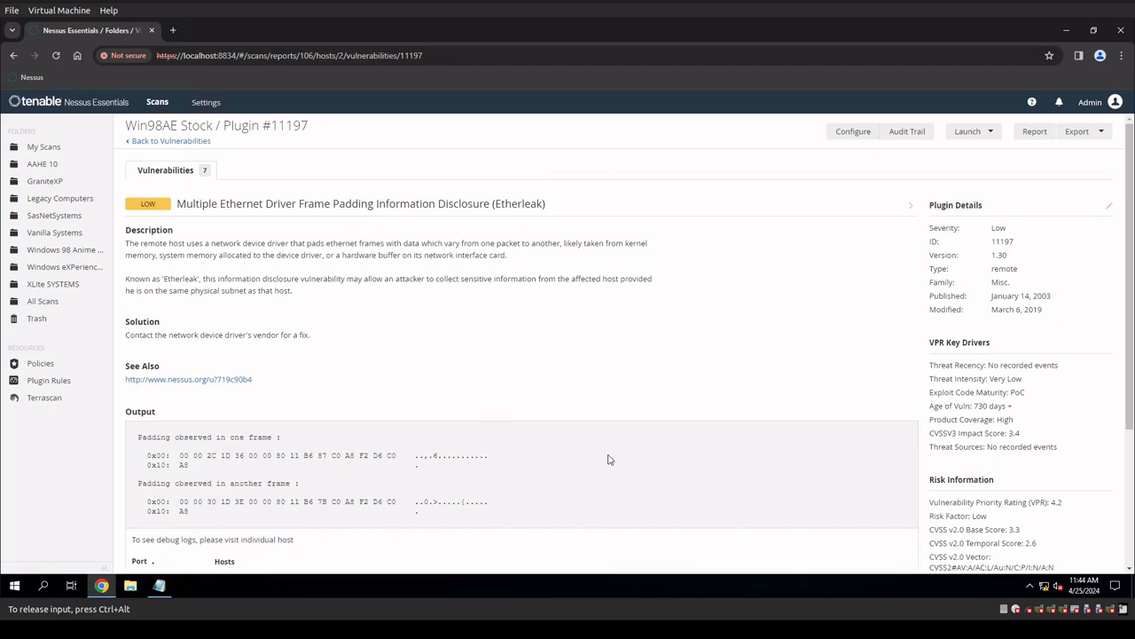
mouse_move(546, 355)
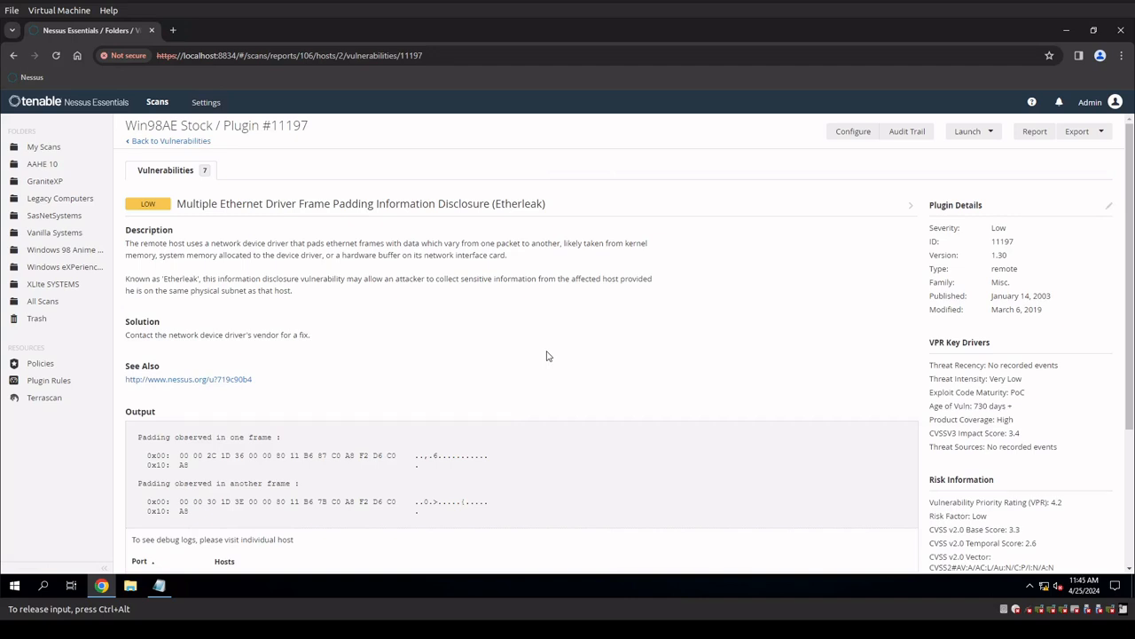
mouse_move(536, 312)
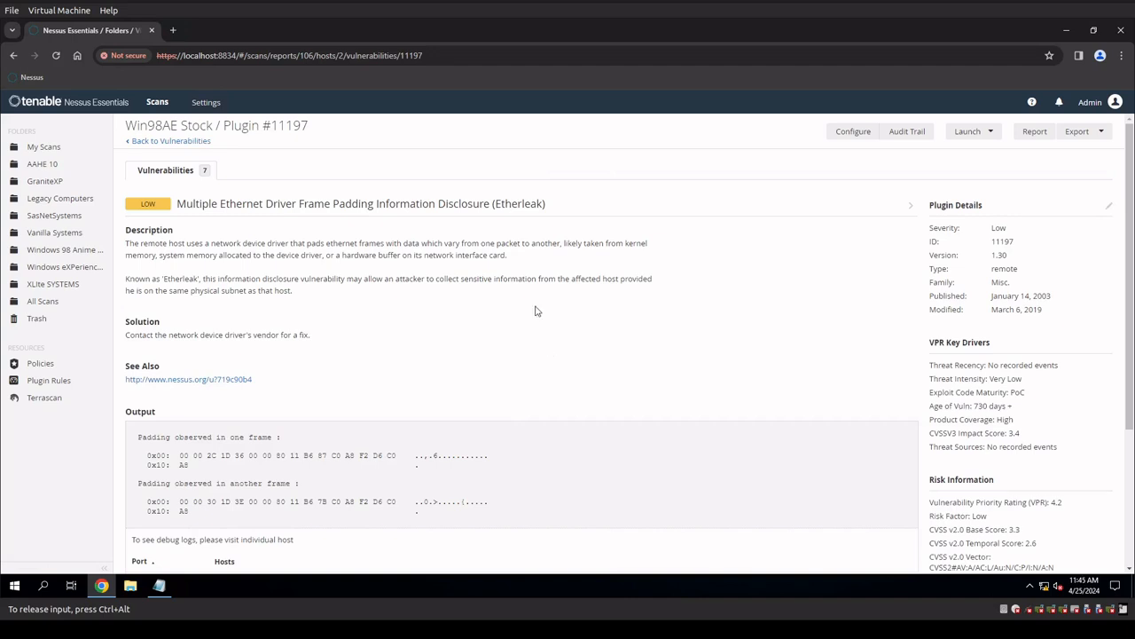
mouse_move(617, 367)
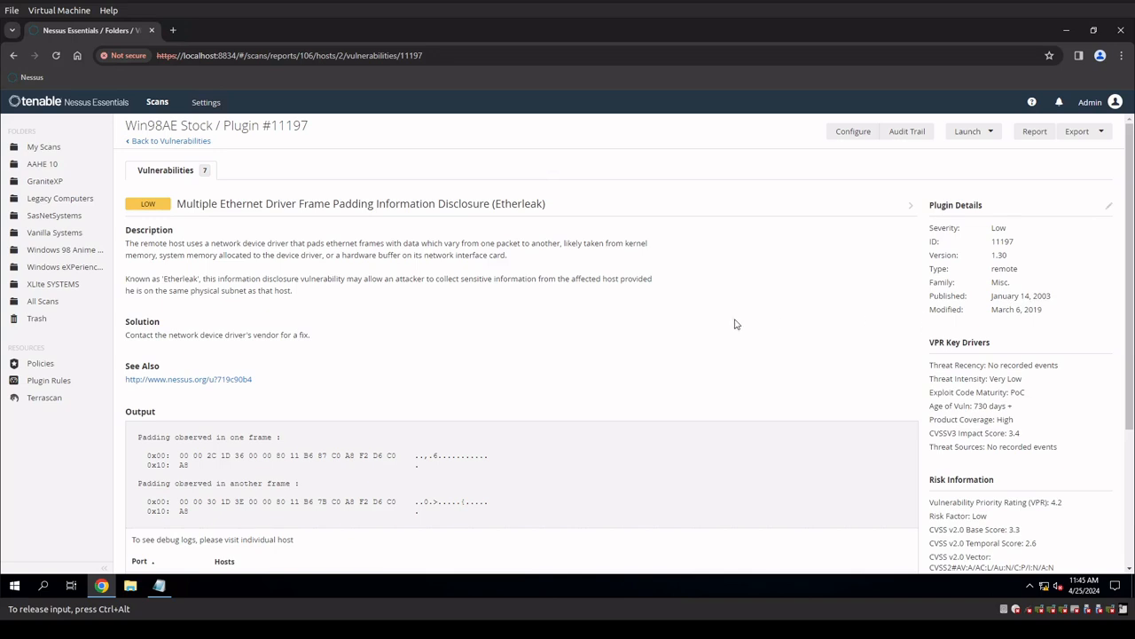
- Go back from the Etherleak details to the vulnerability list and then the host summary
left_click(168, 142)
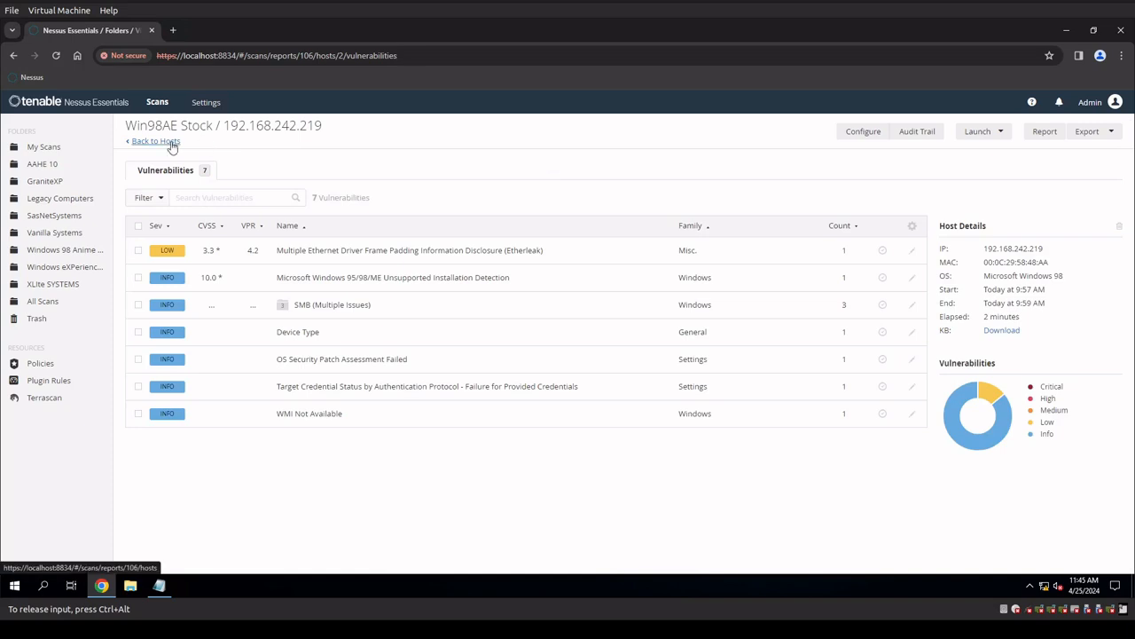
left_click(156, 142)
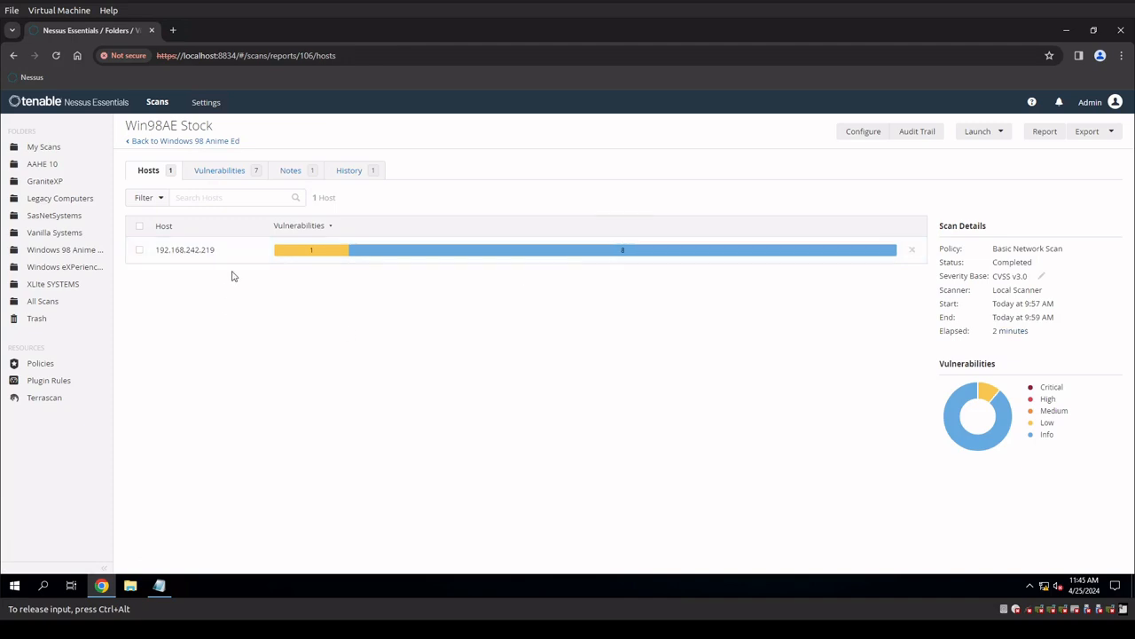
mouse_move(395, 471)
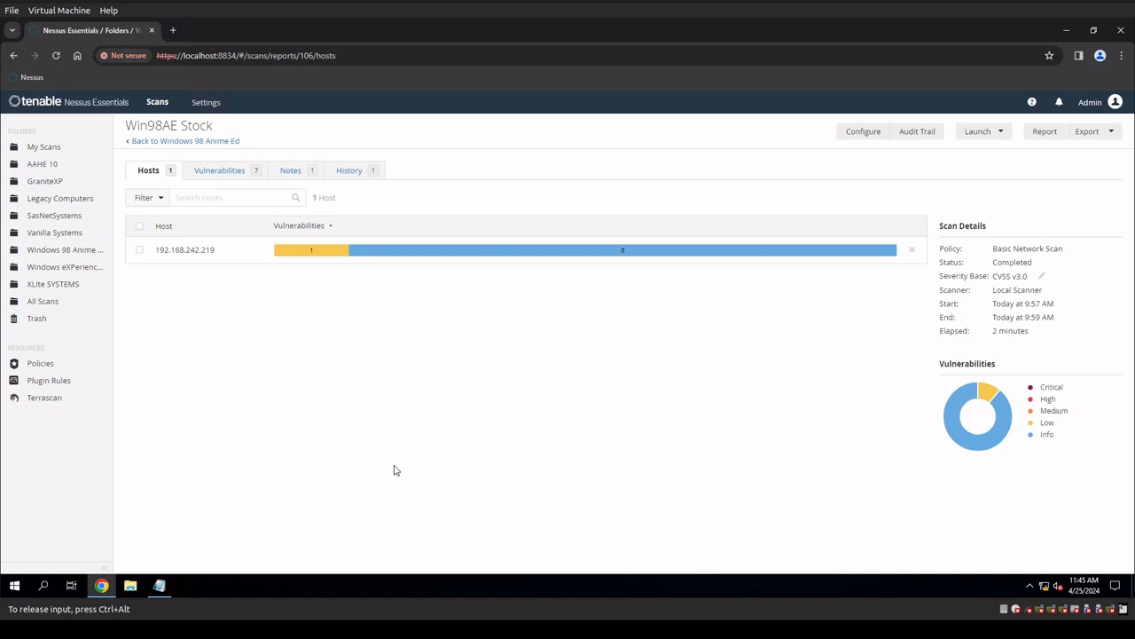
mouse_move(447, 310)
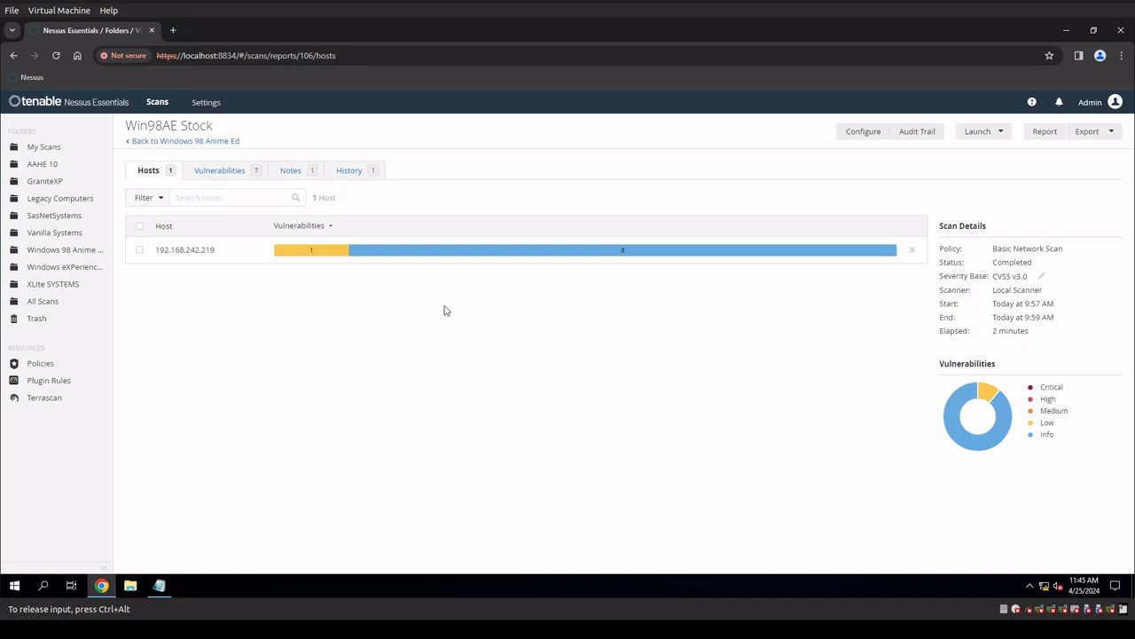
mouse_move(532, 444)
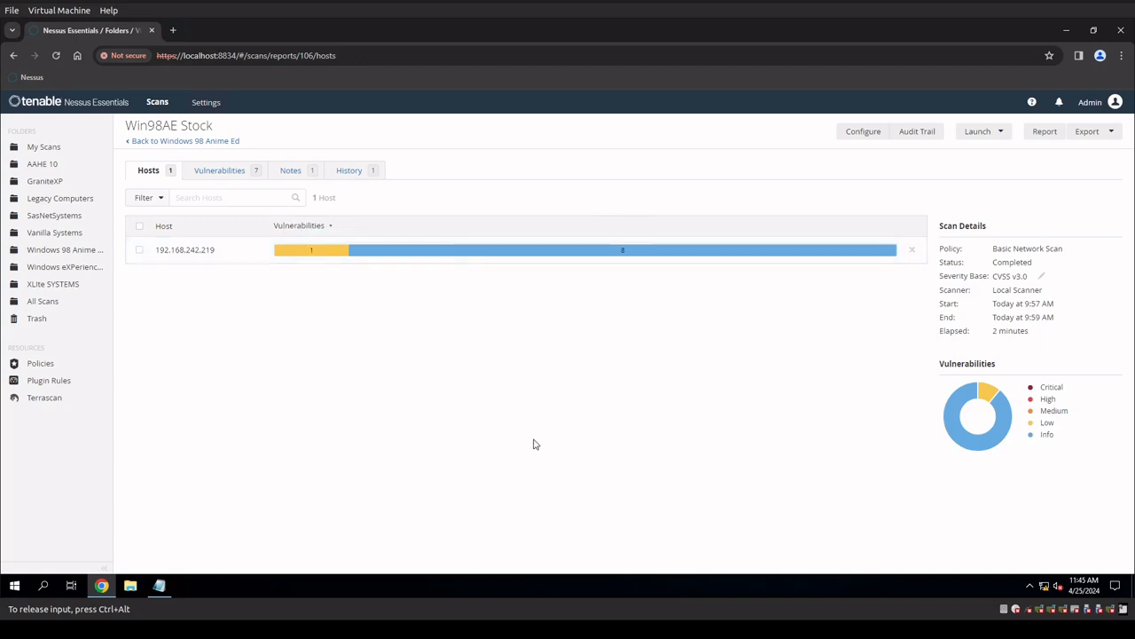
mouse_move(482, 435)
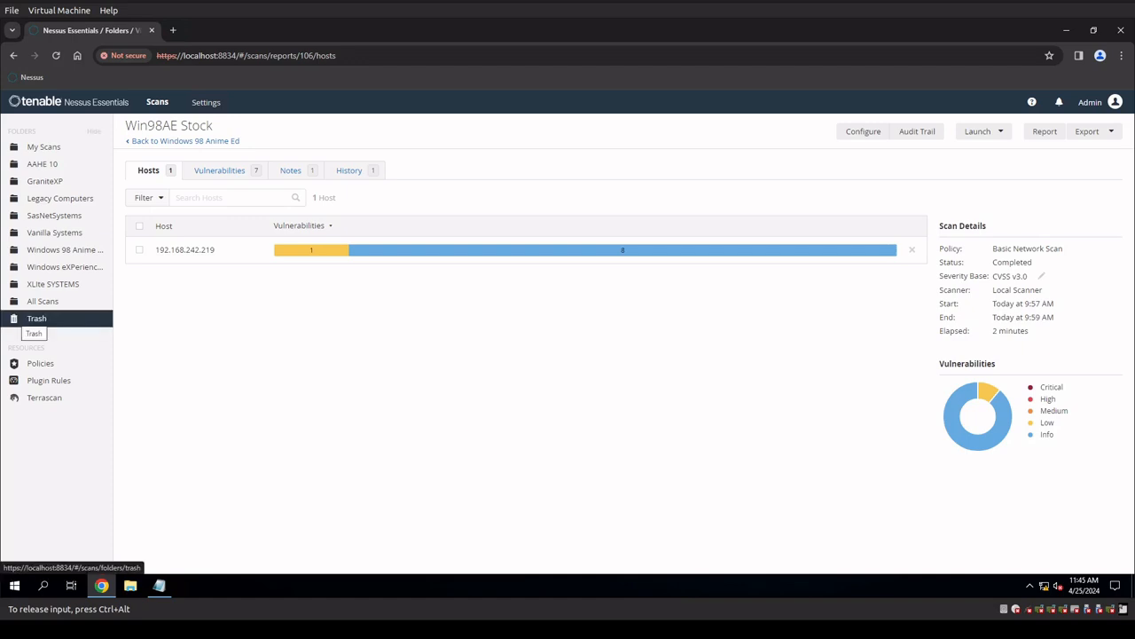
mouse_move(589, 255)
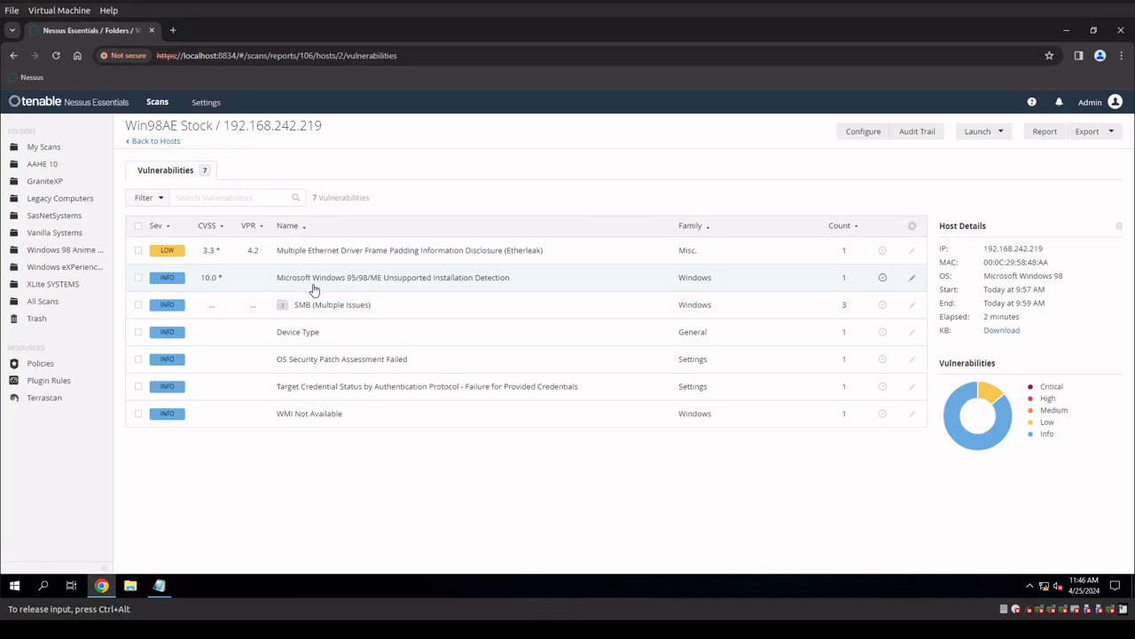
mouse_move(514, 294)
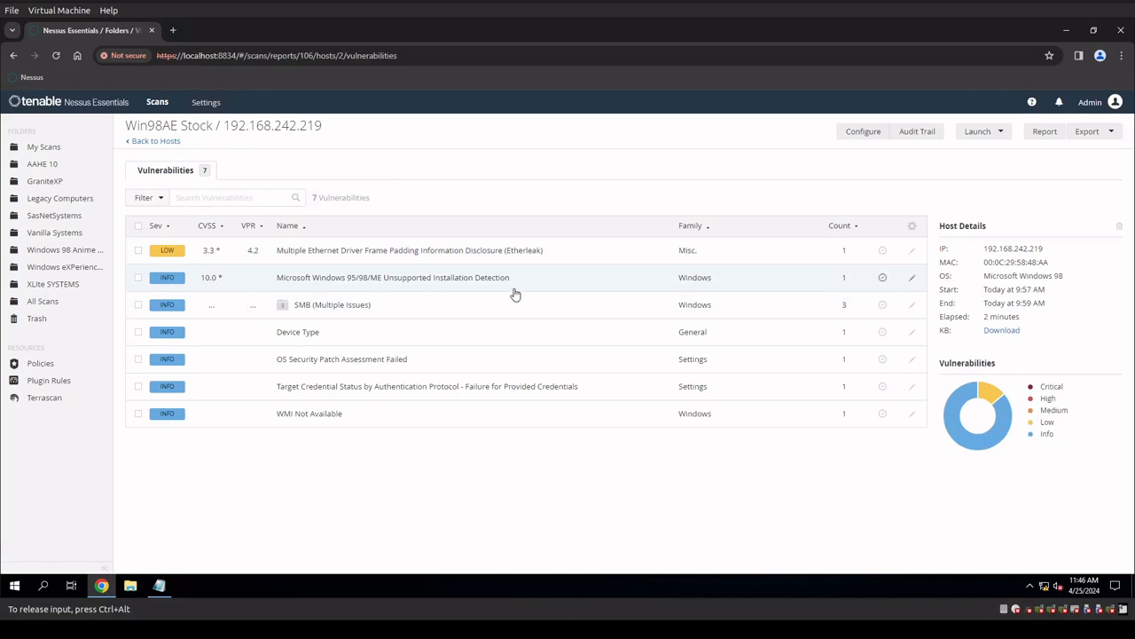
mouse_move(483, 287)
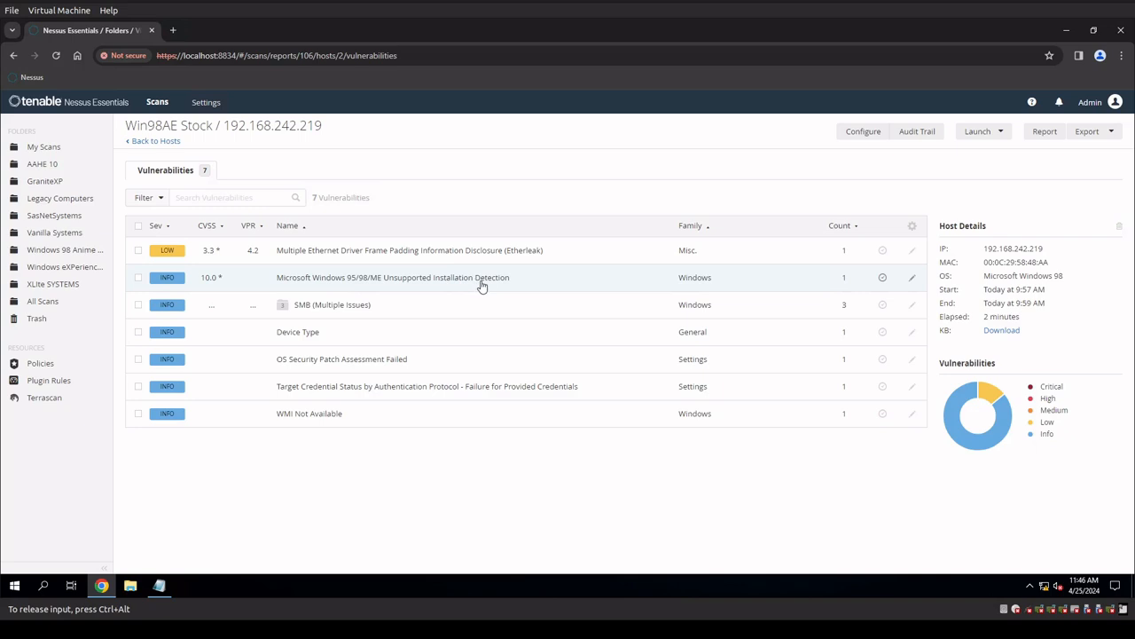
mouse_move(211, 277)
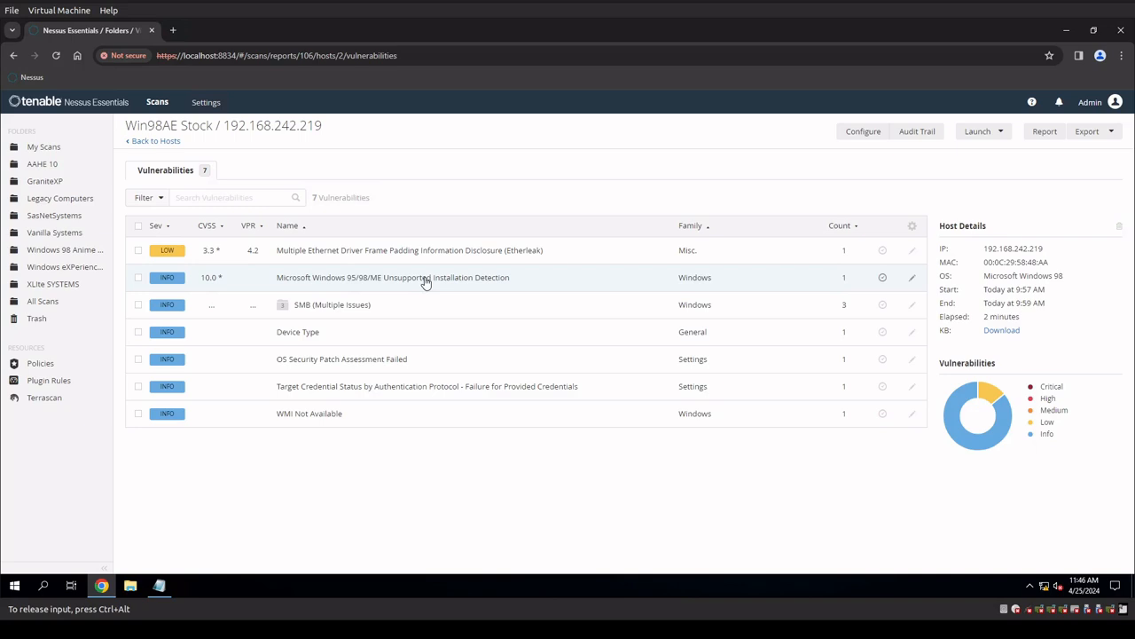
mouse_move(346, 358)
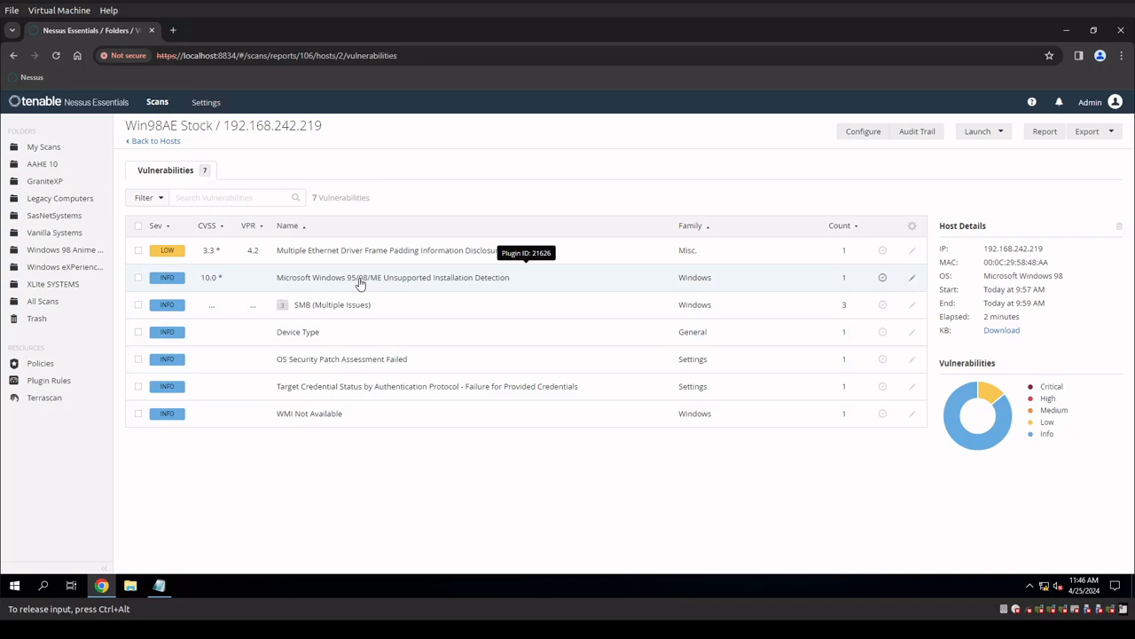
mouse_move(428, 282)
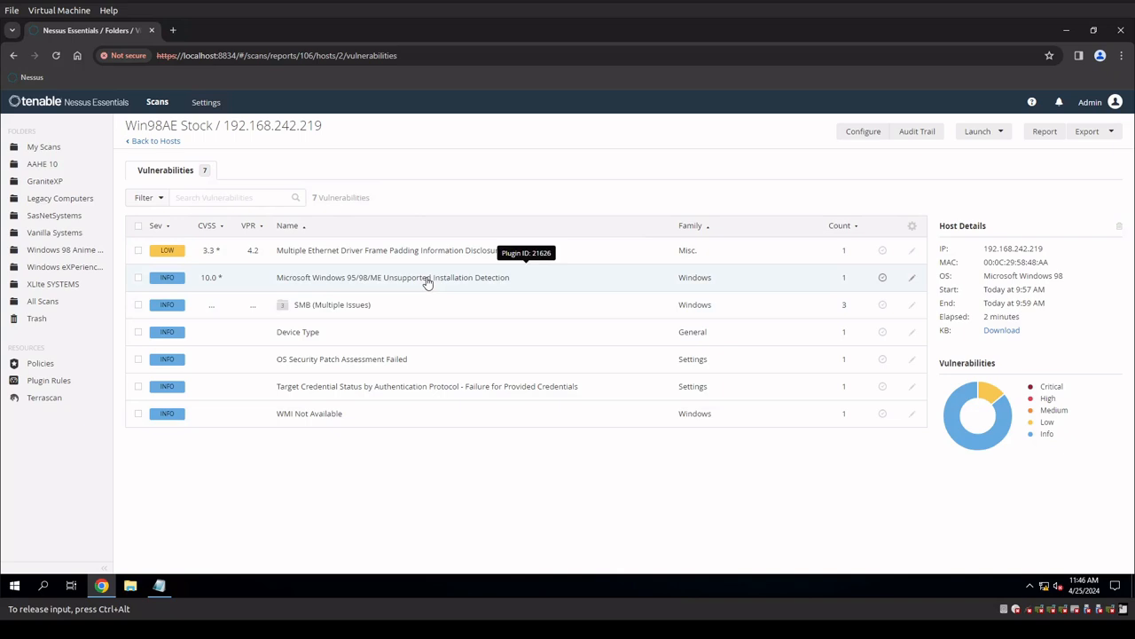
mouse_move(208, 281)
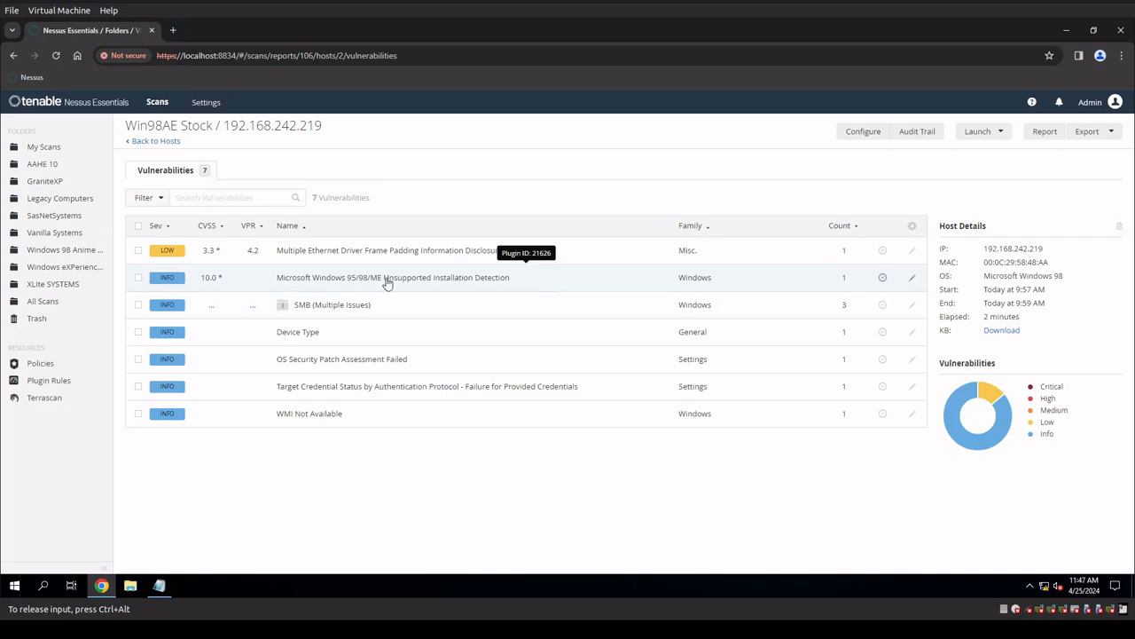
mouse_move(560, 282)
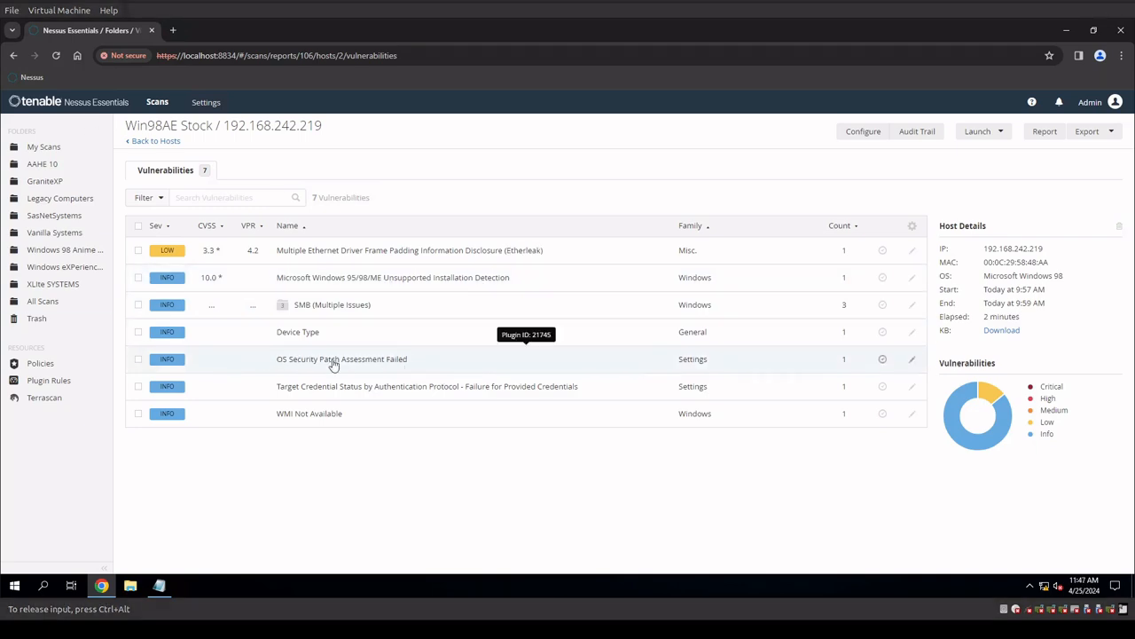
mouse_move(298, 169)
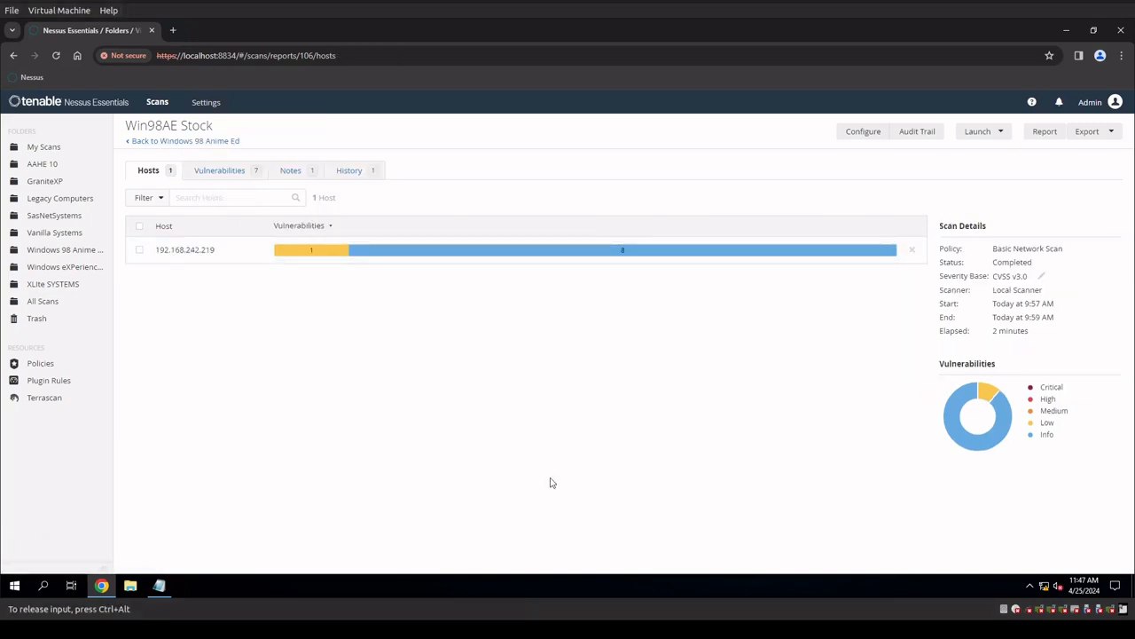
mouse_move(573, 493)
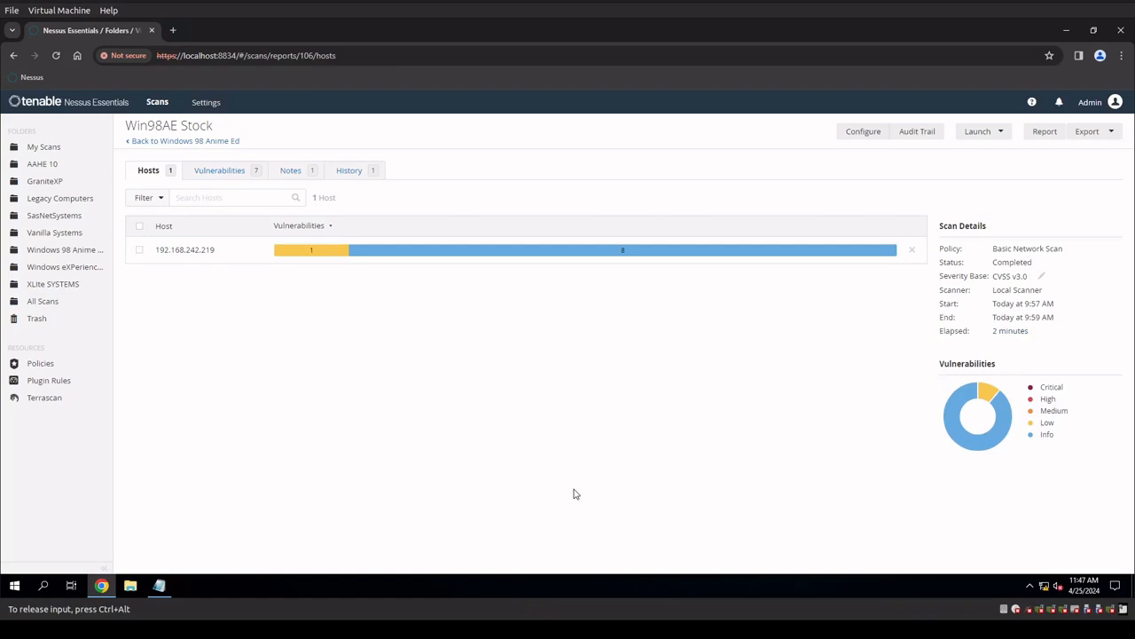
mouse_move(559, 486)
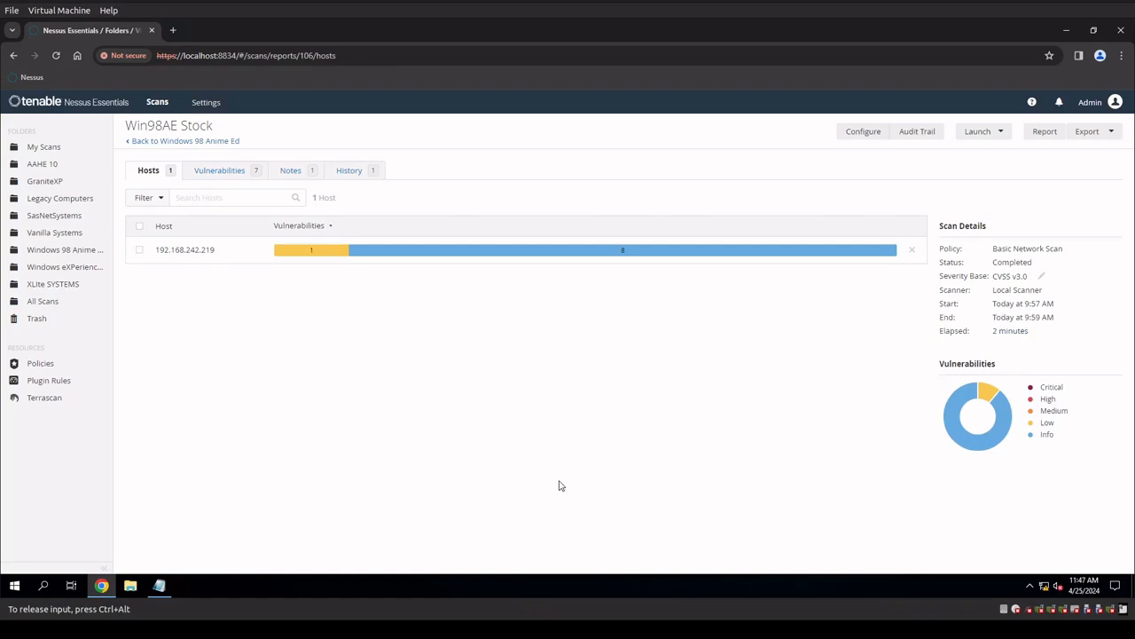
mouse_move(536, 460)
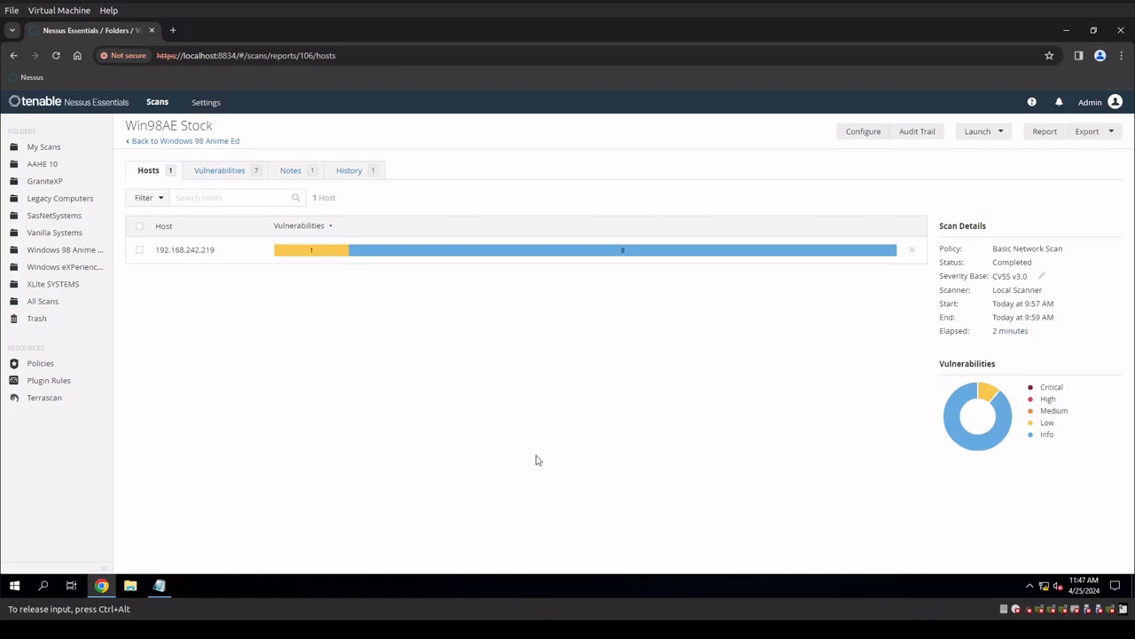
mouse_move(566, 302)
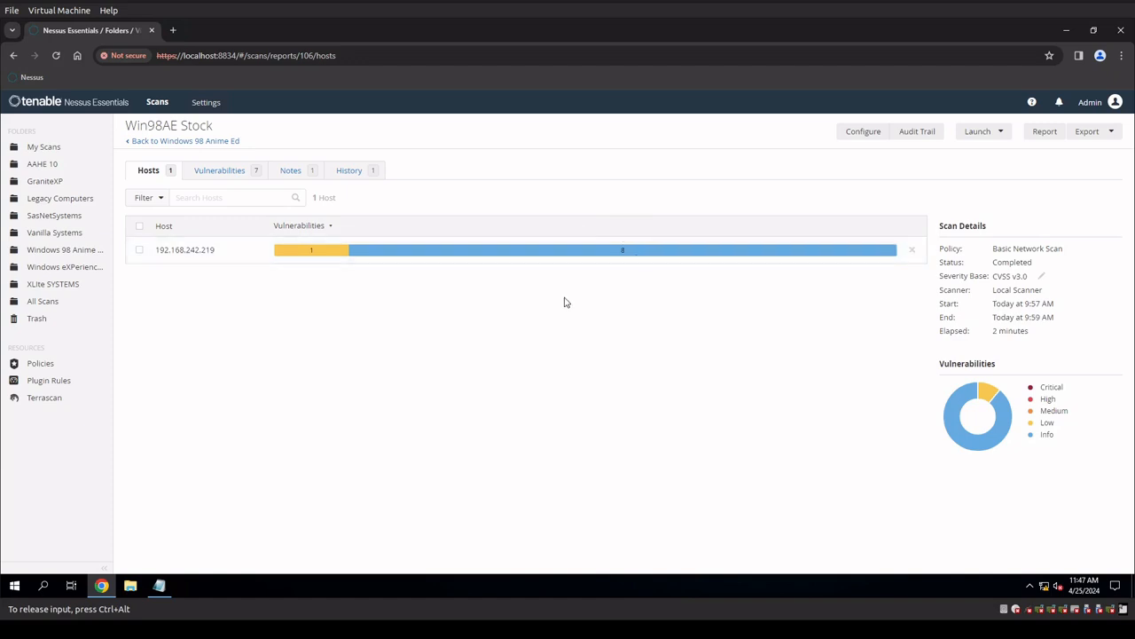
mouse_move(563, 302)
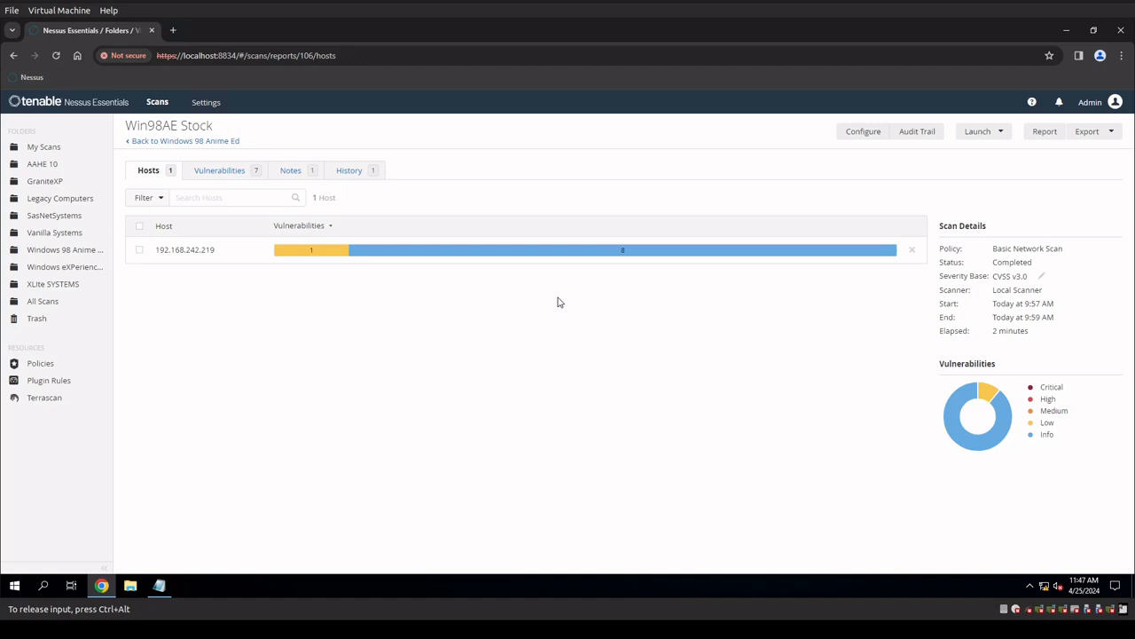
mouse_move(543, 305)
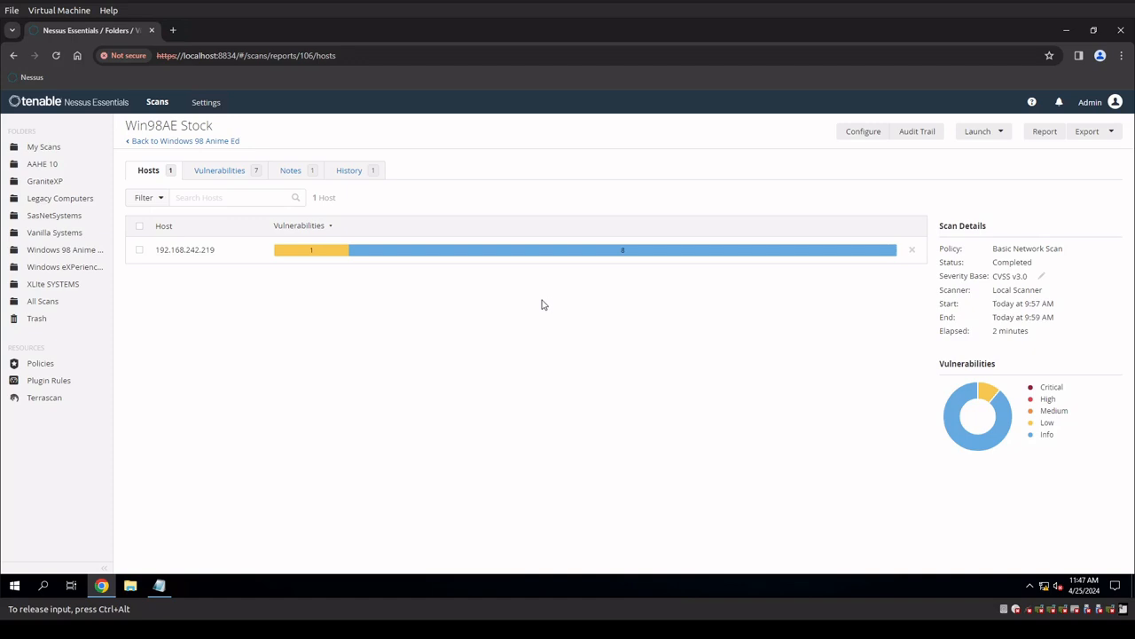
mouse_move(453, 296)
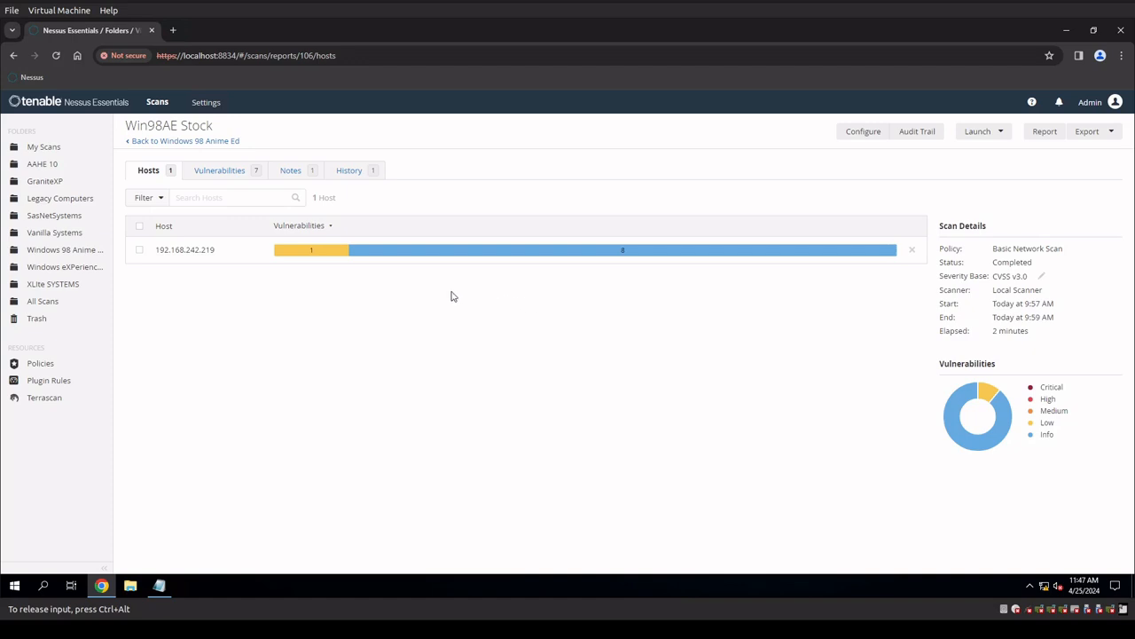
mouse_move(328, 255)
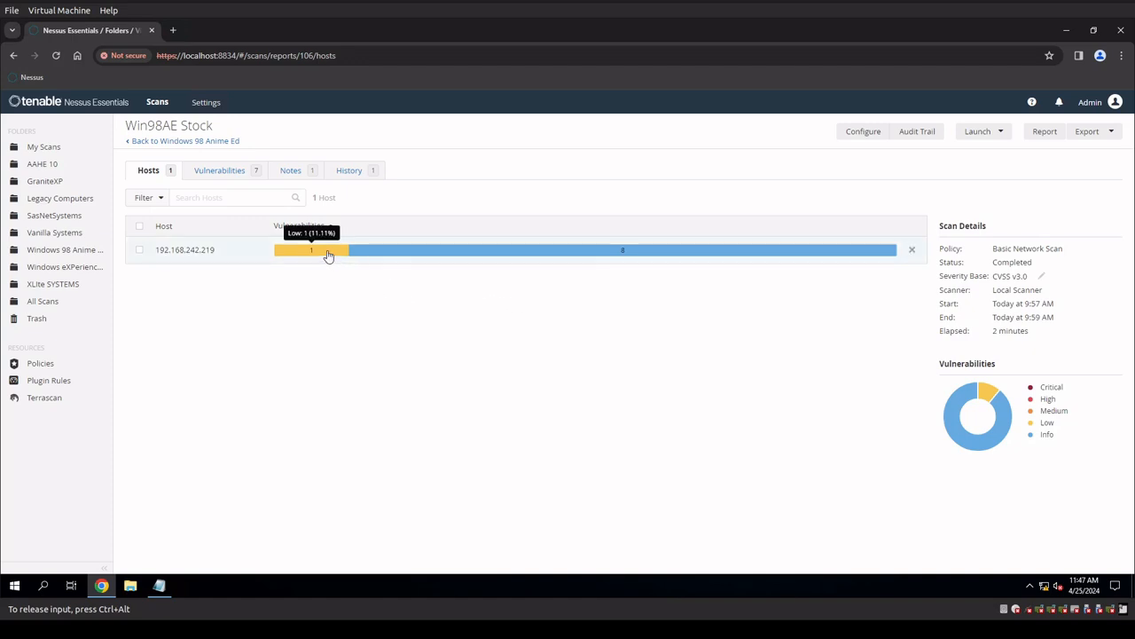
mouse_move(528, 412)
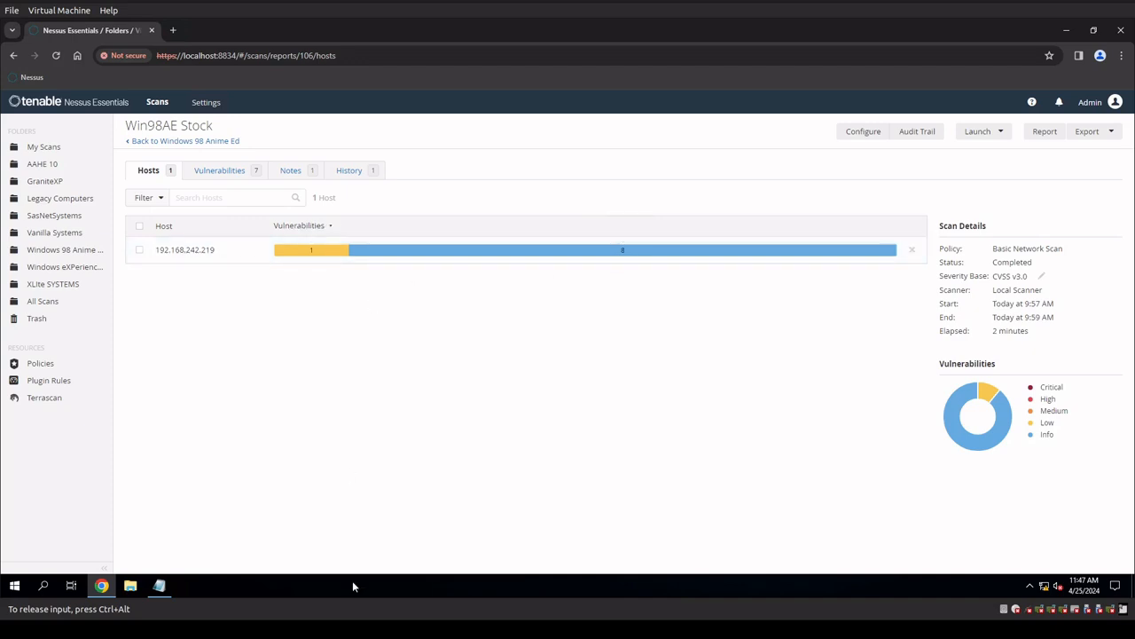
mouse_move(408, 344)
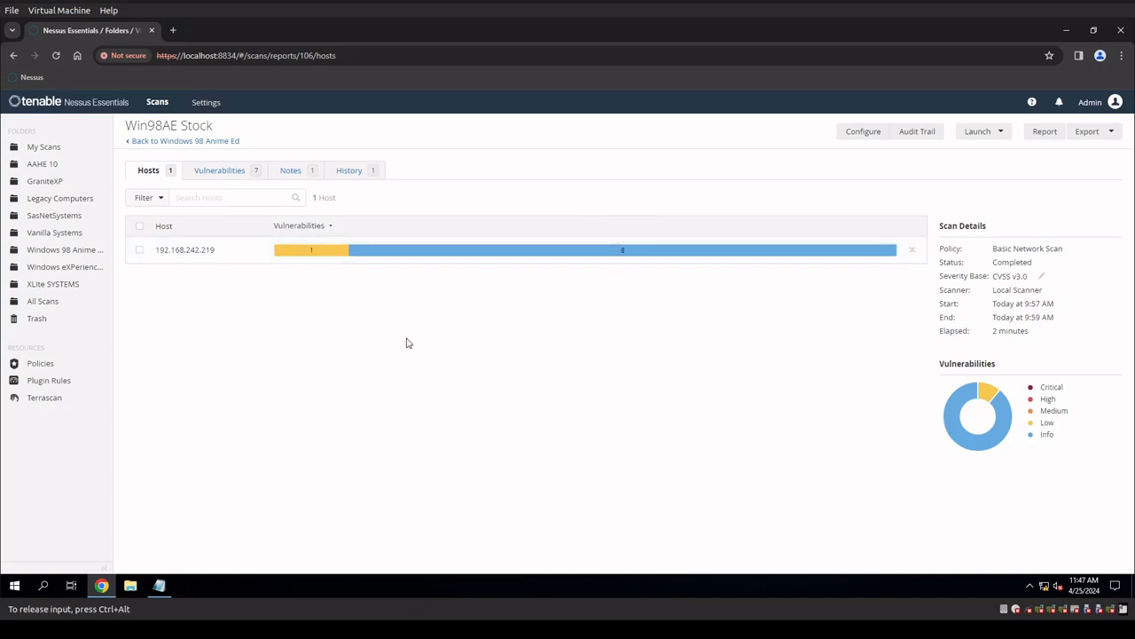
mouse_move(716, 243)
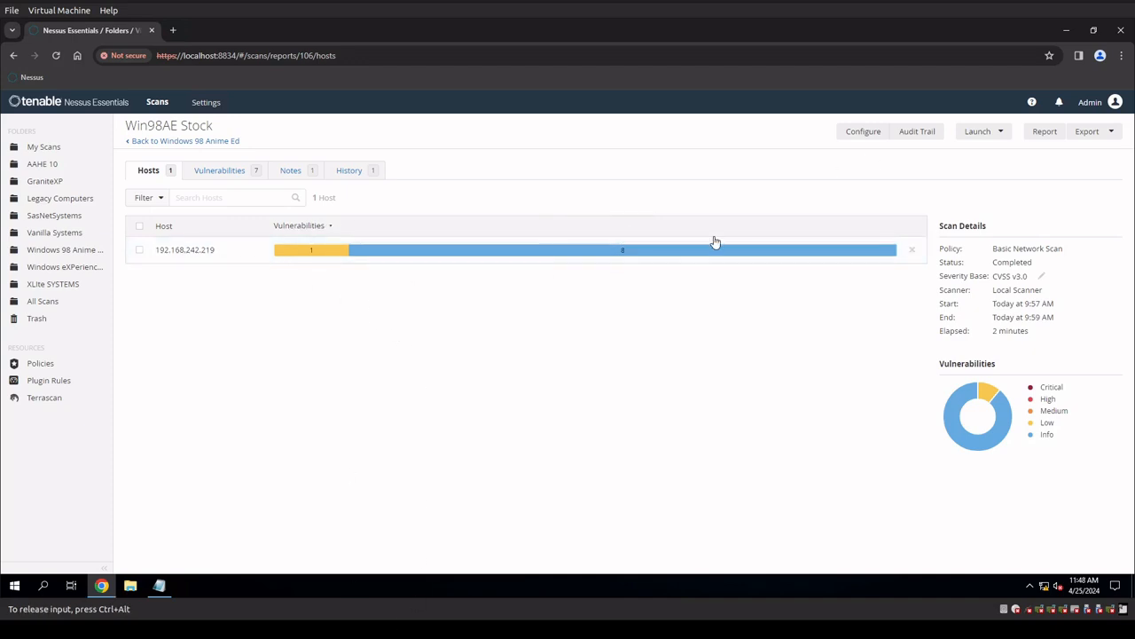
mouse_move(582, 428)
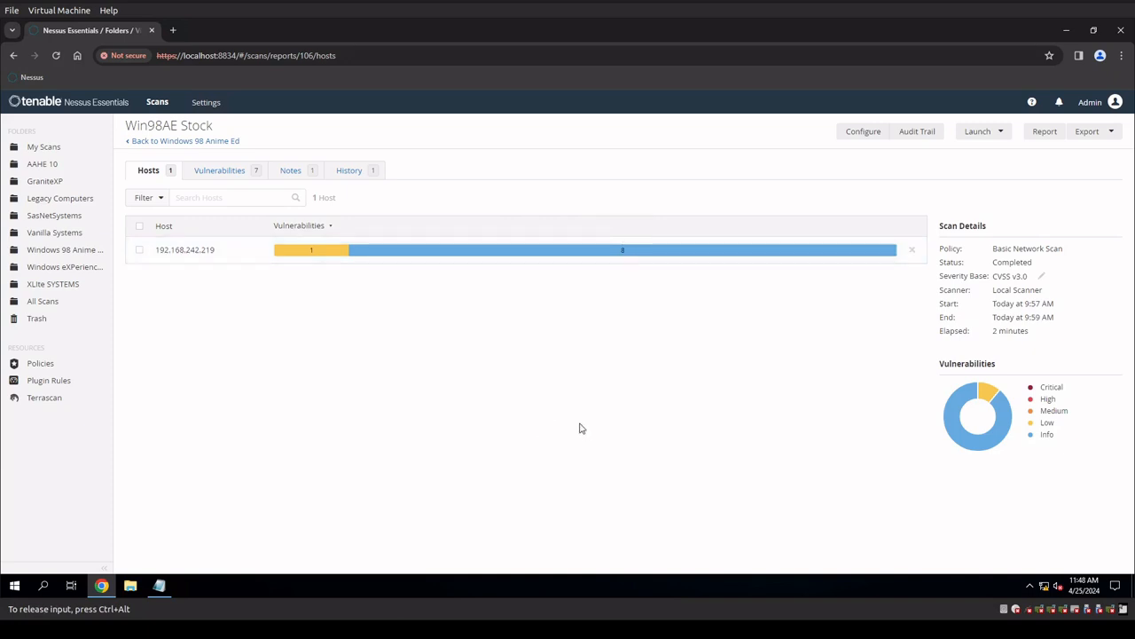
mouse_move(415, 261)
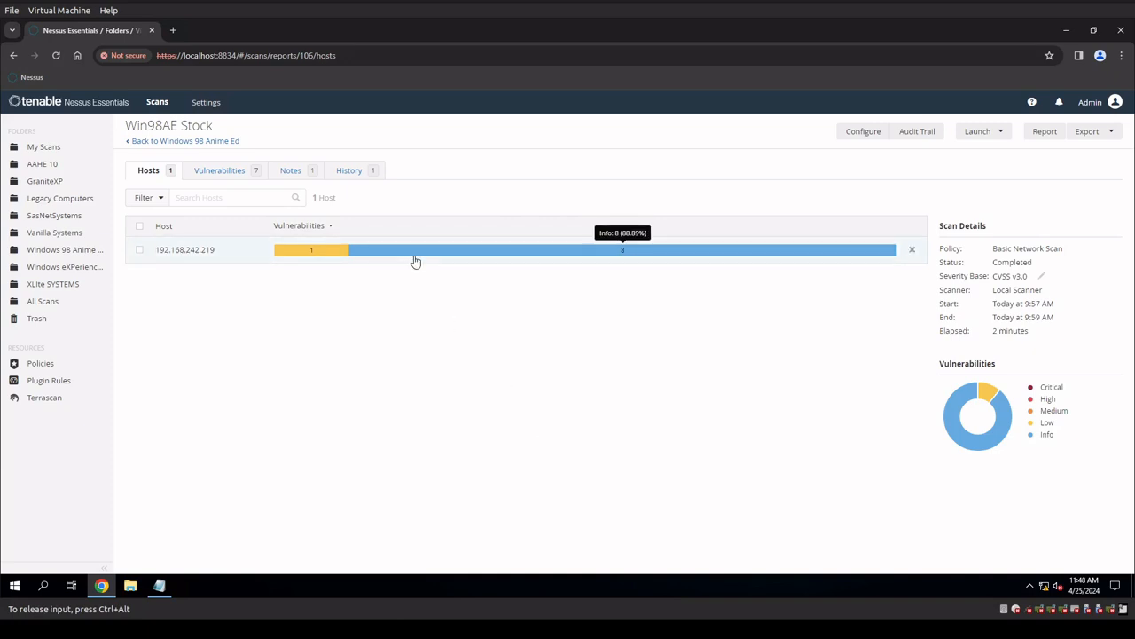
mouse_move(410, 437)
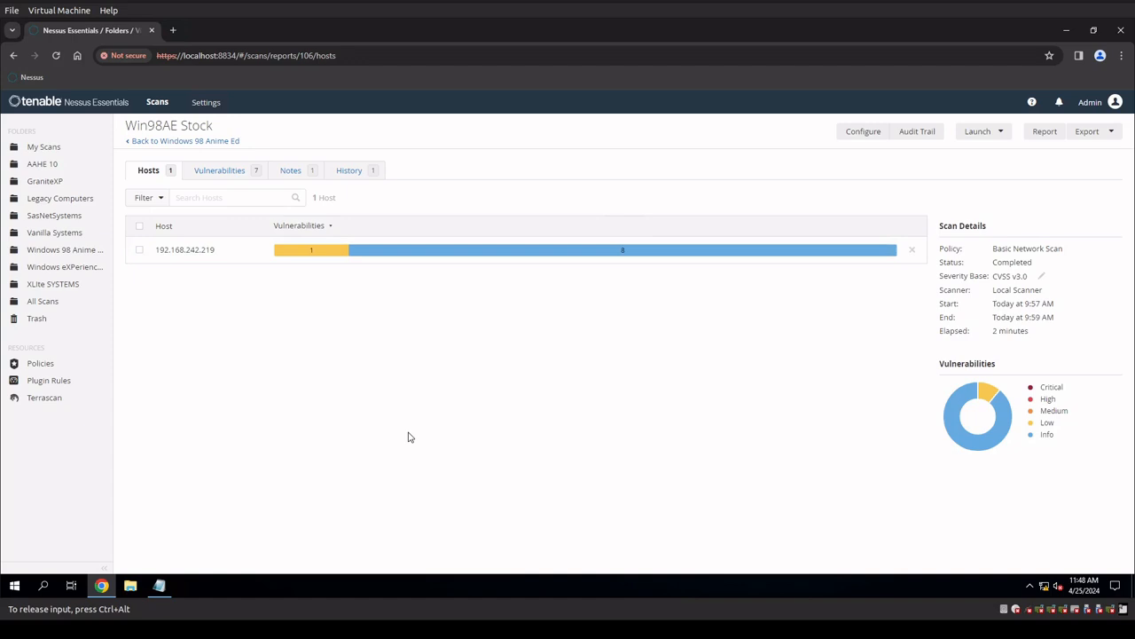
mouse_move(295, 252)
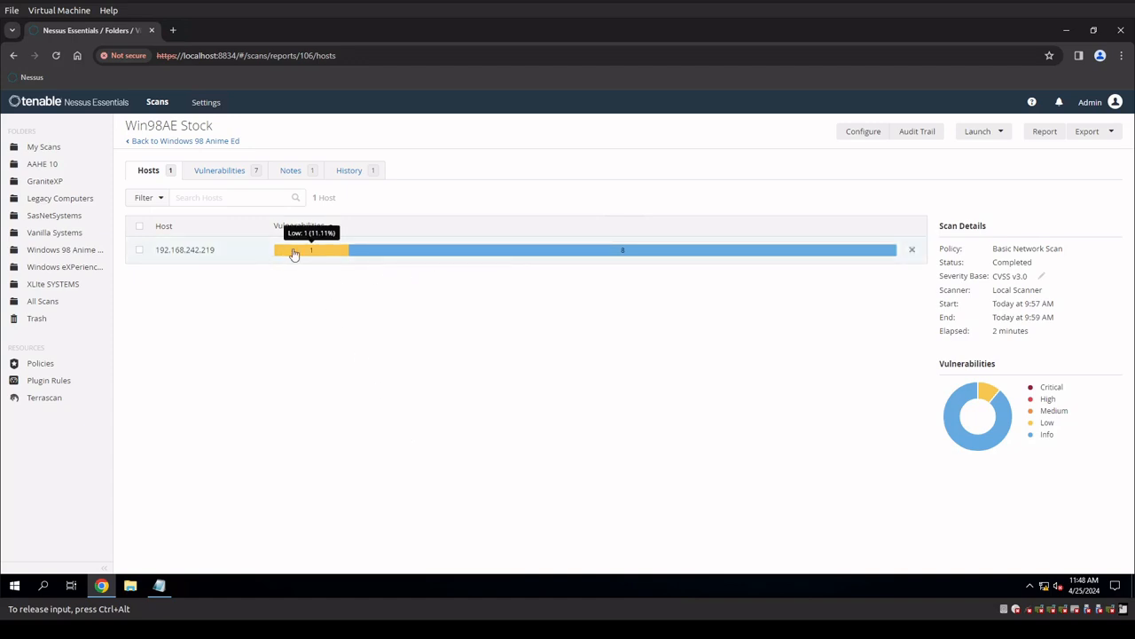
mouse_move(406, 394)
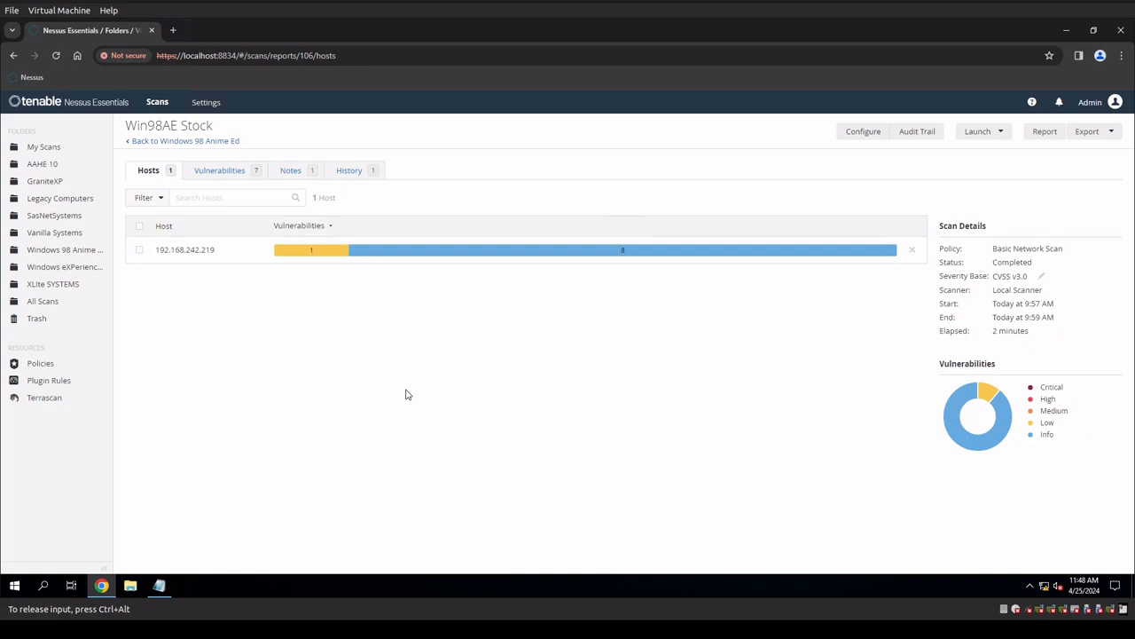
mouse_move(541, 458)
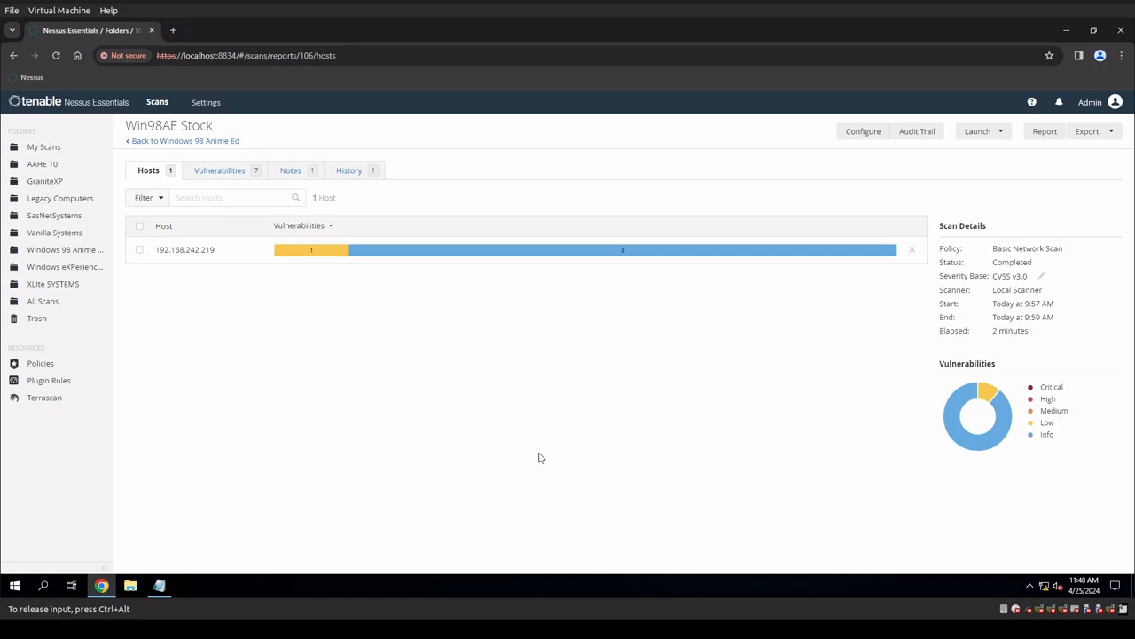
mouse_move(511, 373)
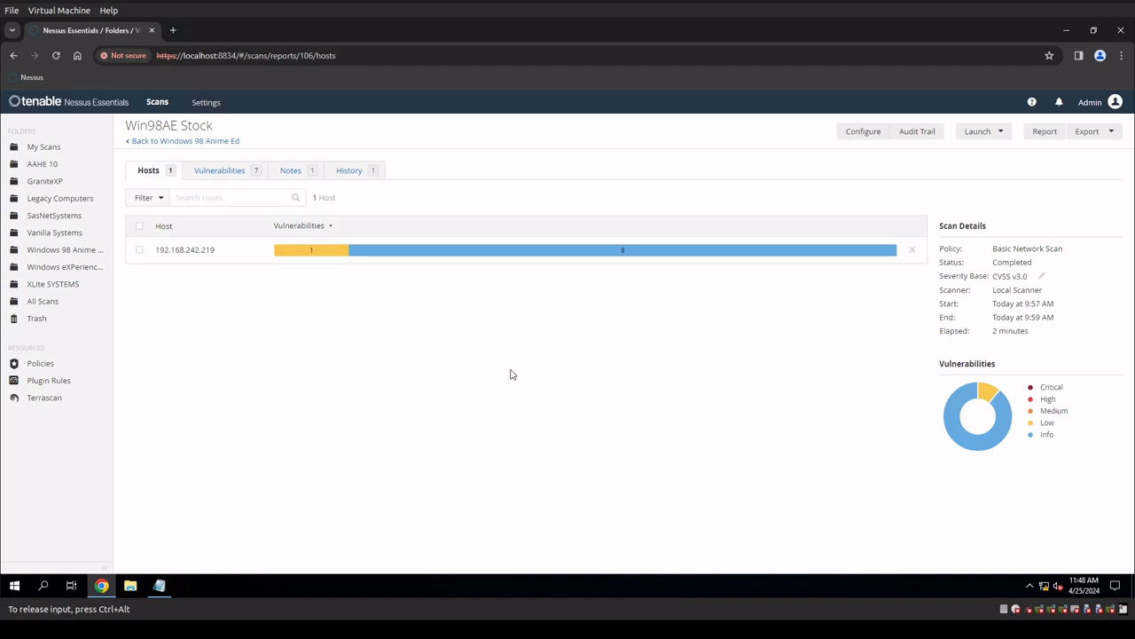
mouse_move(493, 372)
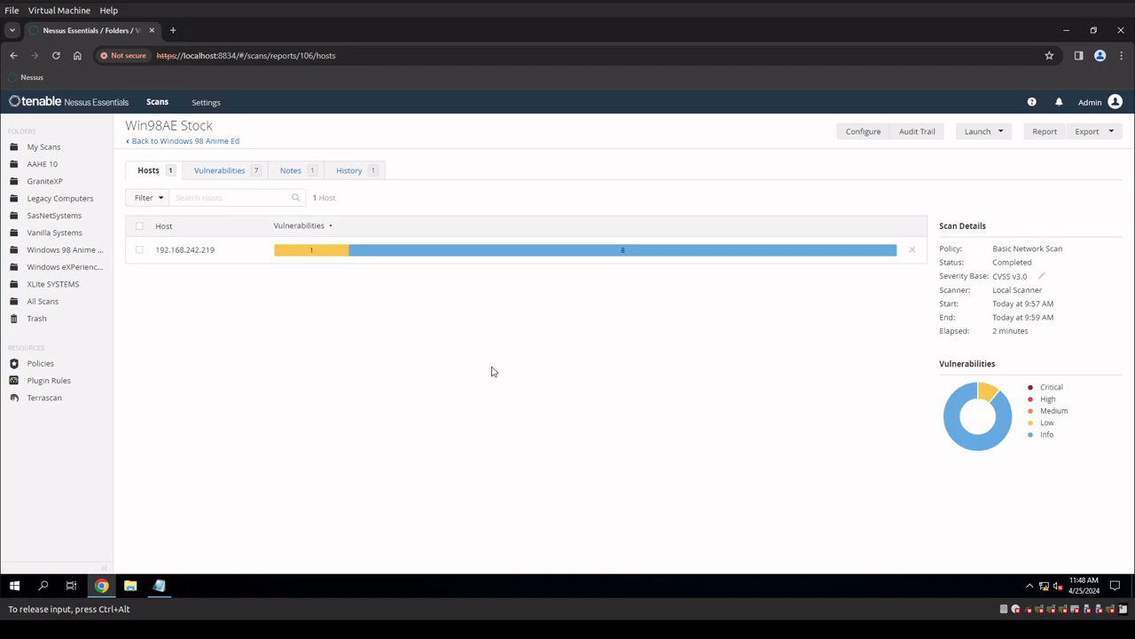